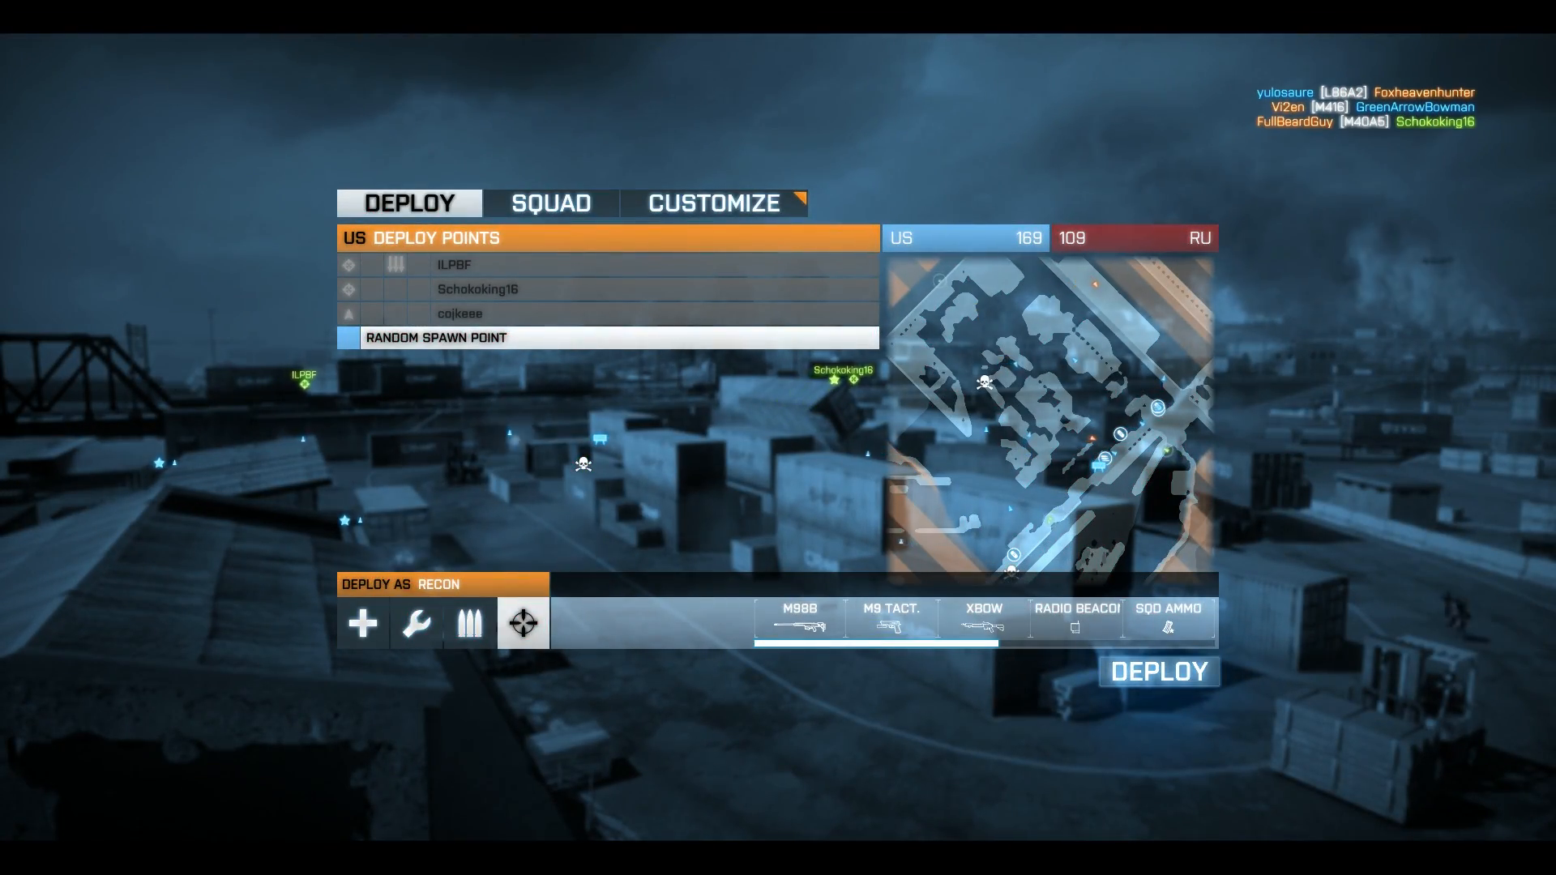
# Step: Deploy into the harbour match as recon and engage with the M98B
pyautogui.click(1159, 671)
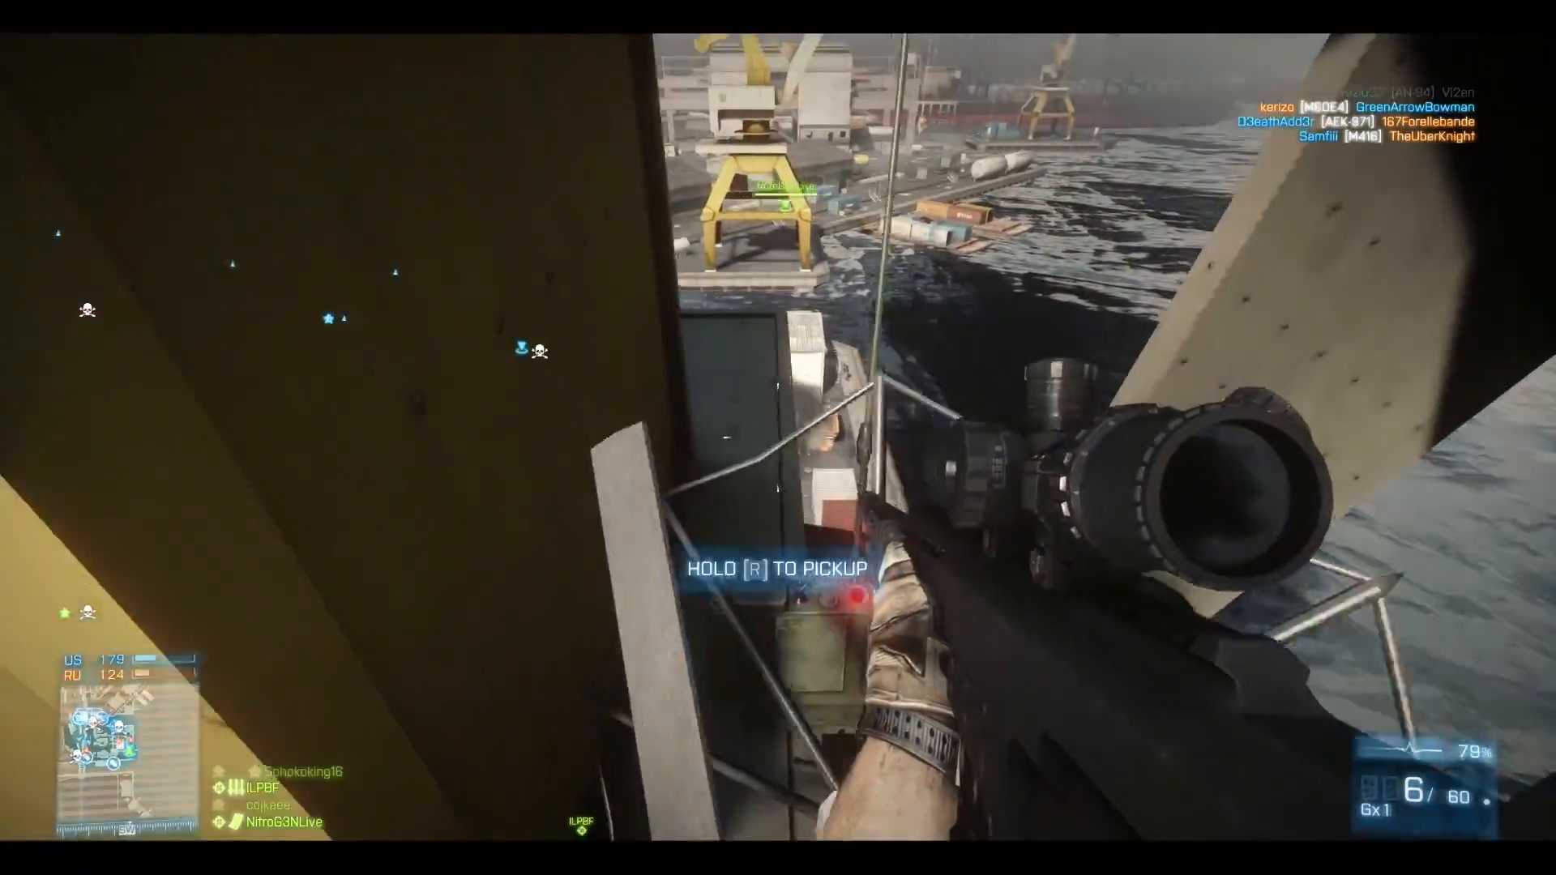
pyautogui.click(778, 437)
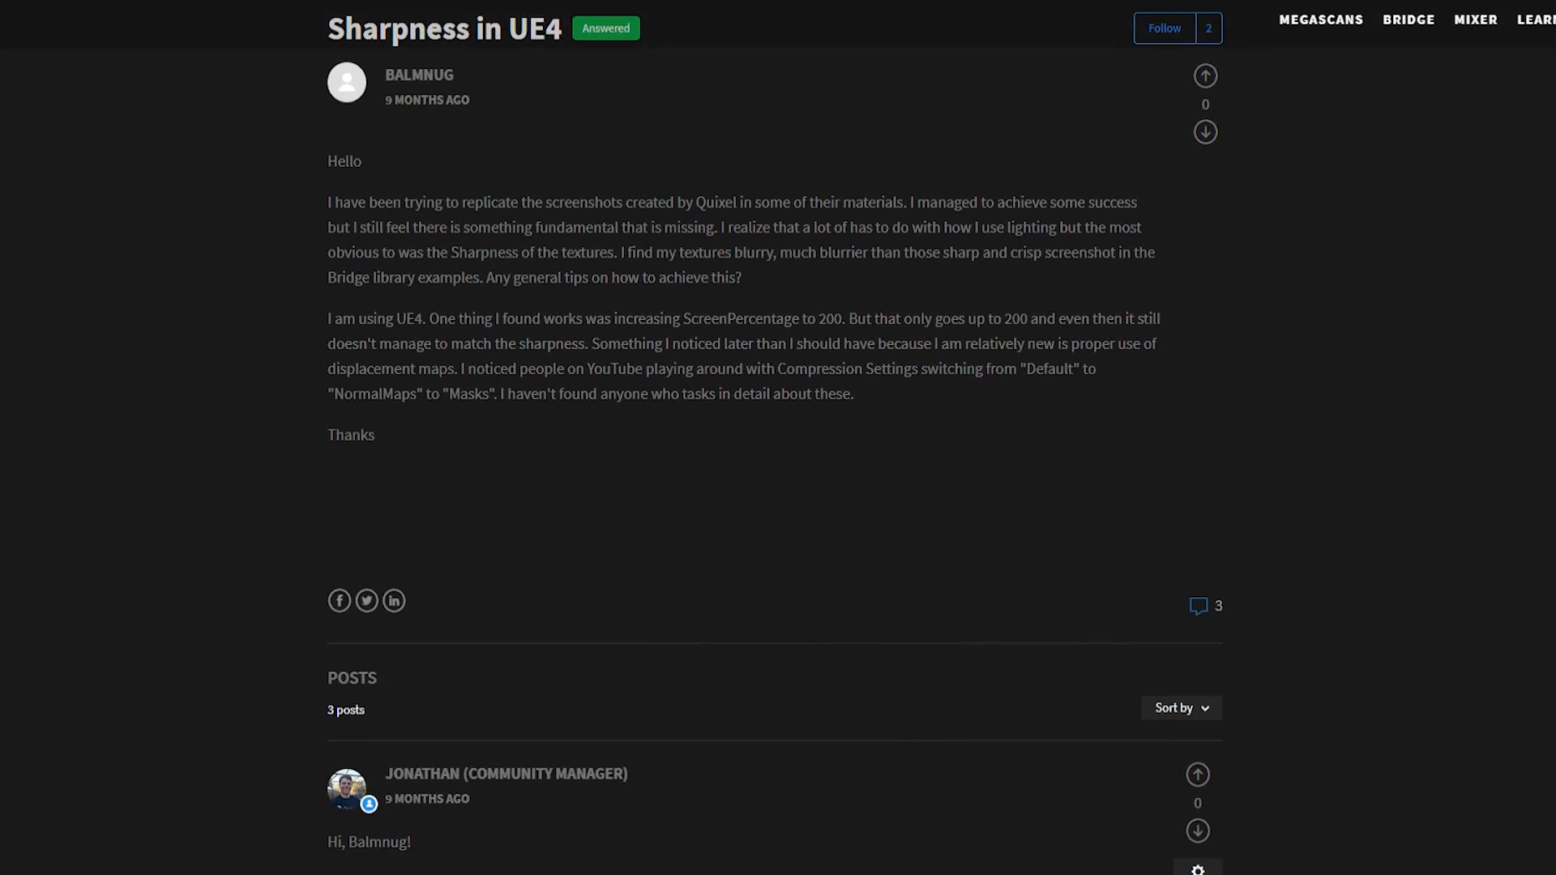
pyautogui.scroll(-3)
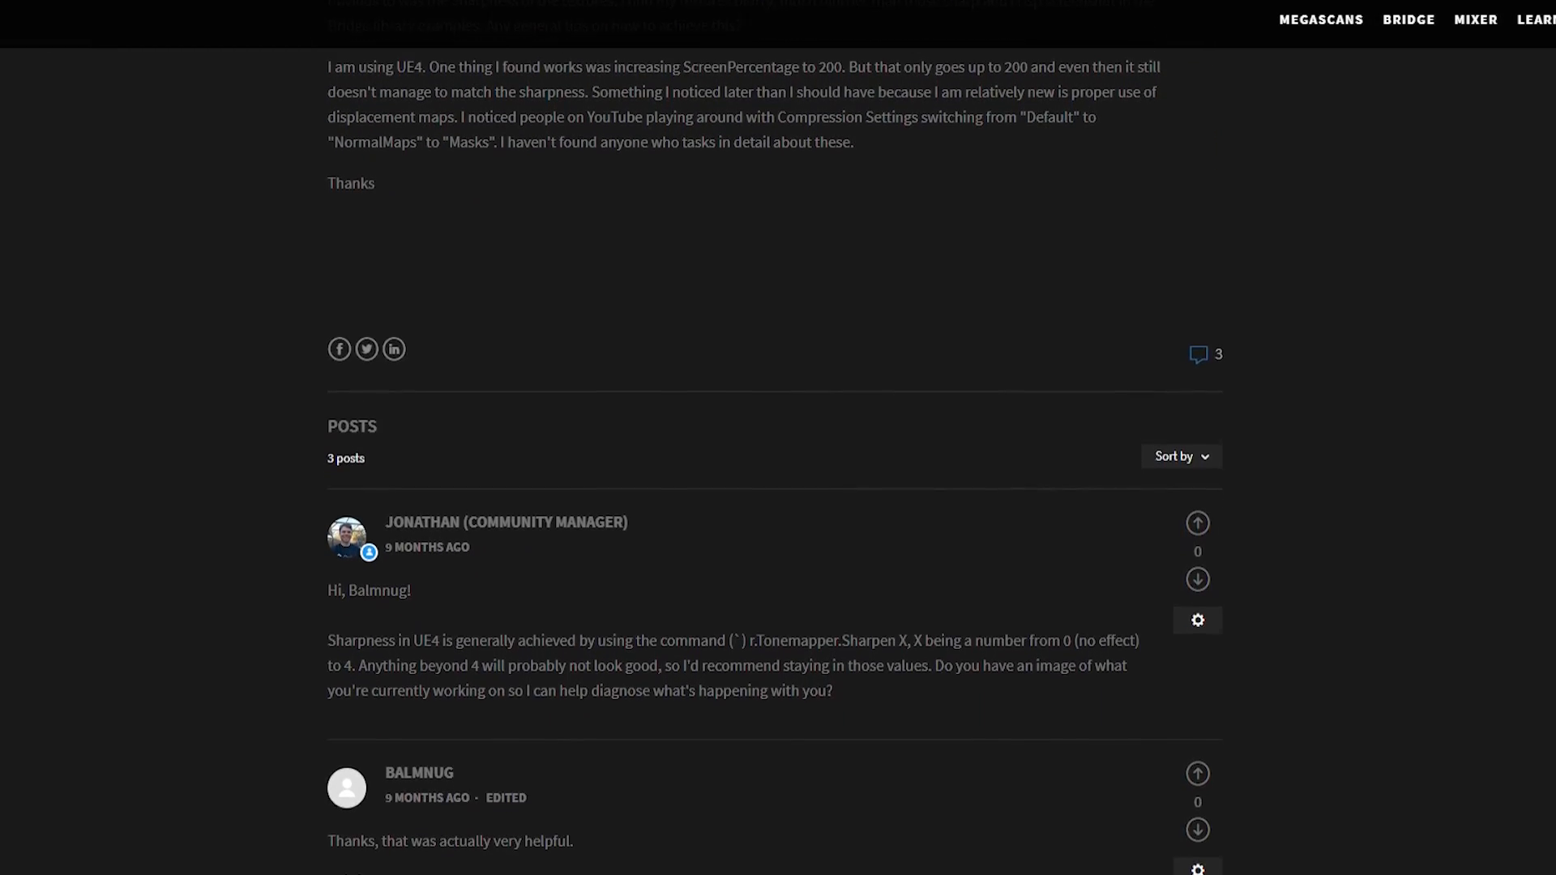
pyautogui.scroll(-3)
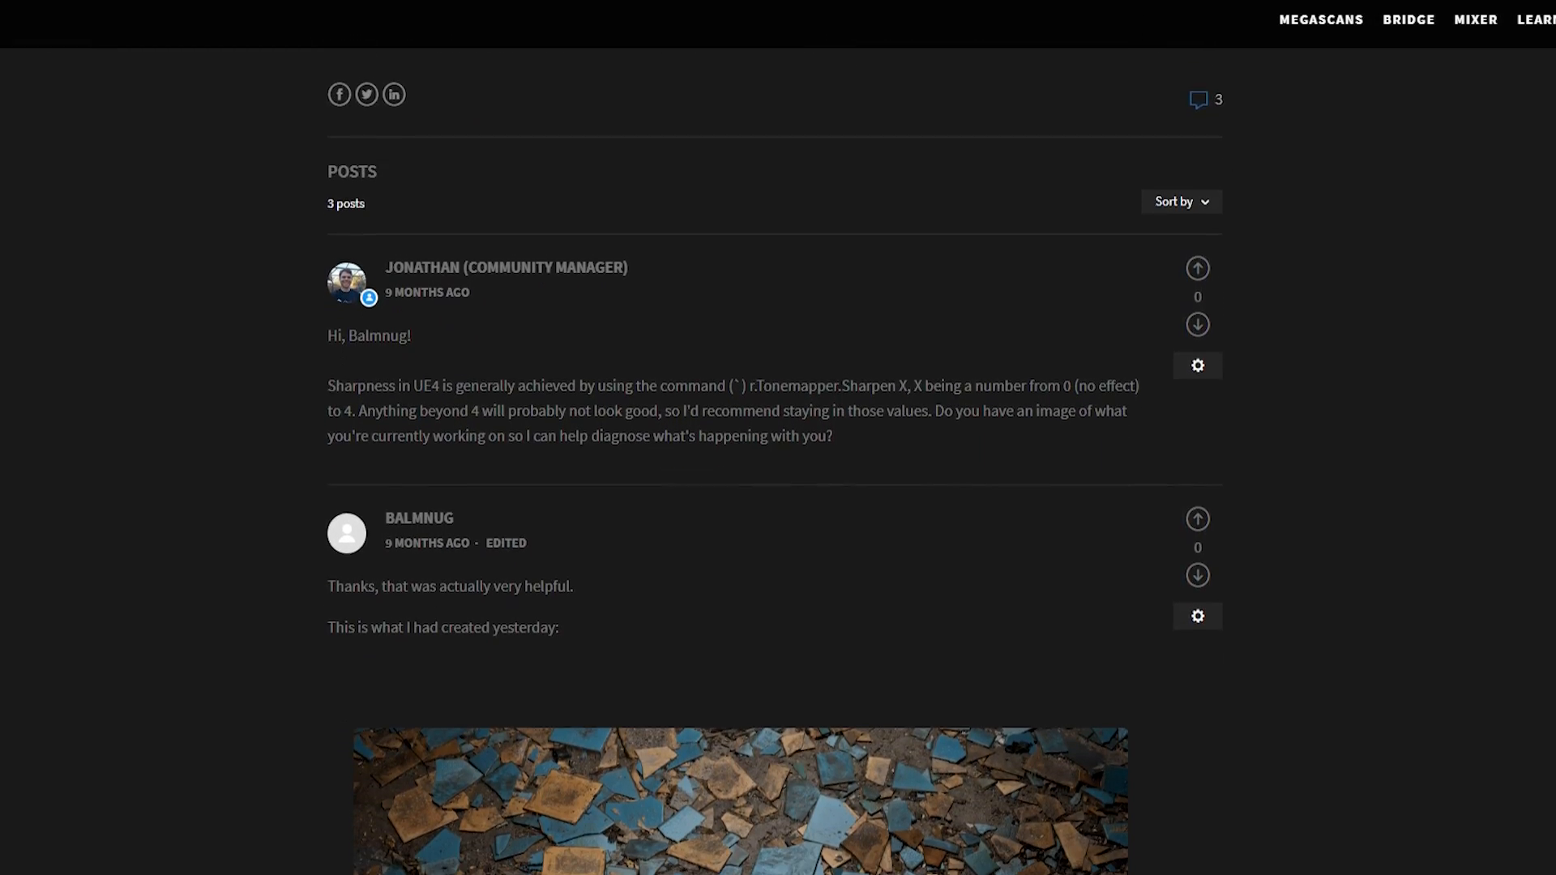
pyautogui.scroll(-3)
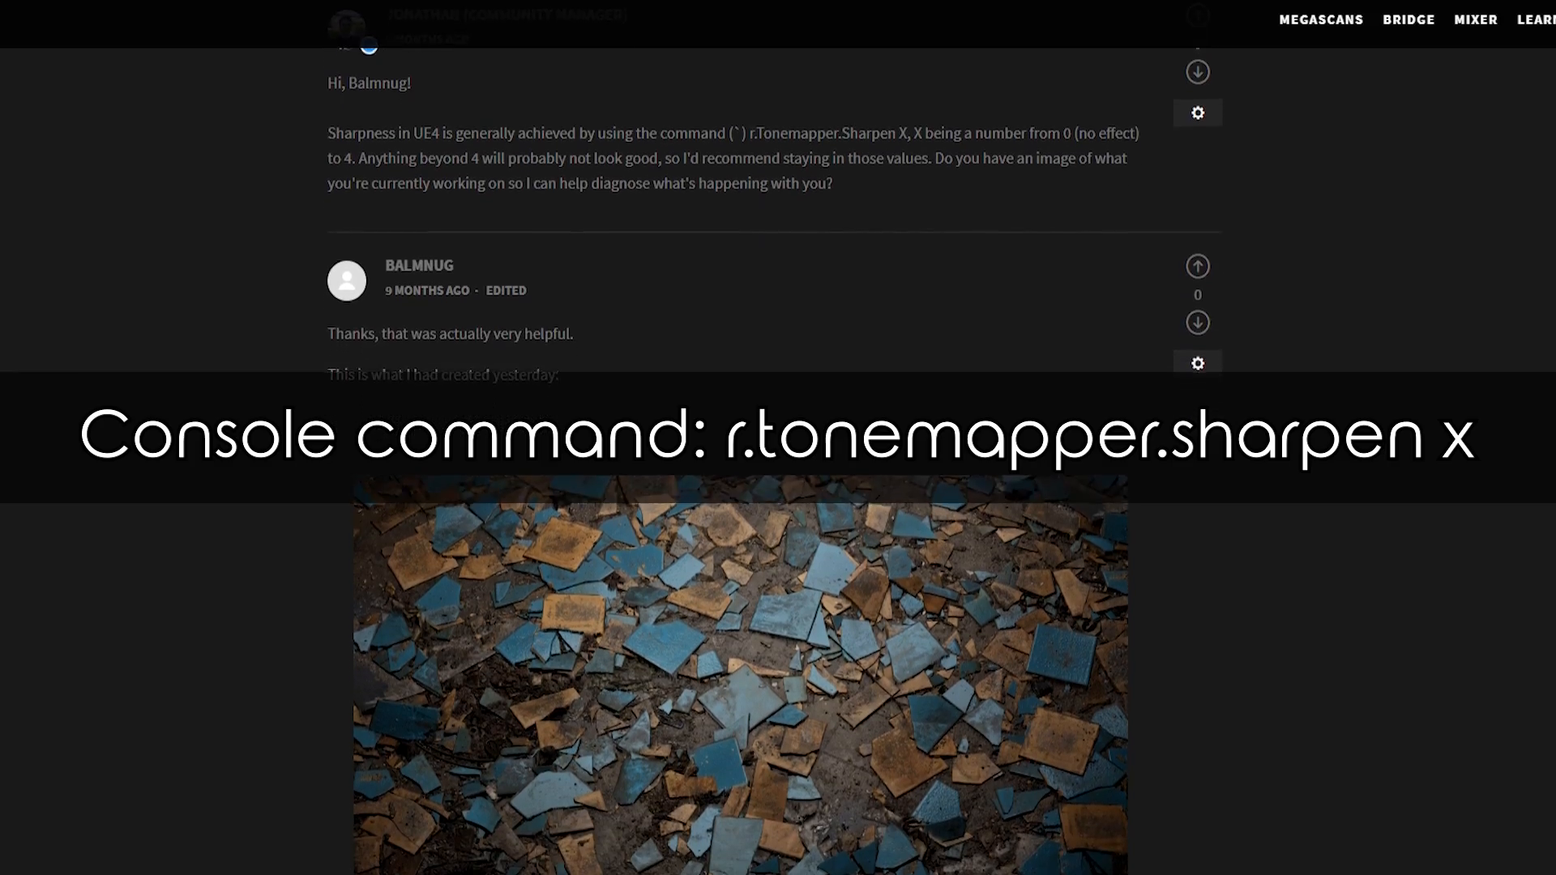
pyautogui.scroll(-3)
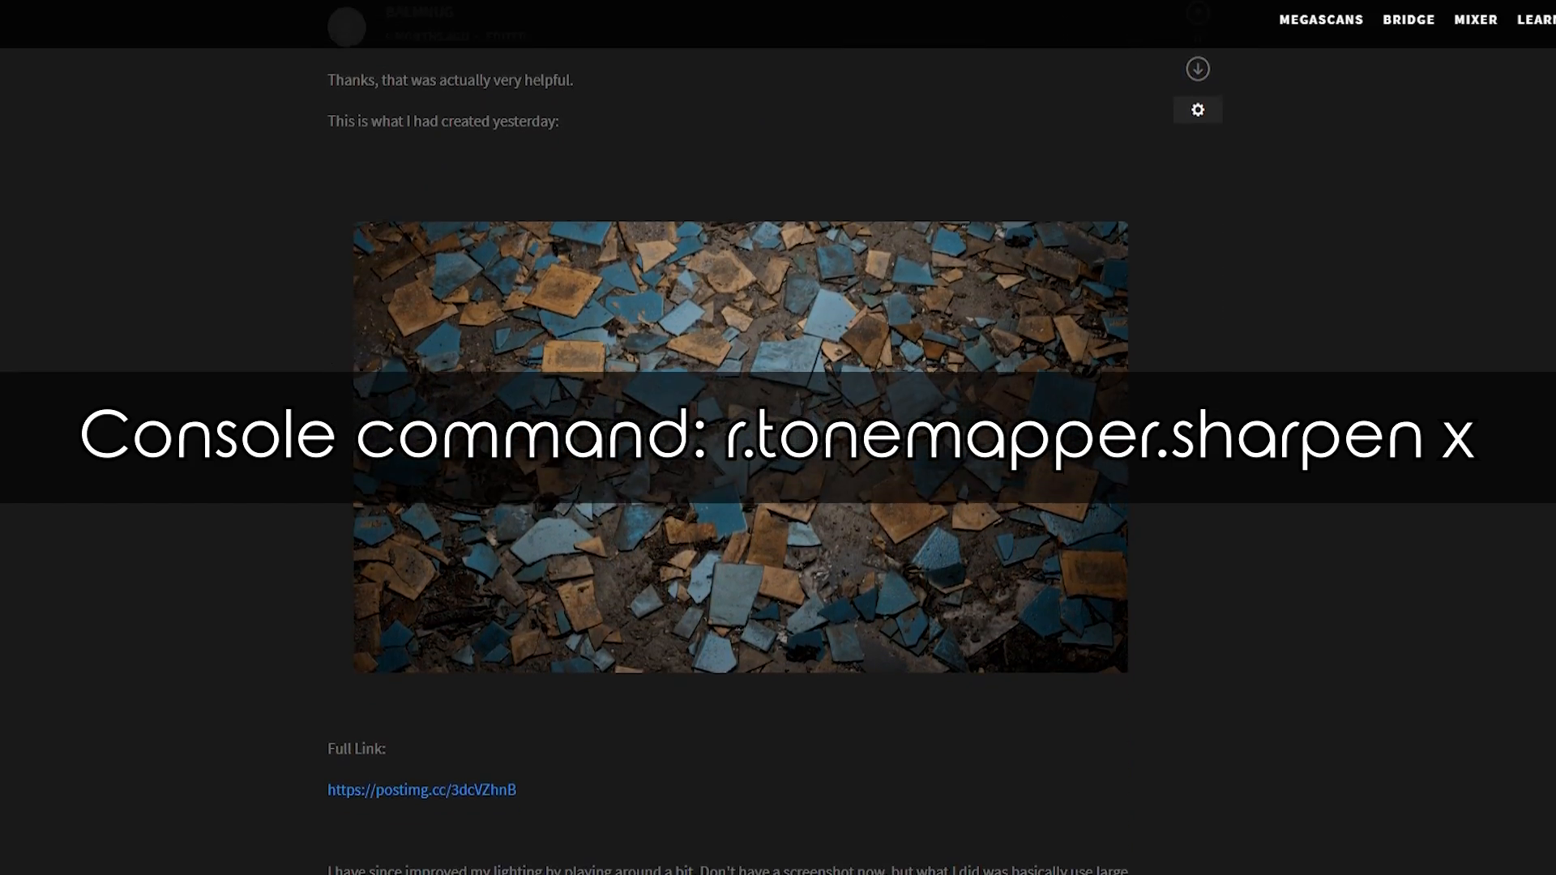
pyautogui.scroll(-3)
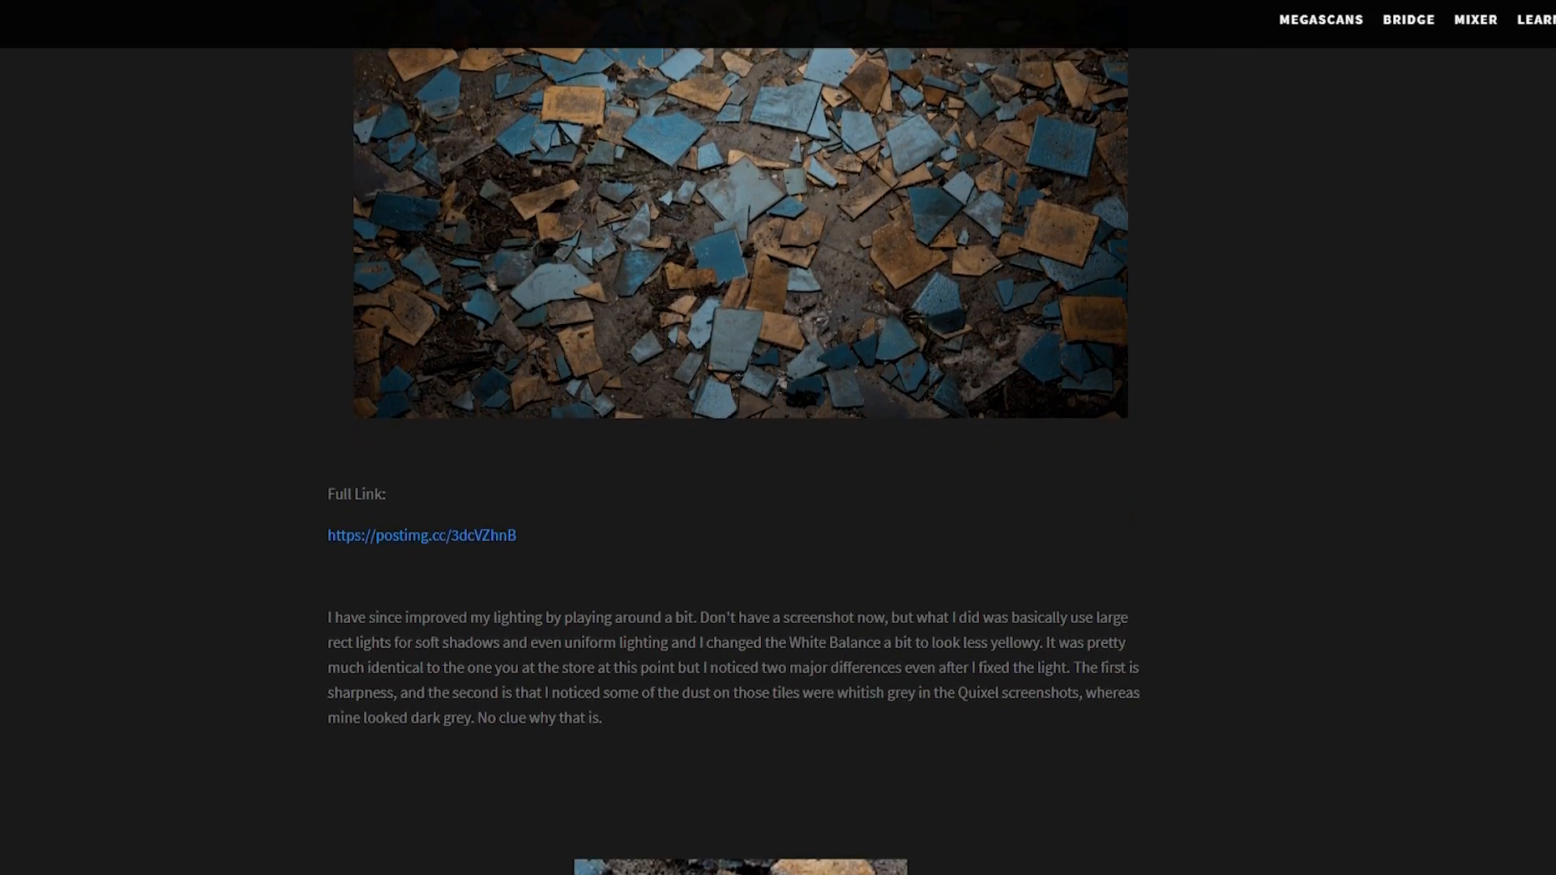
pyautogui.scroll(-3)
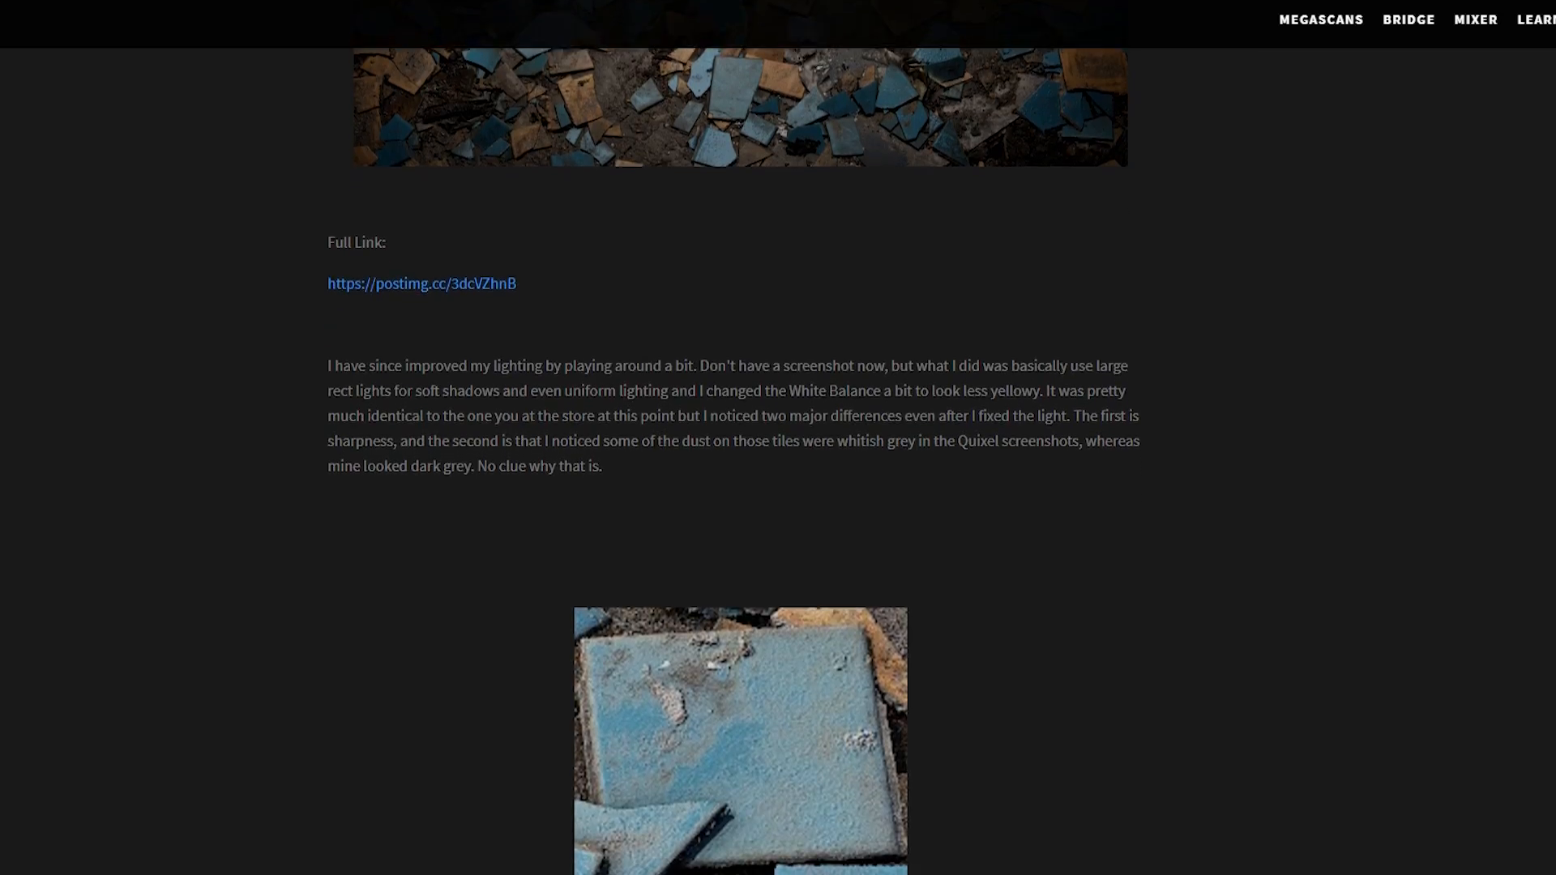
pyautogui.scroll(-3)
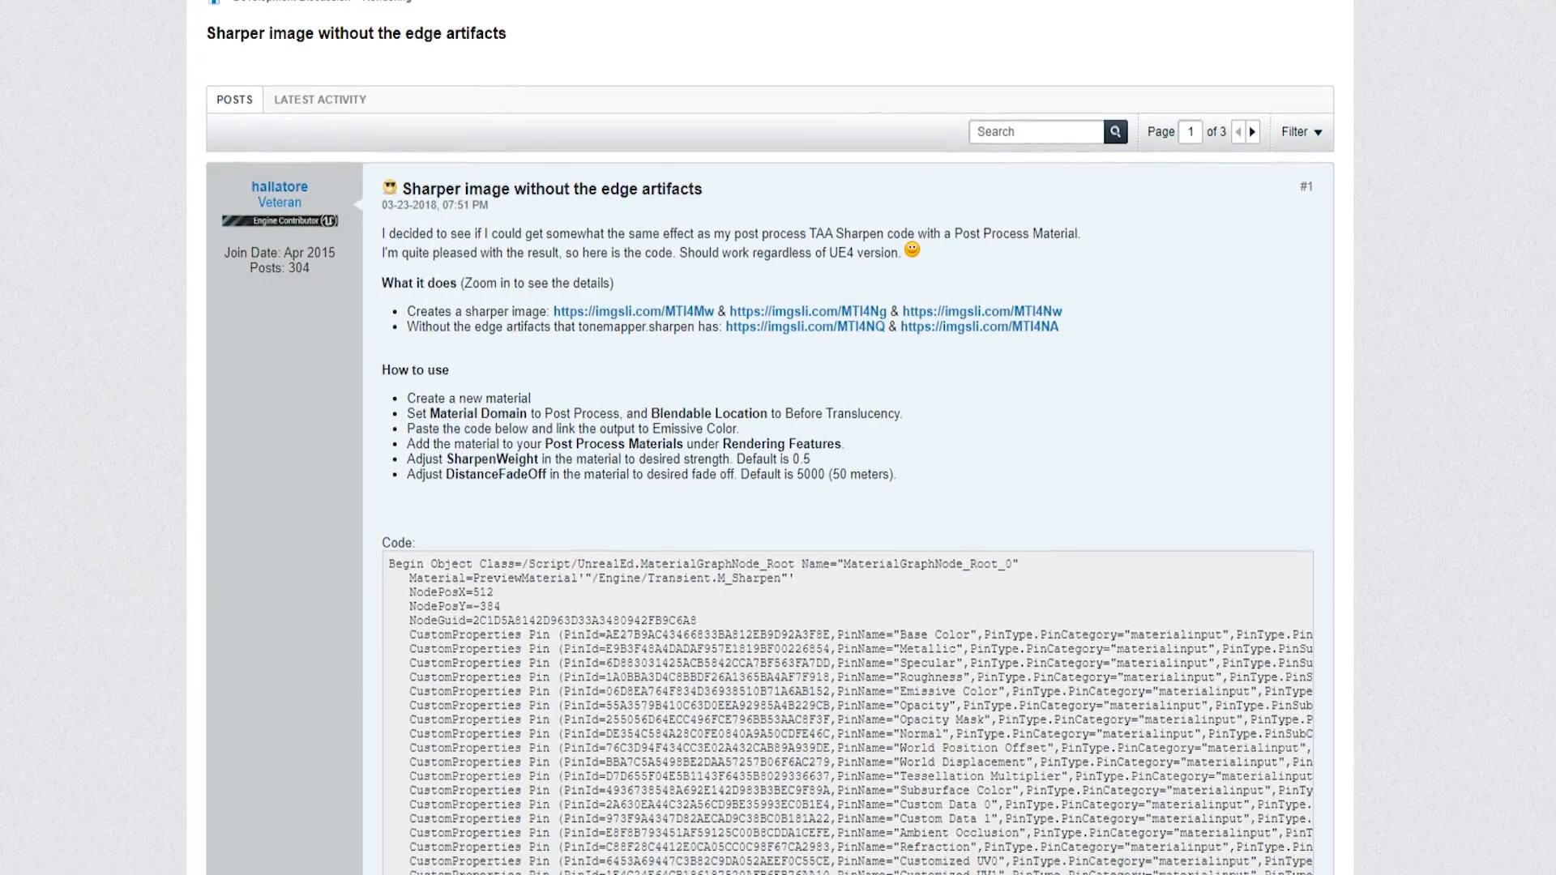
# Step: Reach the 'Creates a sharper image' section and follow its first imgsli comparison link
pyautogui.scroll(-3)
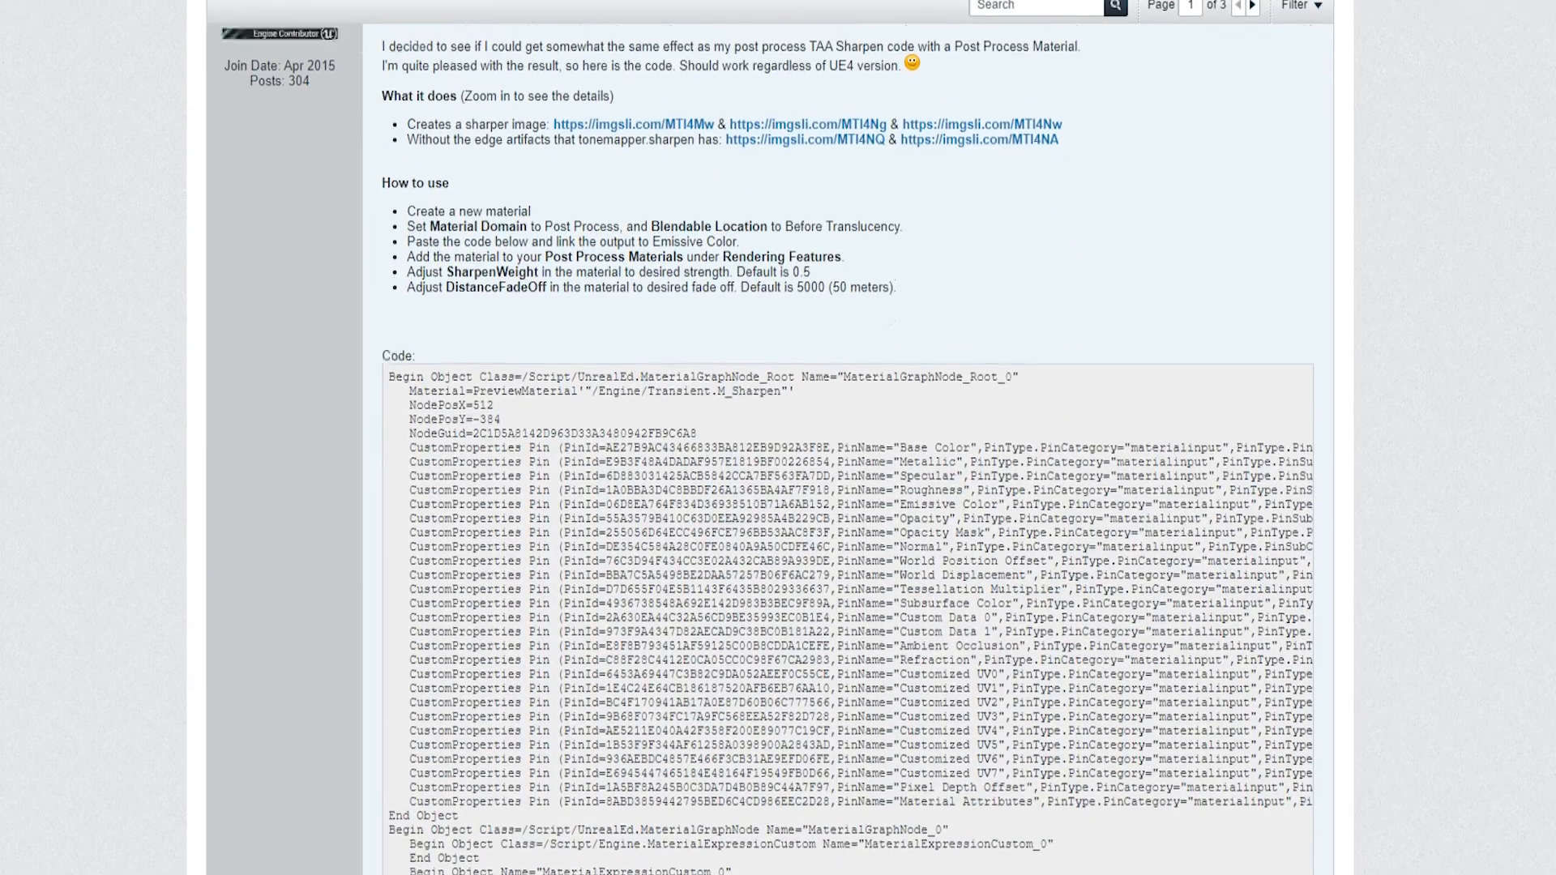
pyautogui.scroll(-3)
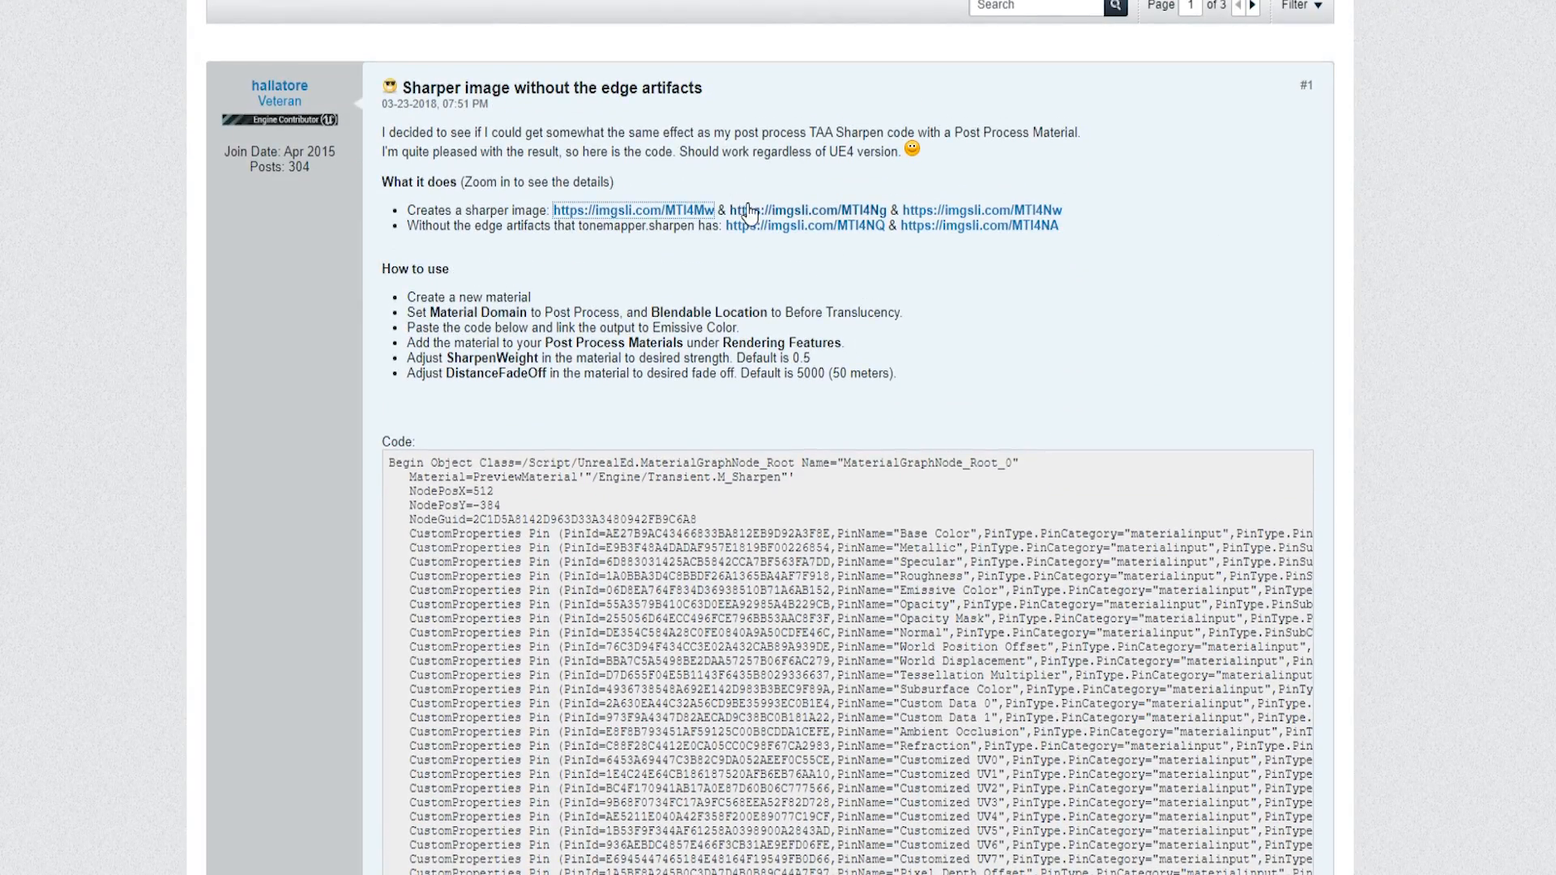
pyautogui.click(632, 210)
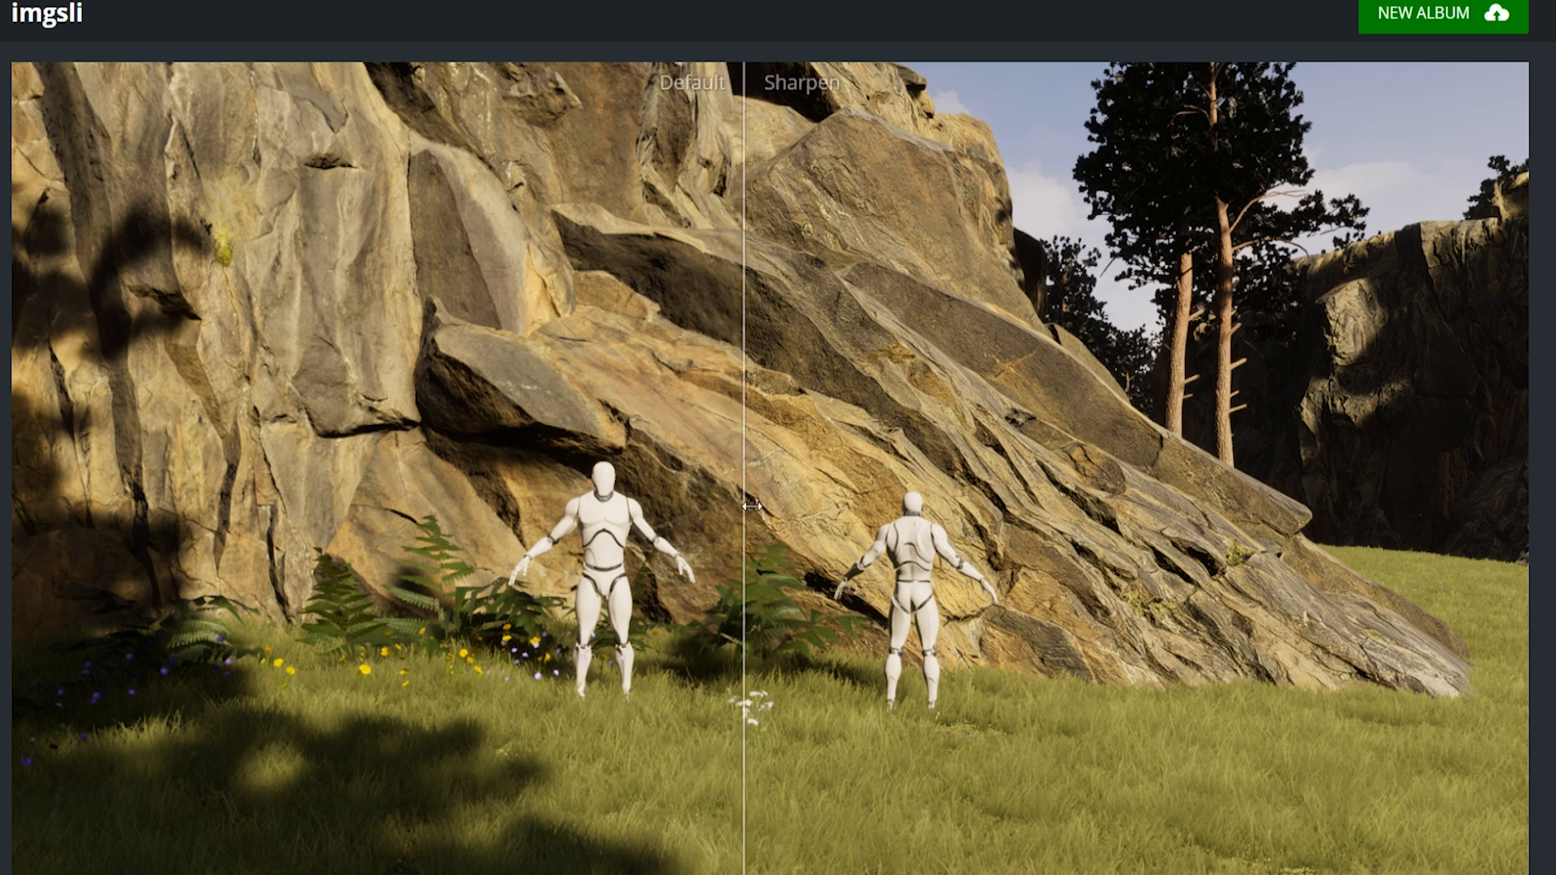
# Step: Slide the split between the Default and Sharpen renders of the rocky grassland scene
pyautogui.moveTo(744, 506); pyautogui.dragTo(779, 505)
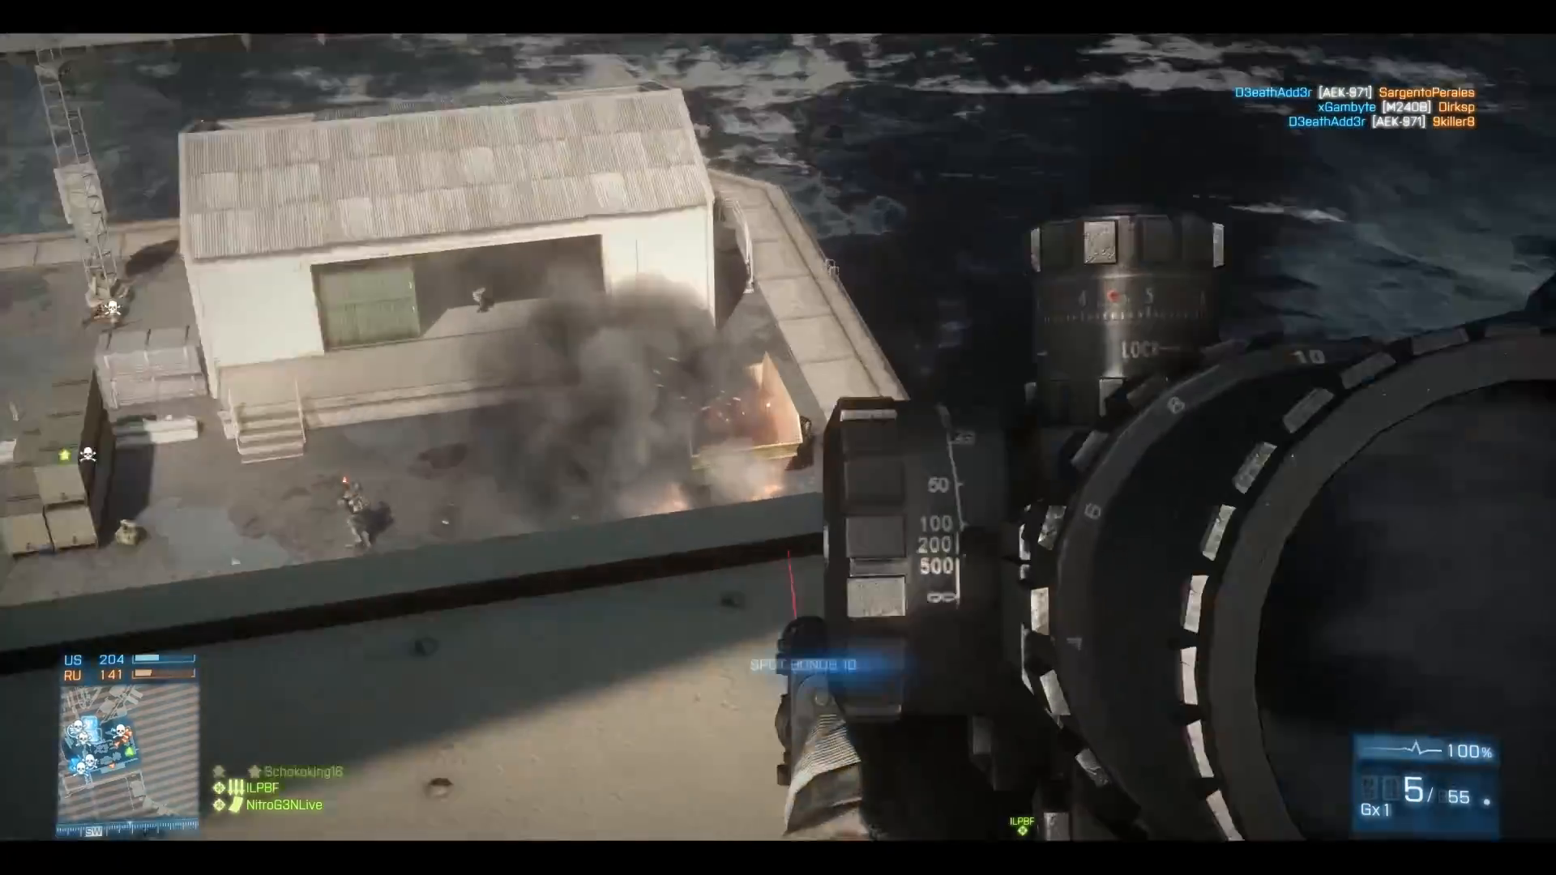
# Step: Scope in on the enemy on the dock and fire the M98B
pyautogui.click(778, 437)
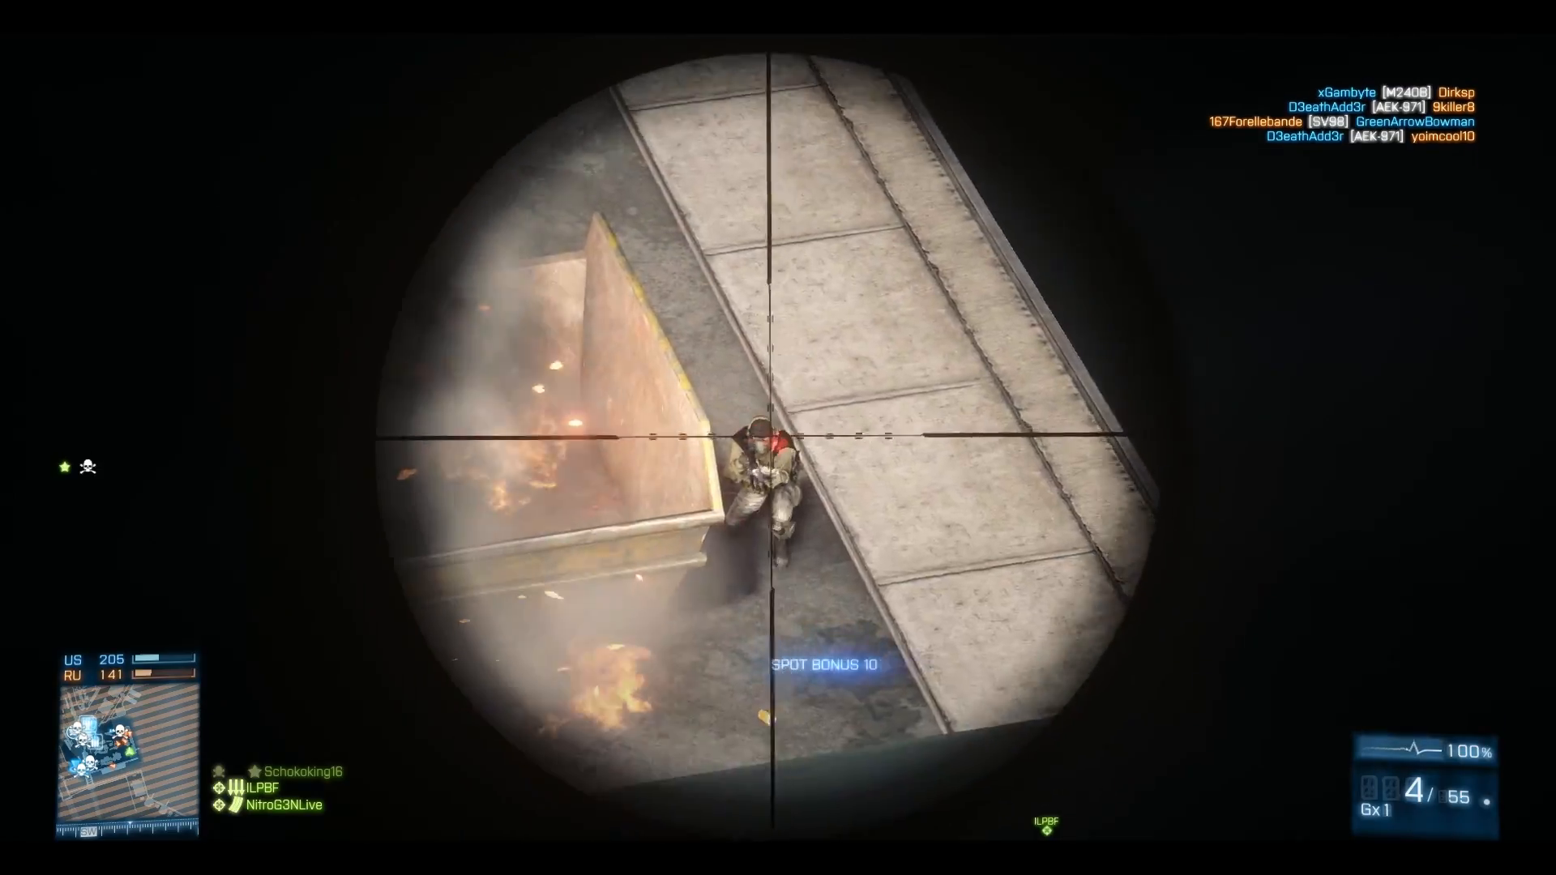
pyautogui.click(777, 437)
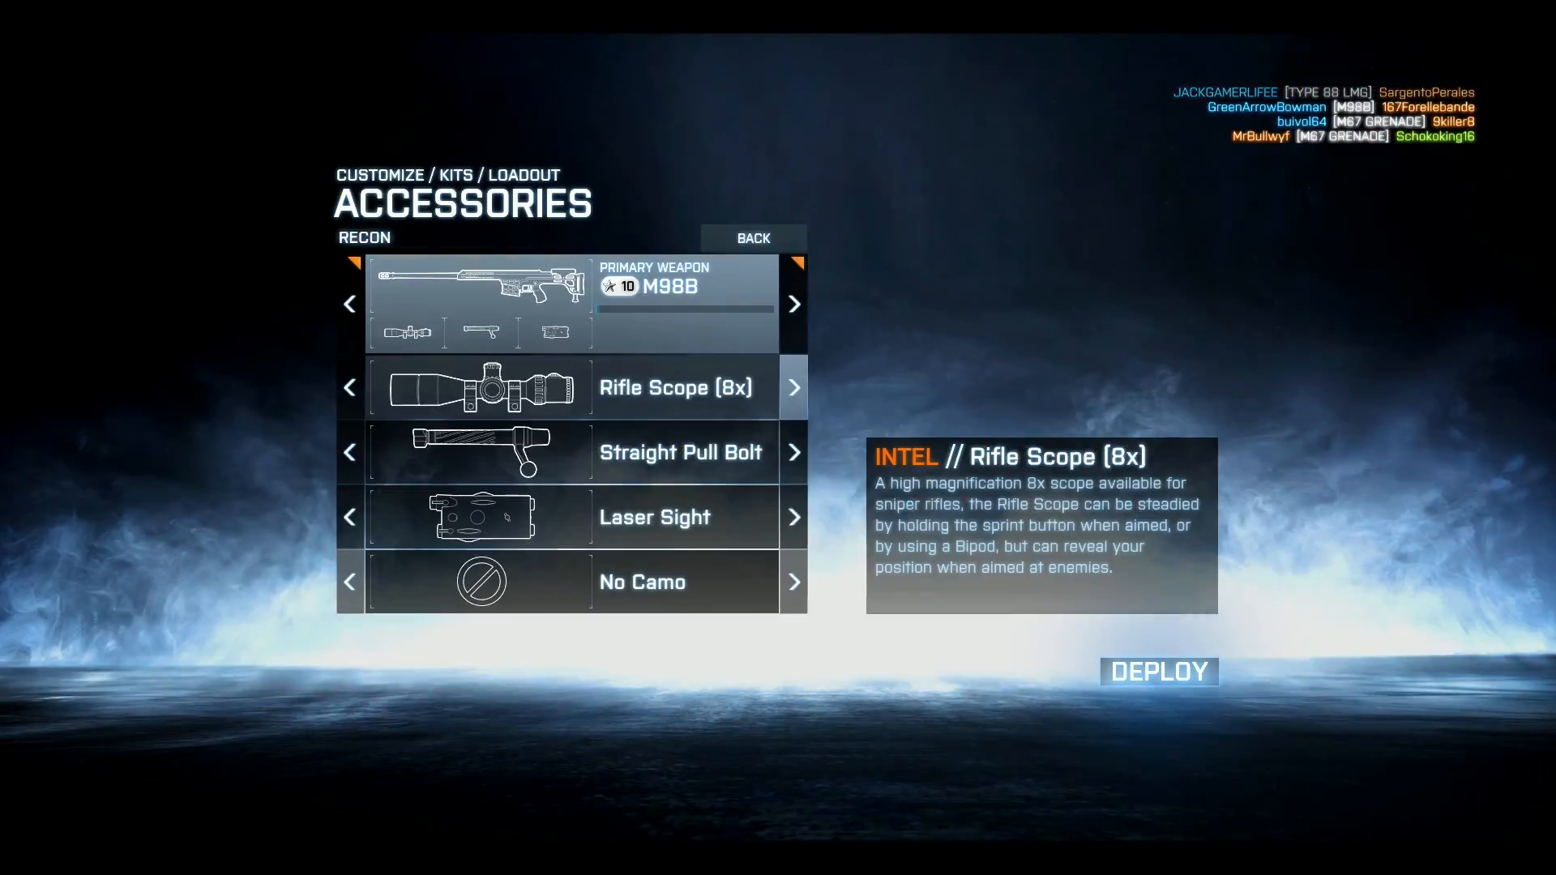
# Step: Redeploy as an assault soldier at the chosen spawn beacon
pyautogui.click(1155, 671)
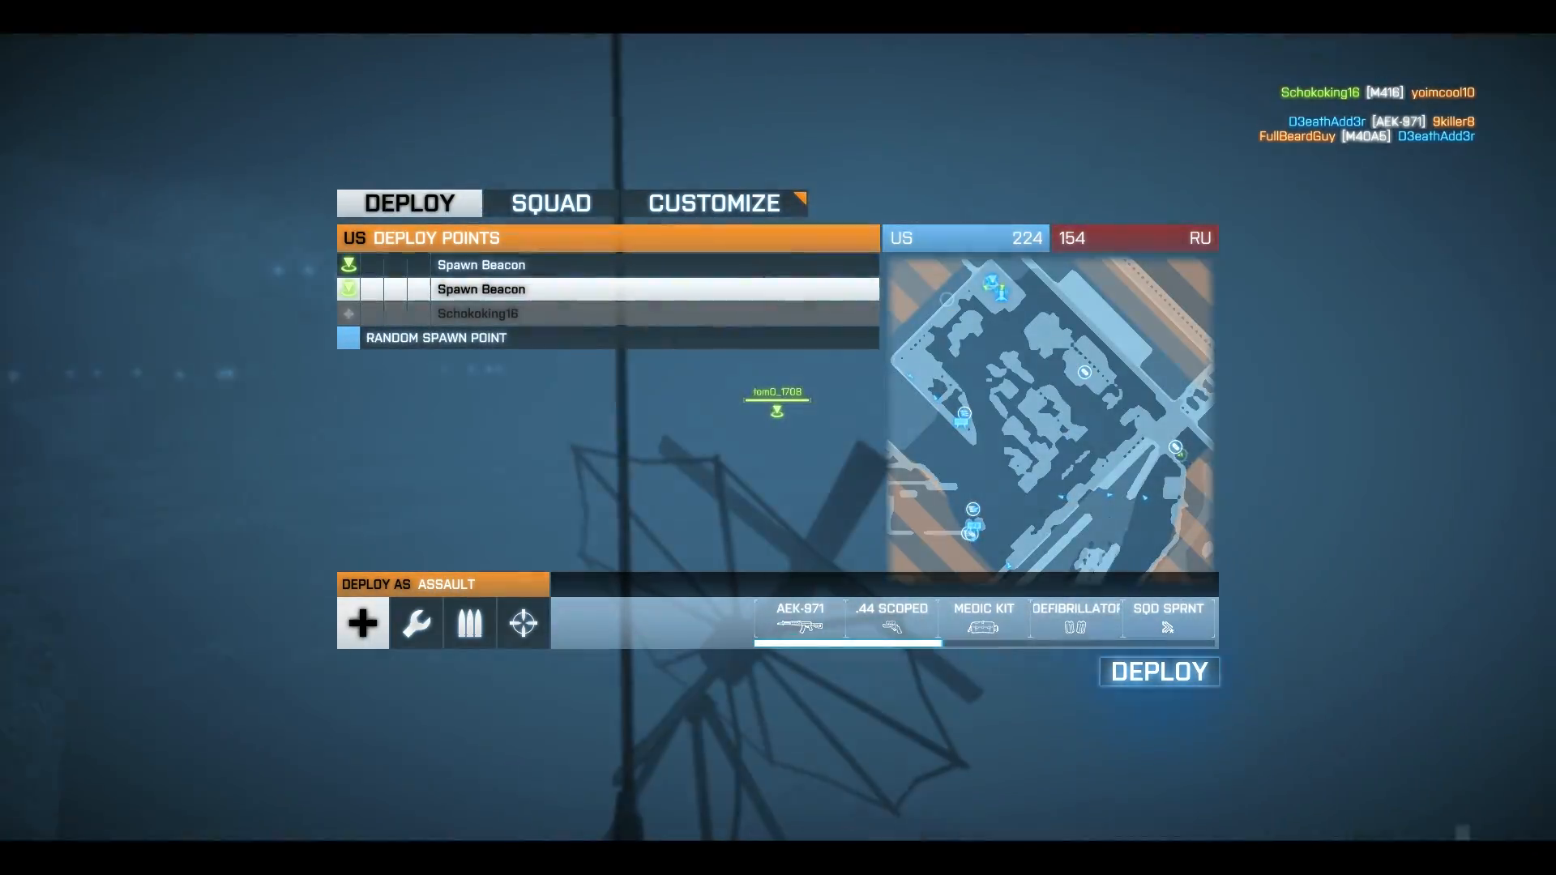
pyautogui.click(1157, 671)
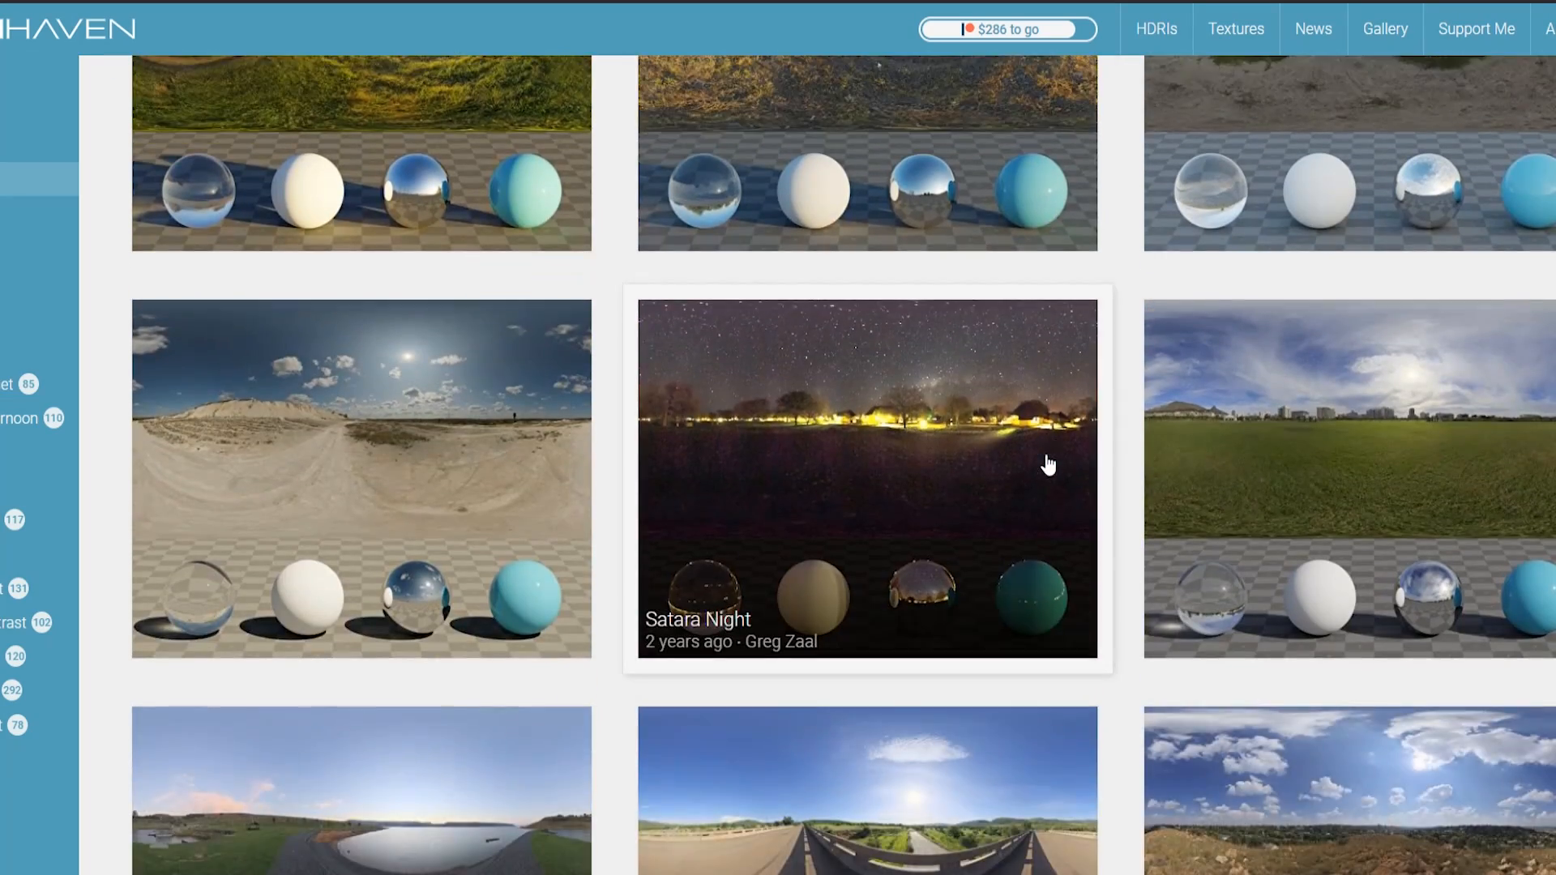
pyautogui.scroll(-3)
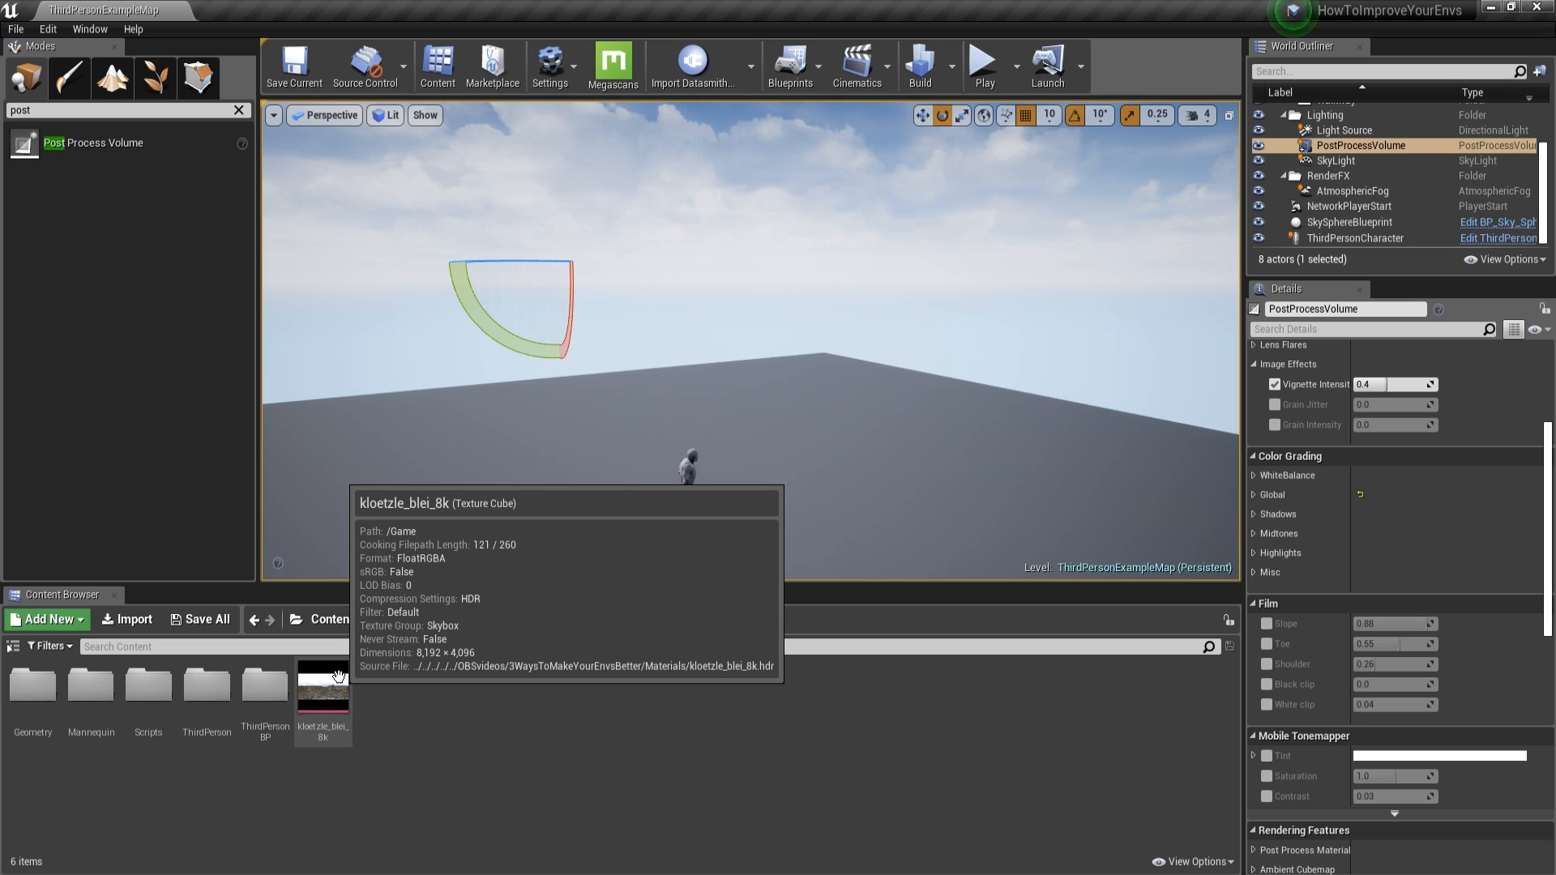
# Step: Bring up the kloetzle_blei_8k HDR cube texture in the texture editor
pyautogui.doubleClick(322, 684)
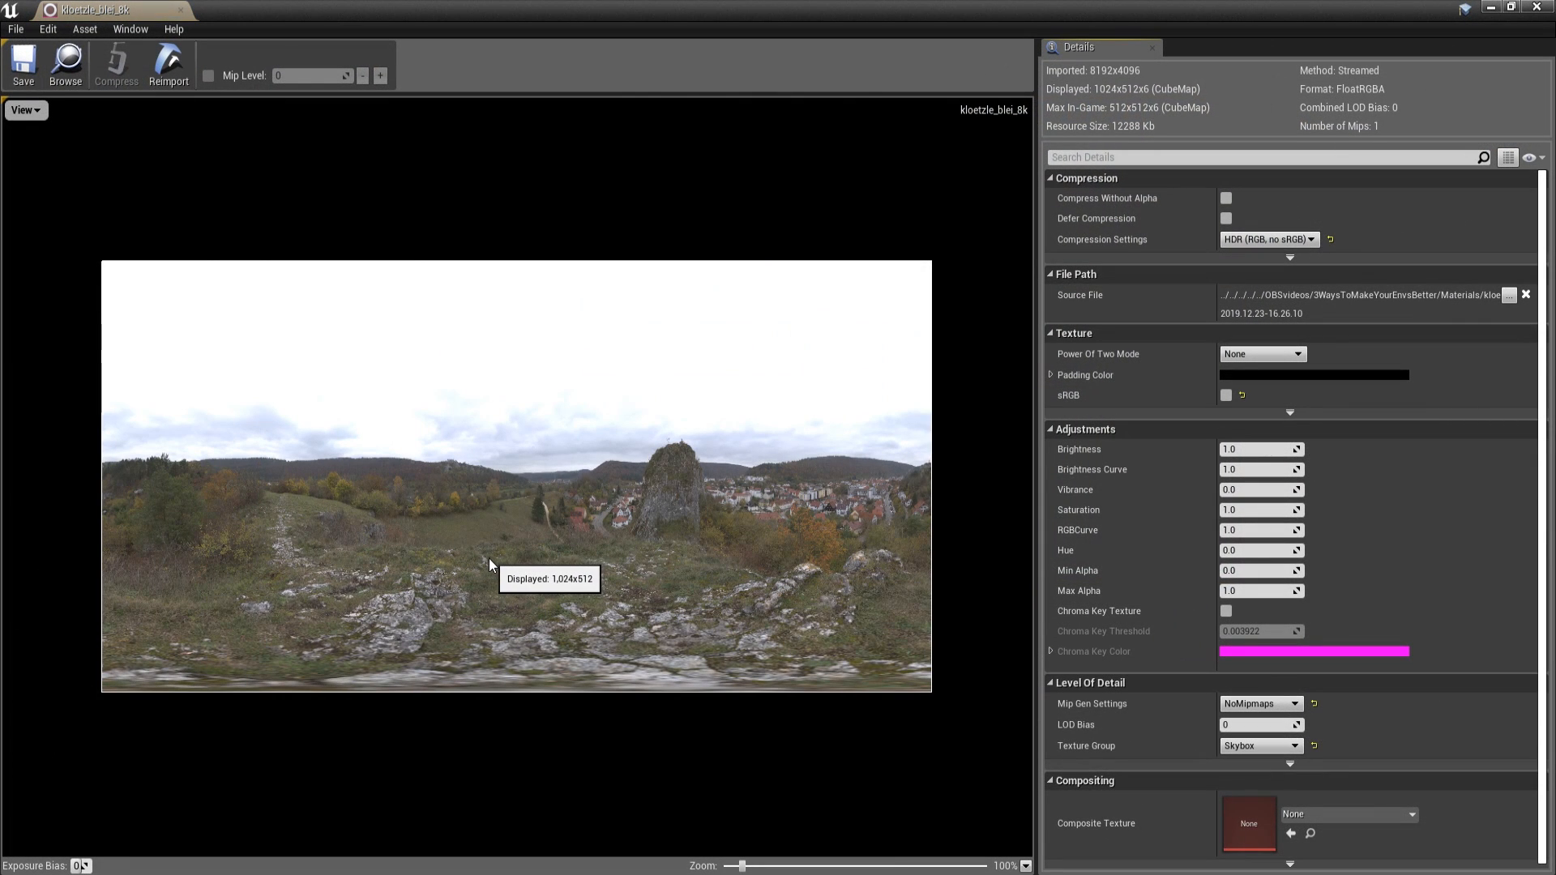
pyautogui.moveTo(179, 449)
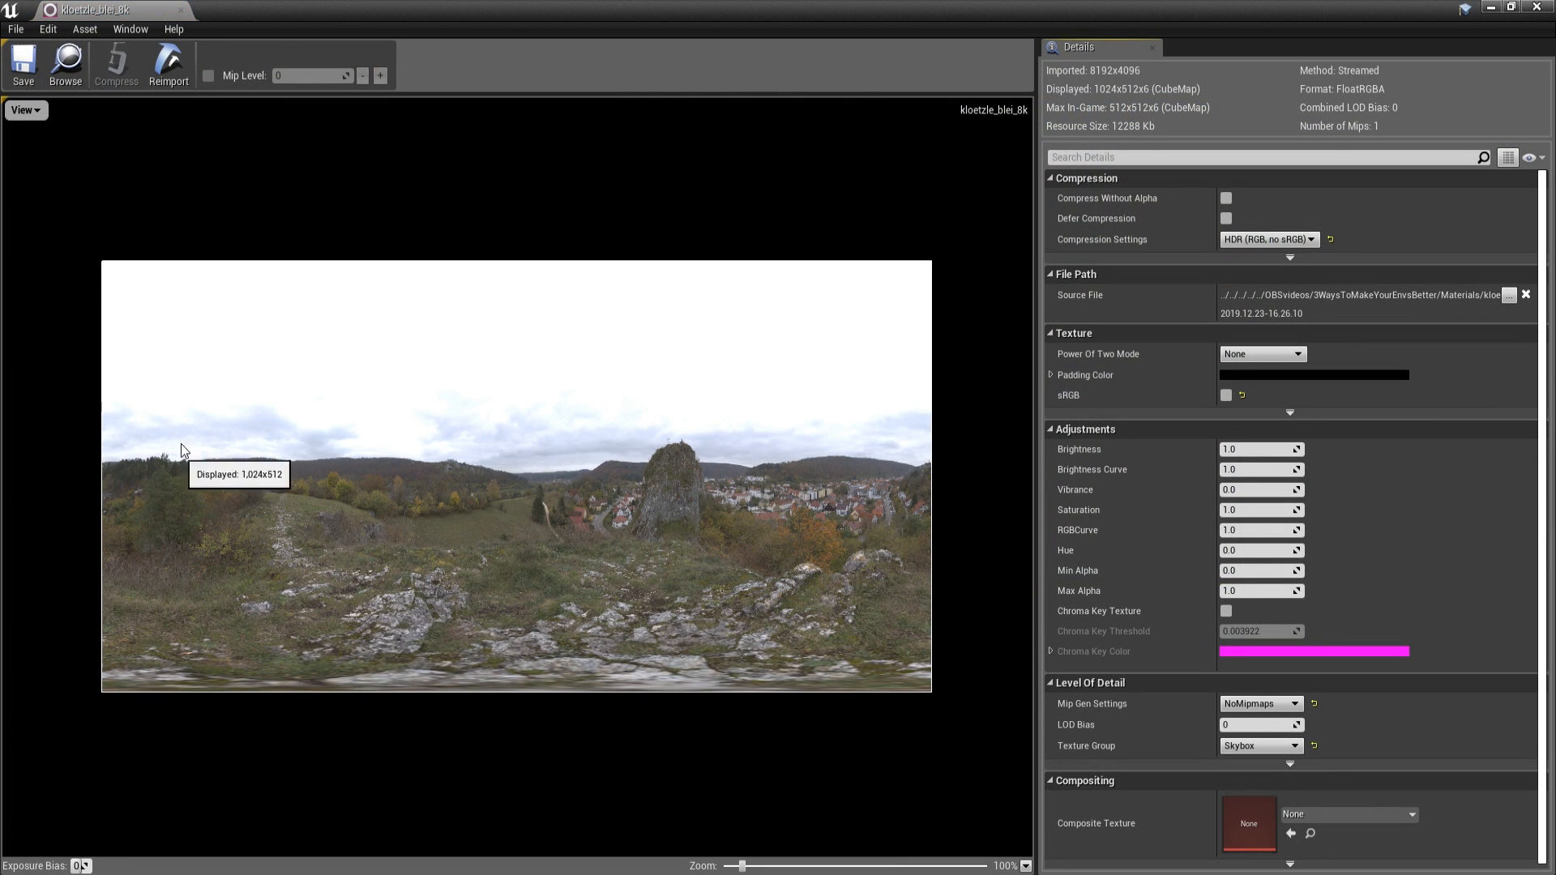
pyautogui.moveTo(285, 293)
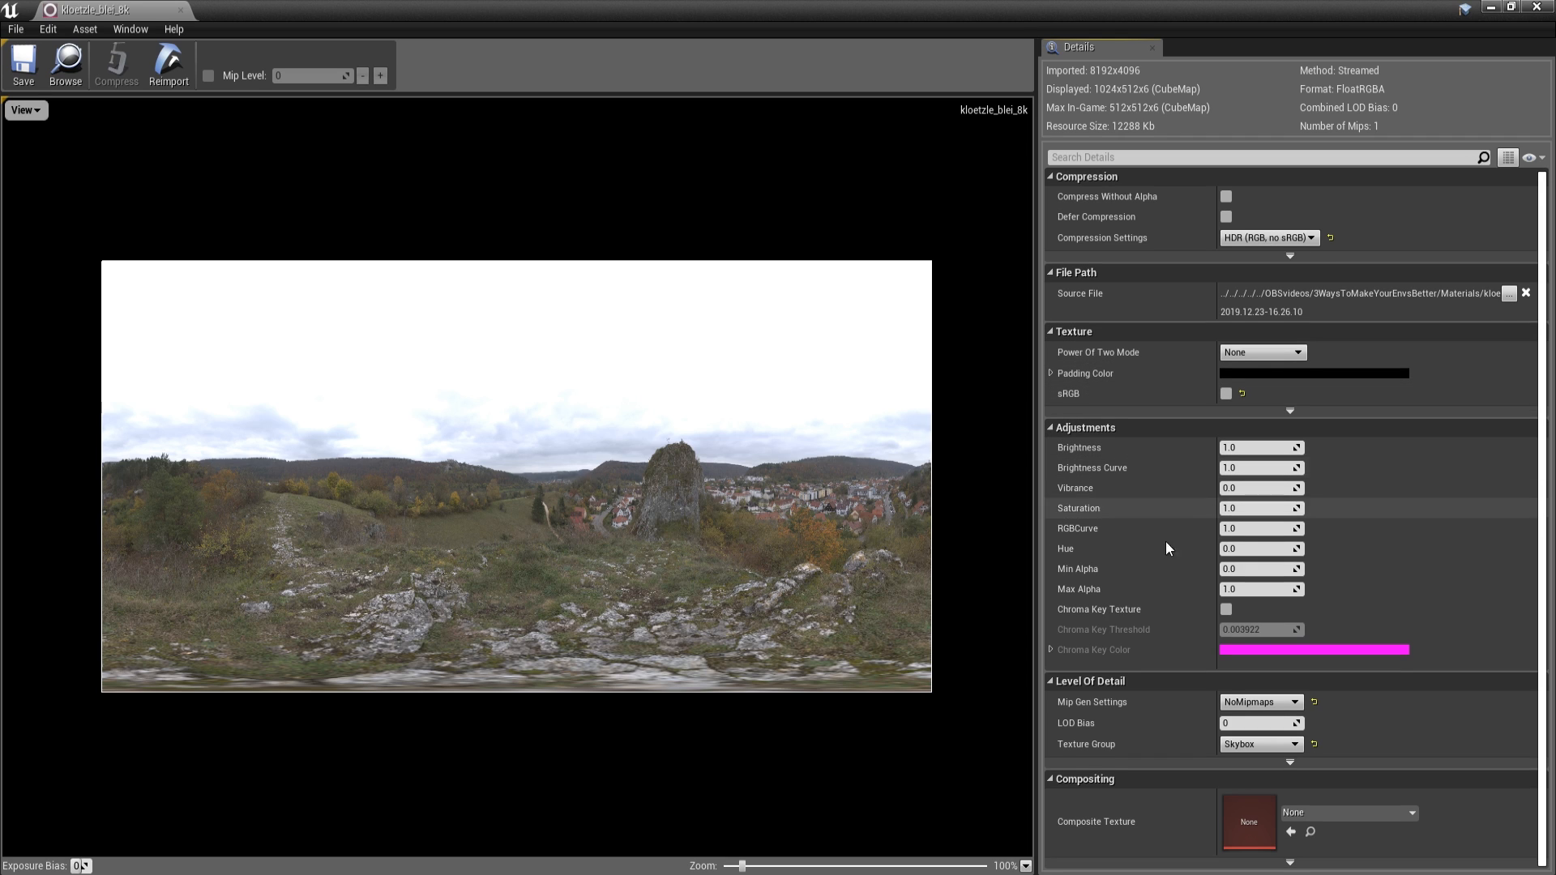
pyautogui.moveTo(1276, 707)
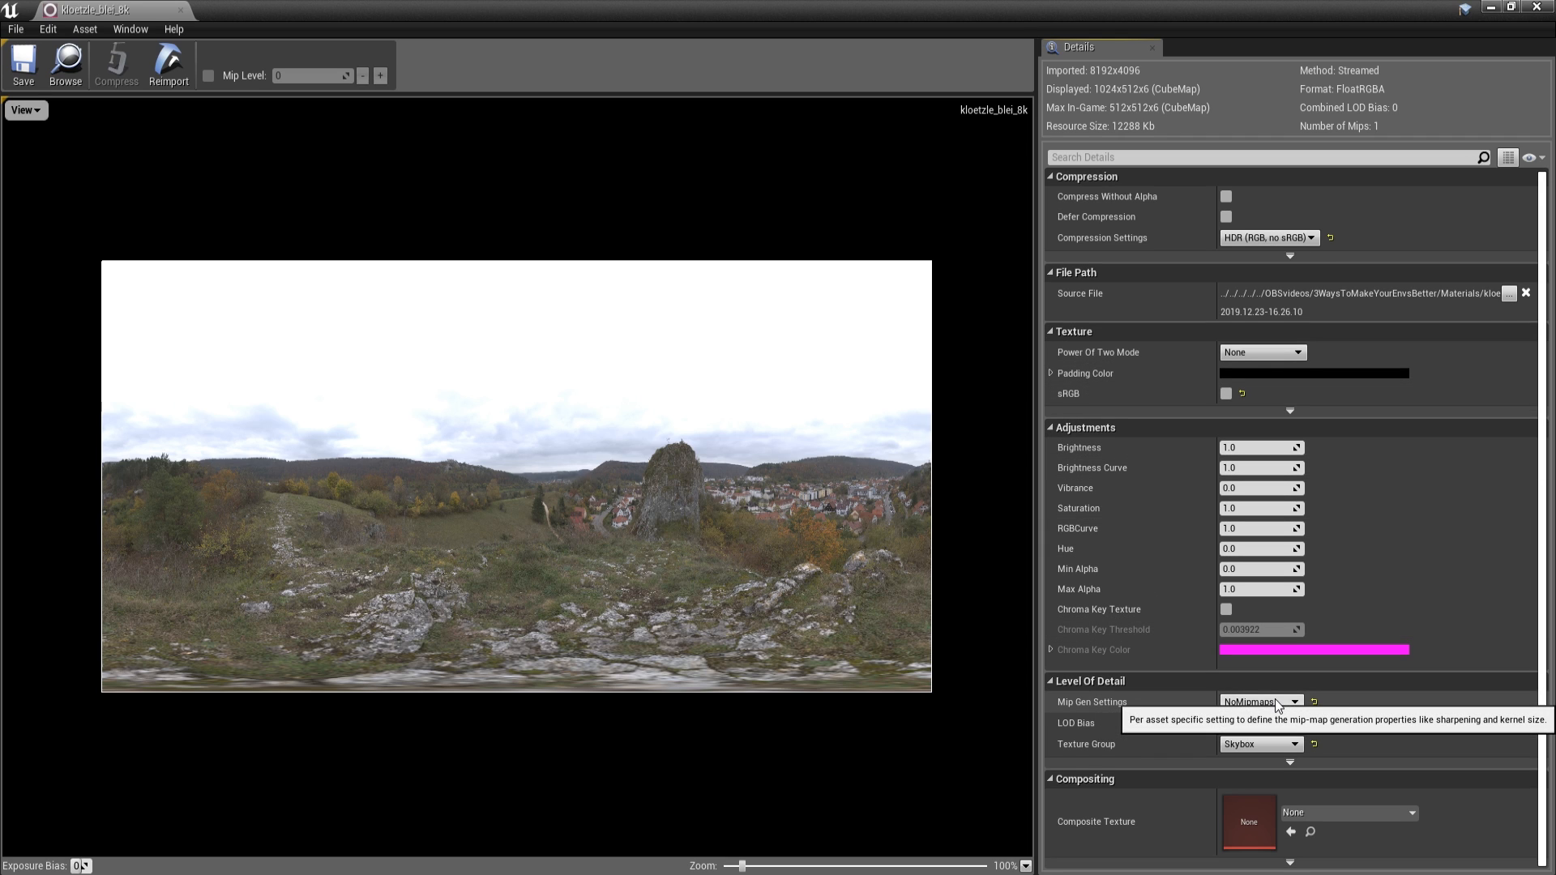
pyautogui.moveTo(823, 444)
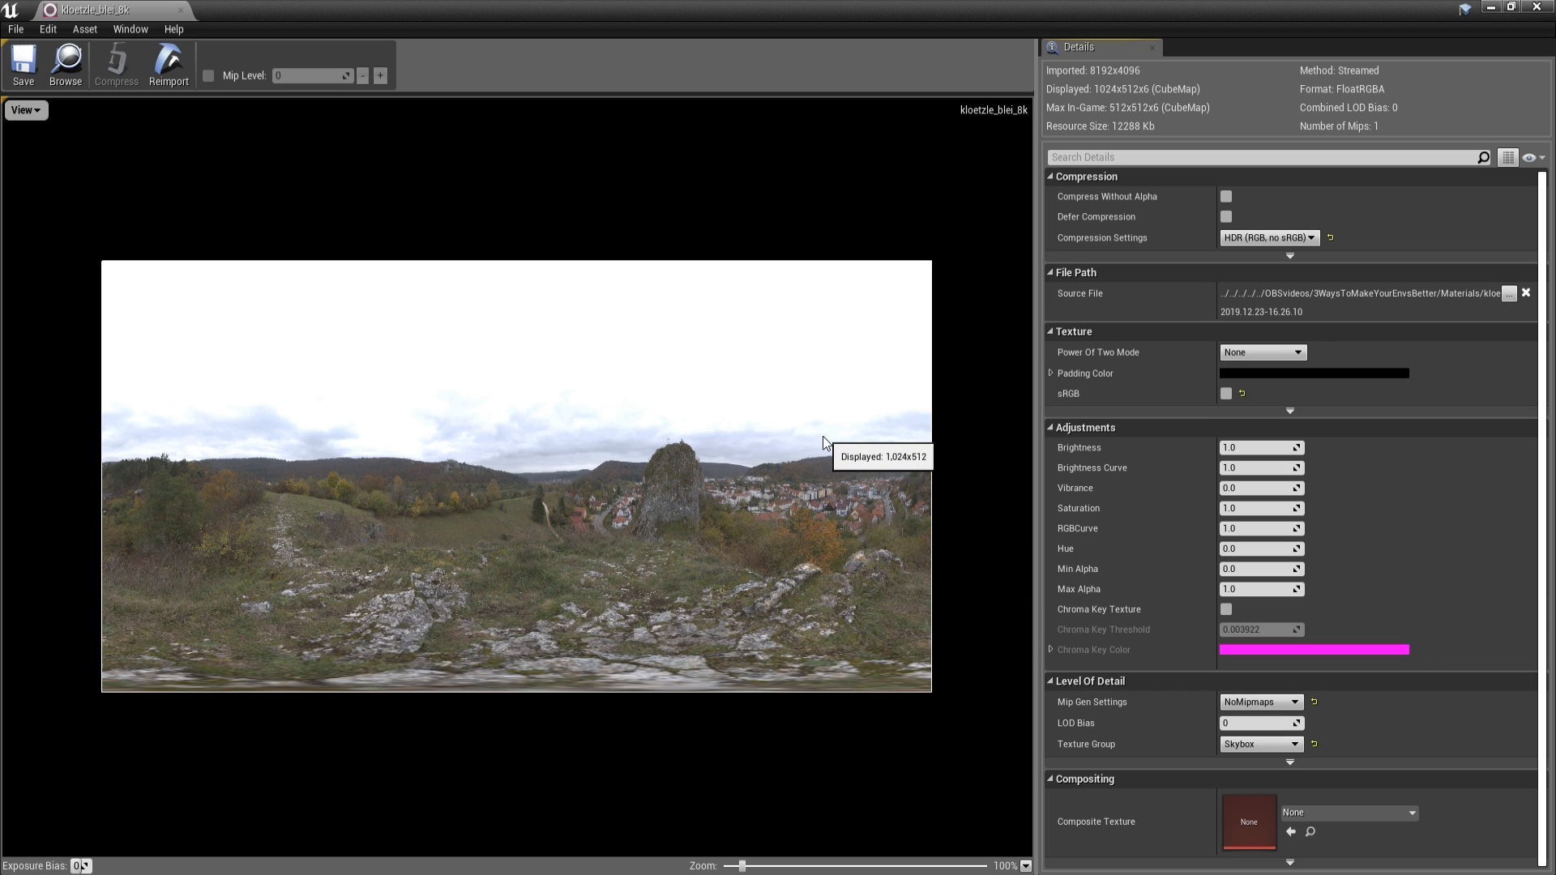
pyautogui.moveTo(109, 692)
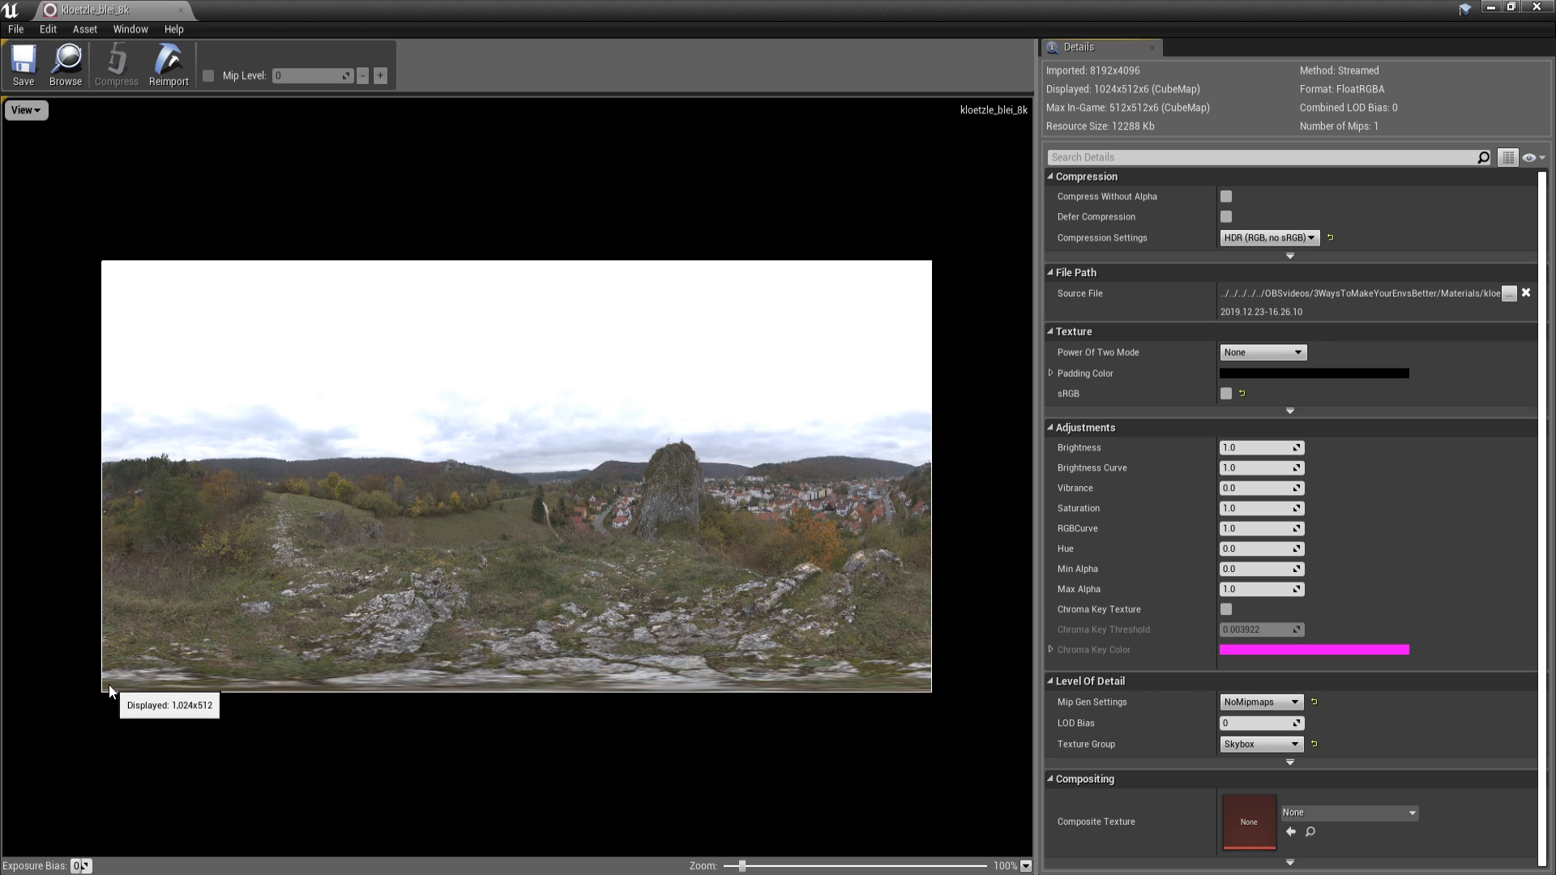
pyautogui.moveTo(789, 673)
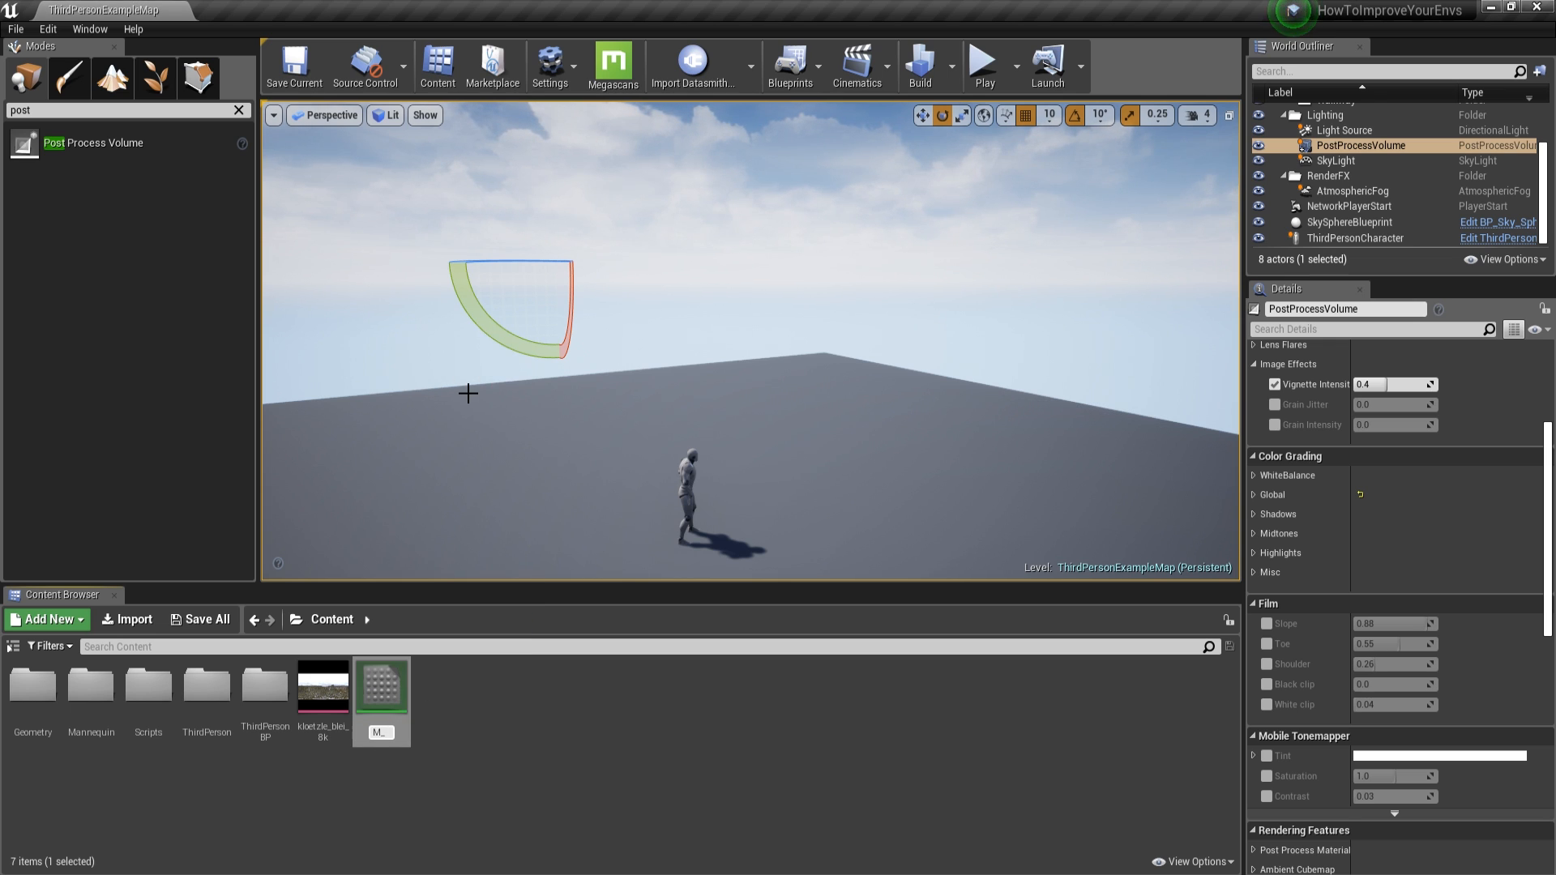
# Step: Make M_Sky unlit and build a normalized camera-relative direction with a 0,0,1 vector
pyautogui.doubleClick(381, 684)
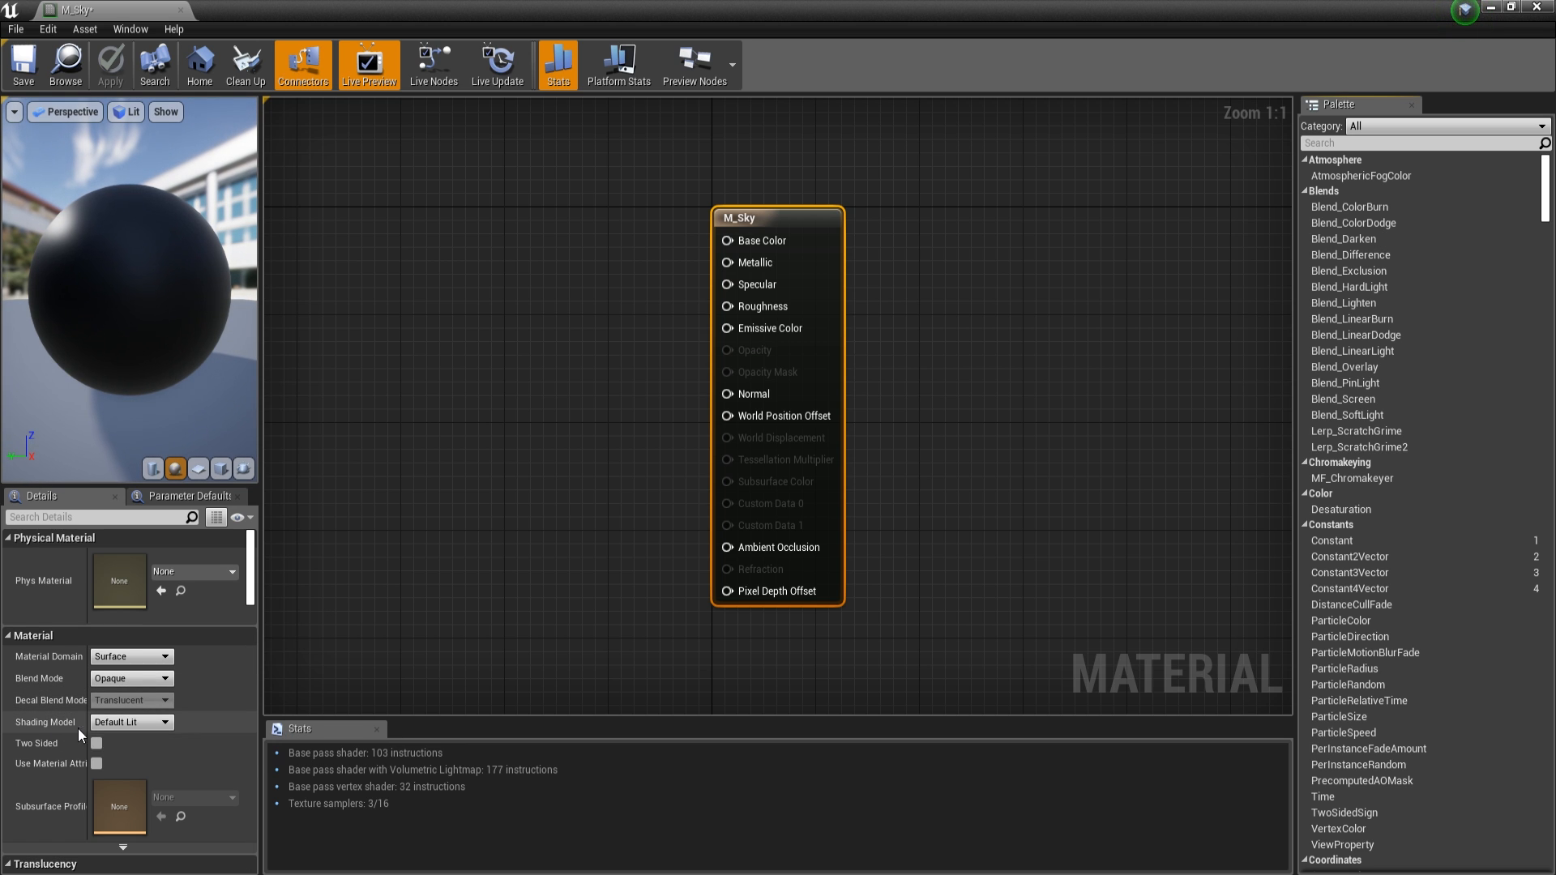
pyautogui.click(129, 721)
pyautogui.write('1')
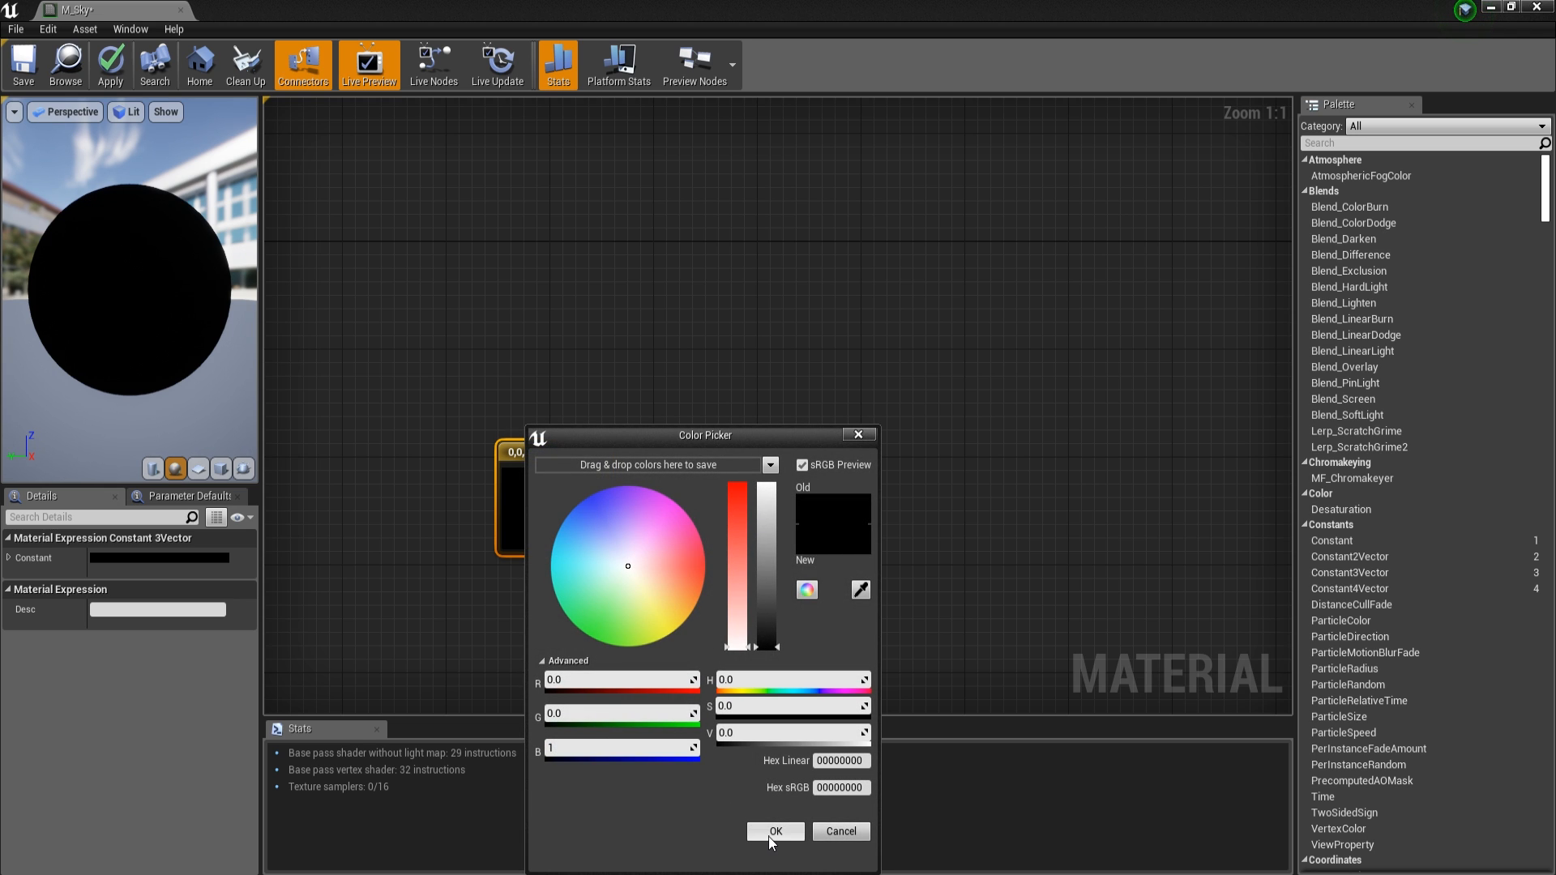
pyautogui.click(775, 830)
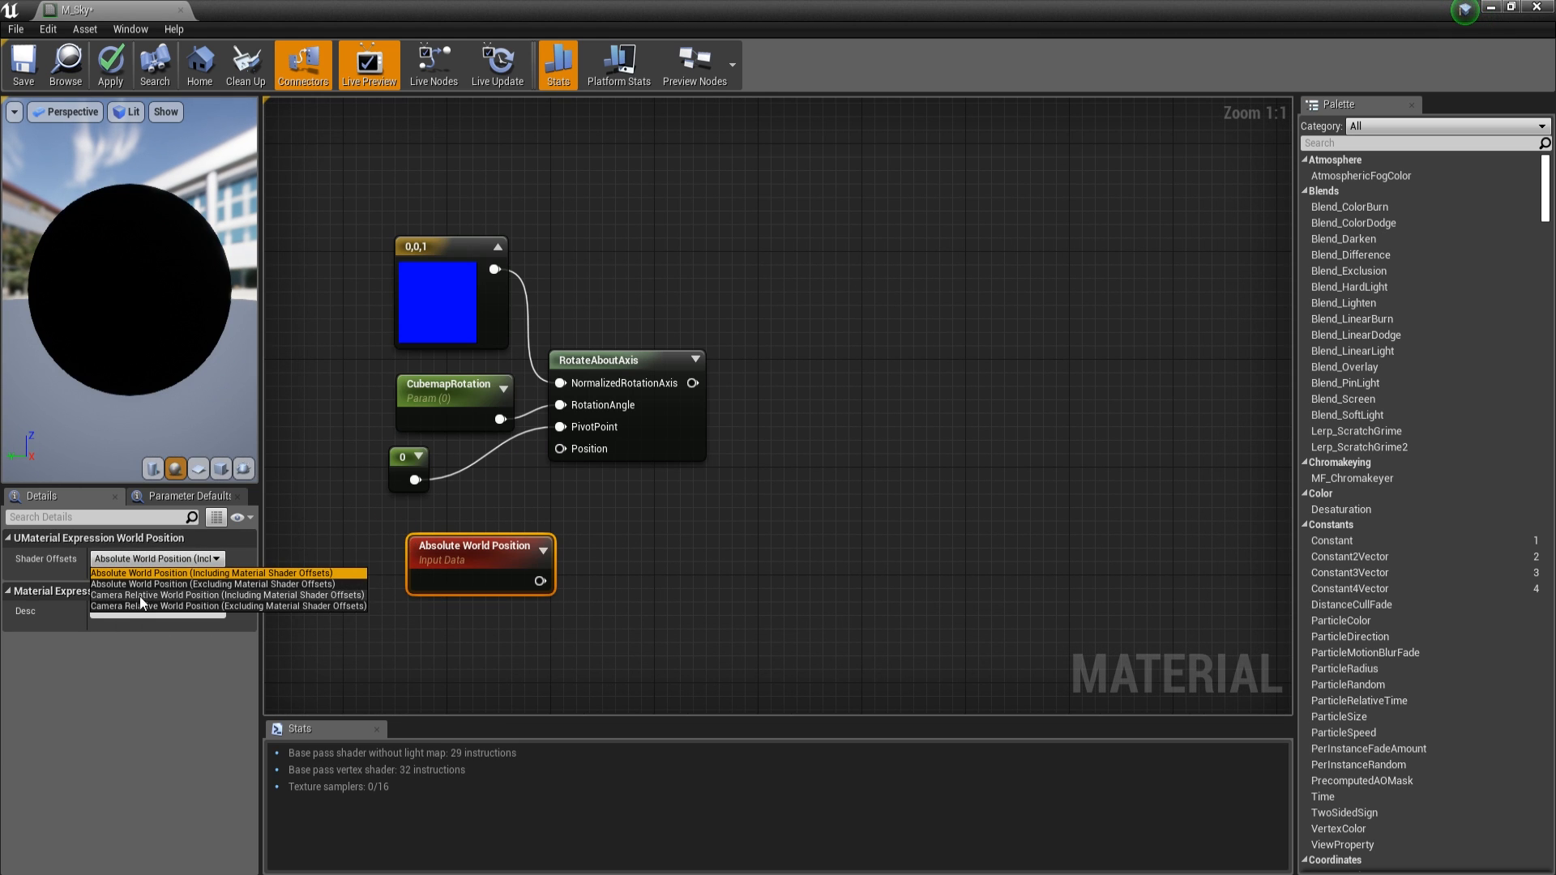
pyautogui.click(227, 584)
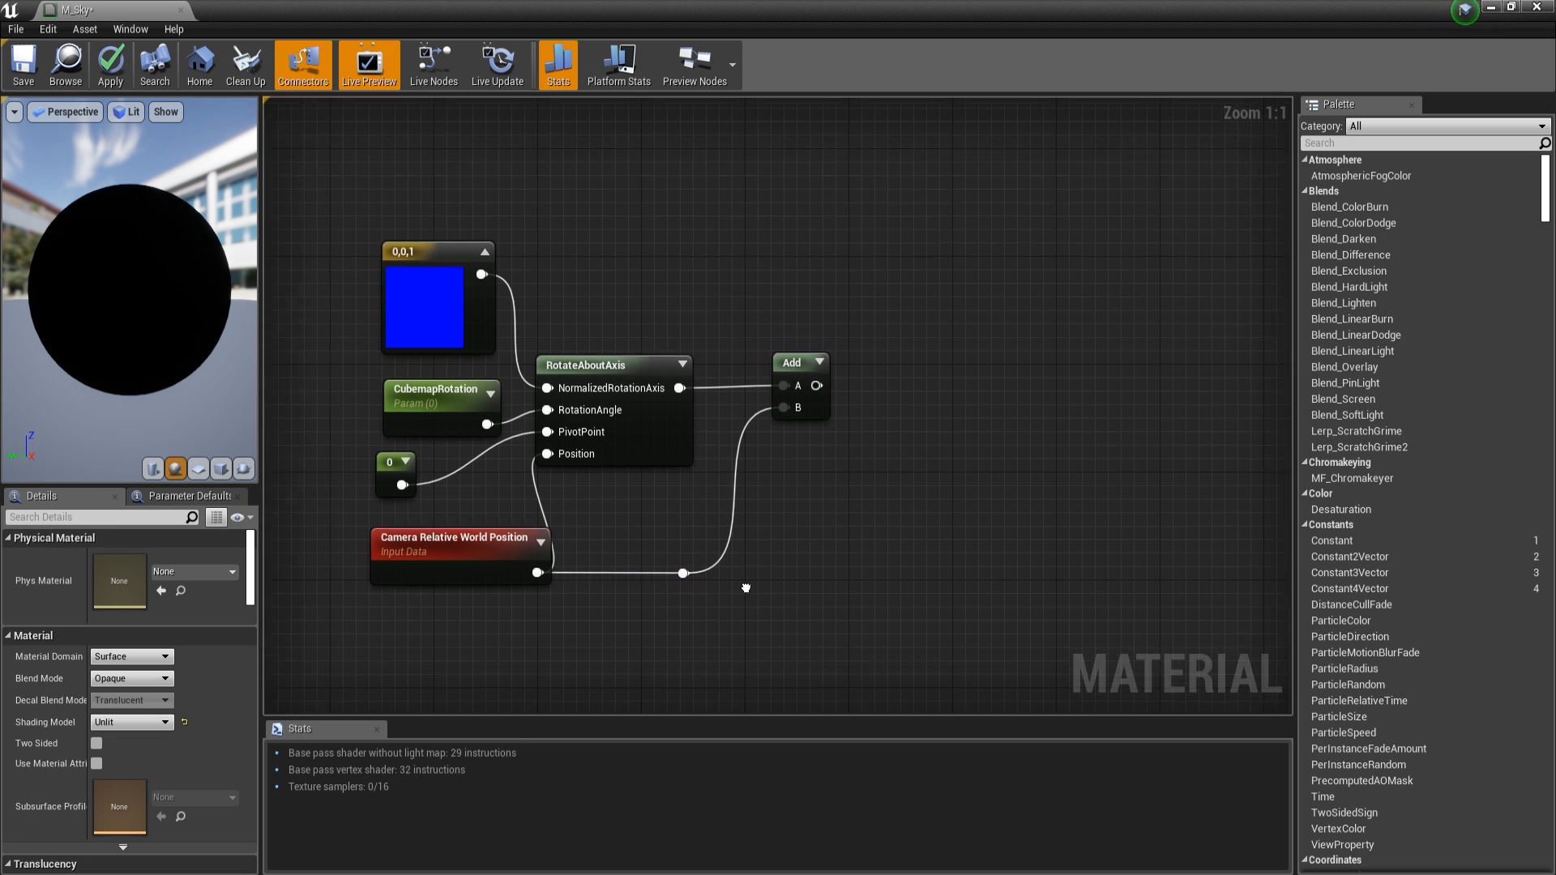
pyautogui.click(459, 536)
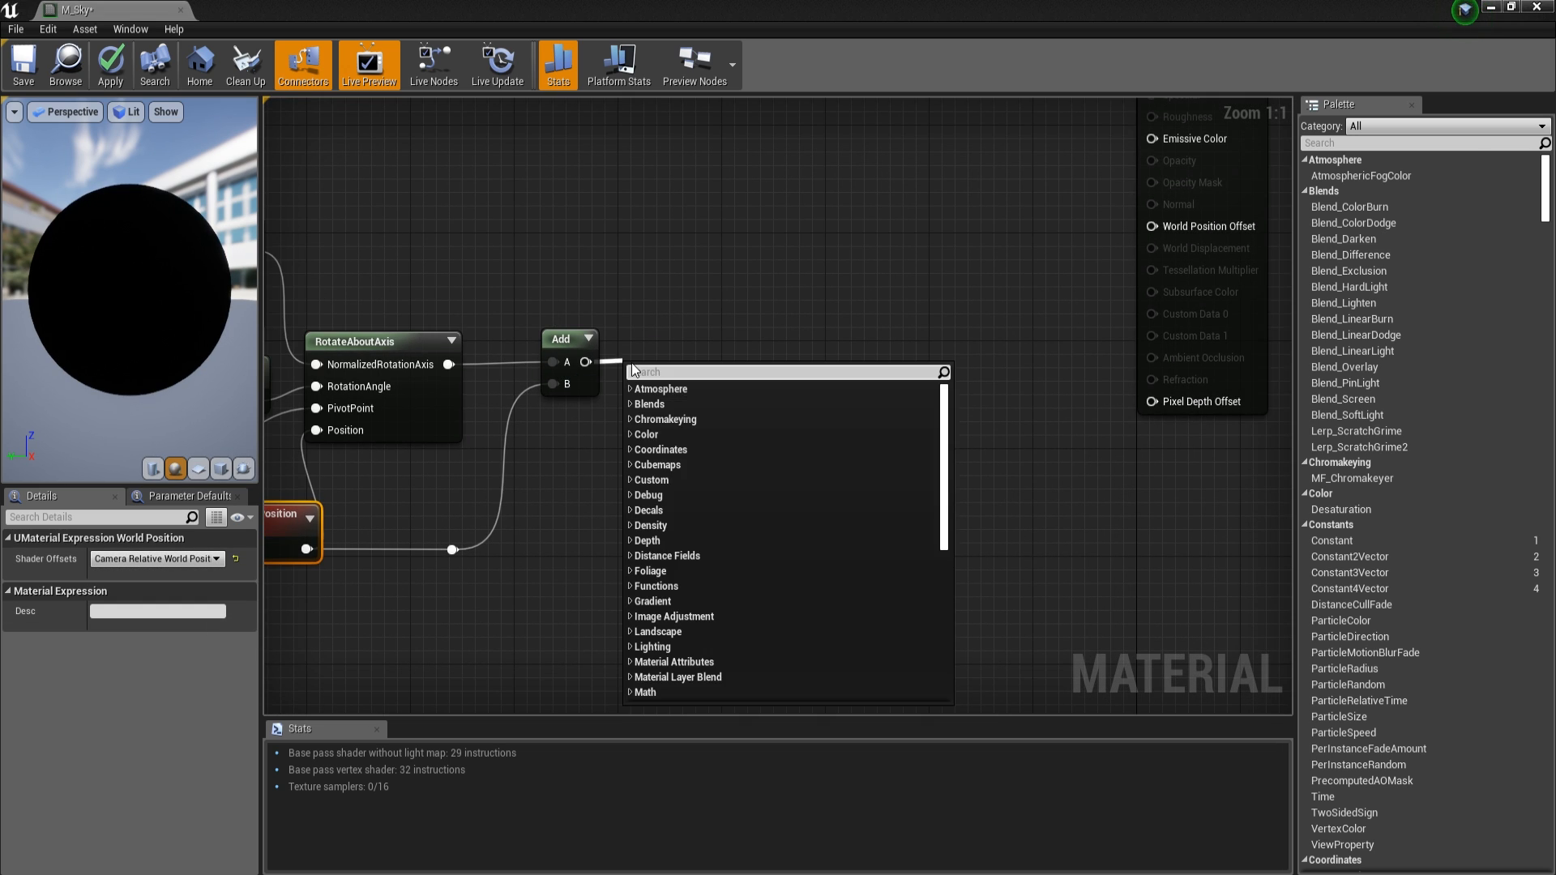
pyautogui.click(655, 352)
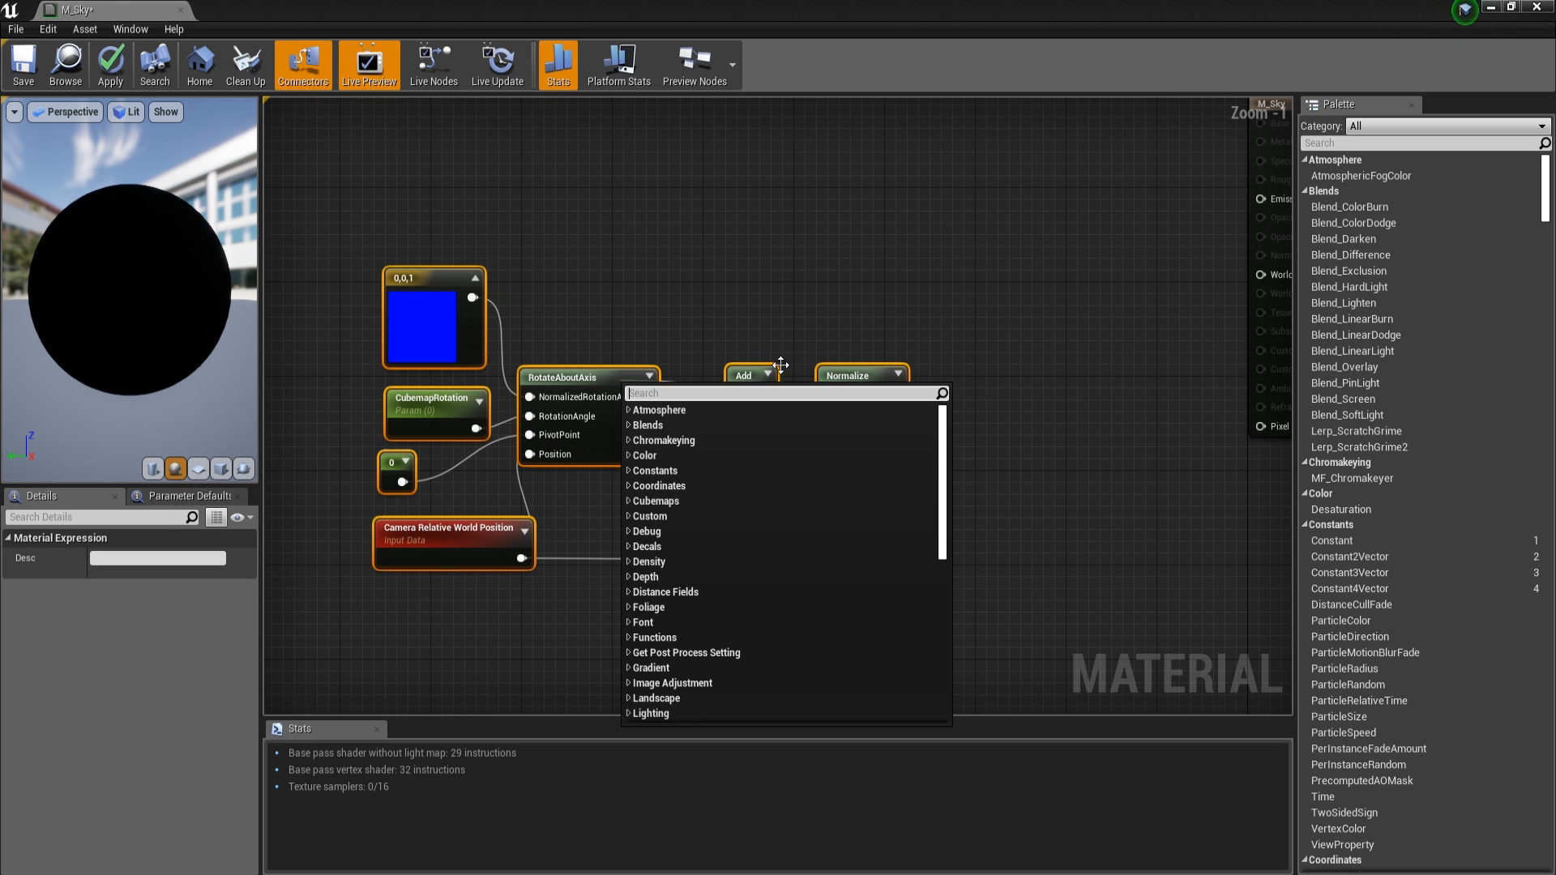
# Step: Sample the cubemap texture and multiply it by a scalar parameter named Intensity
pyautogui.write('tex')
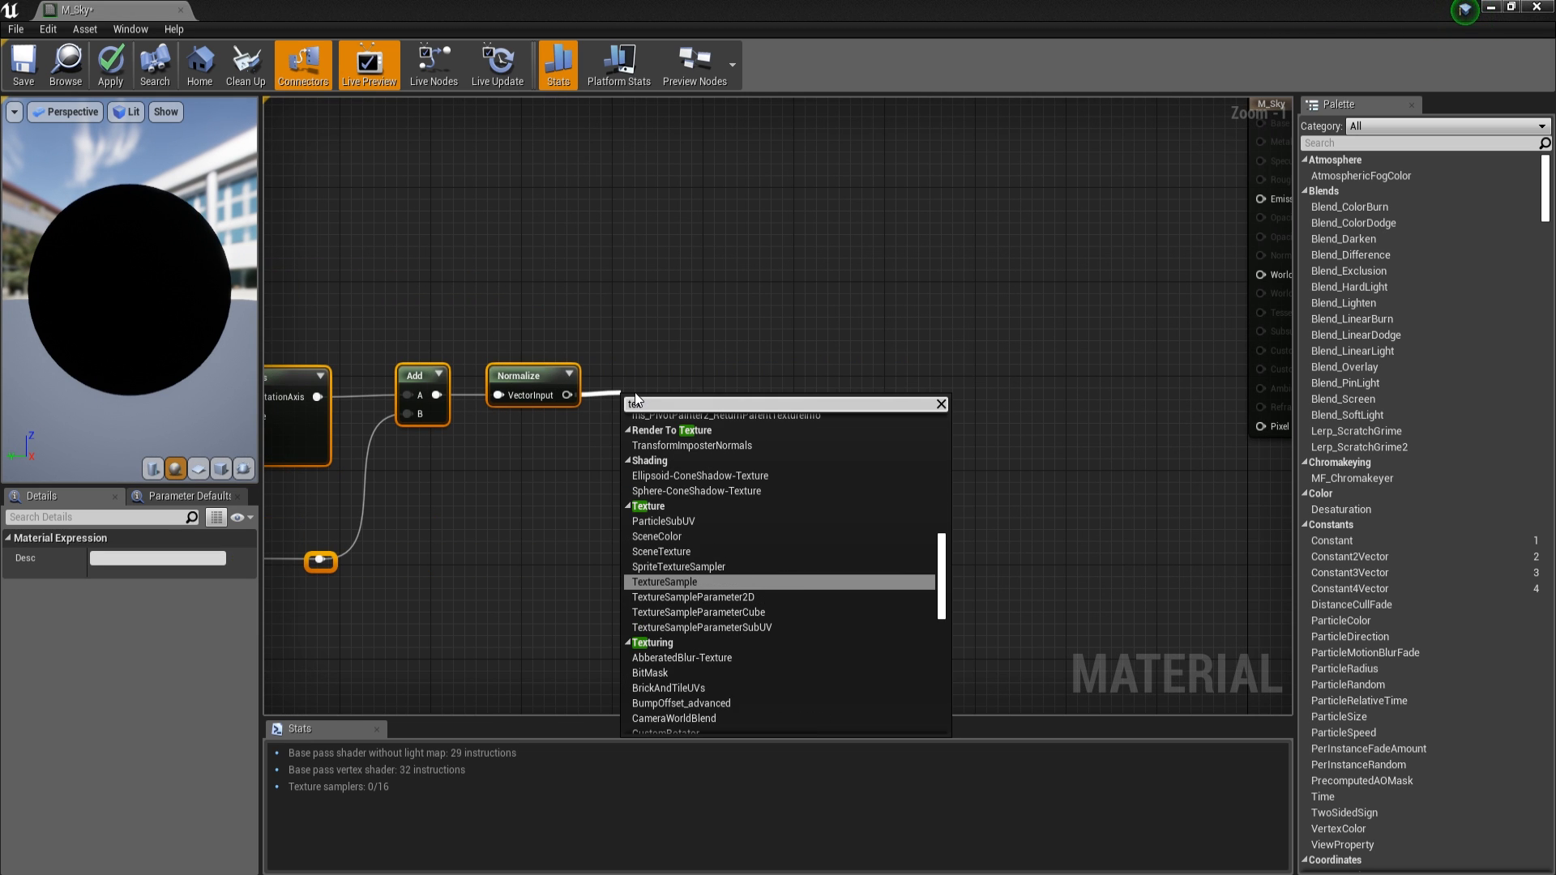
pyautogui.click(664, 581)
pyautogui.write('Cubemap')
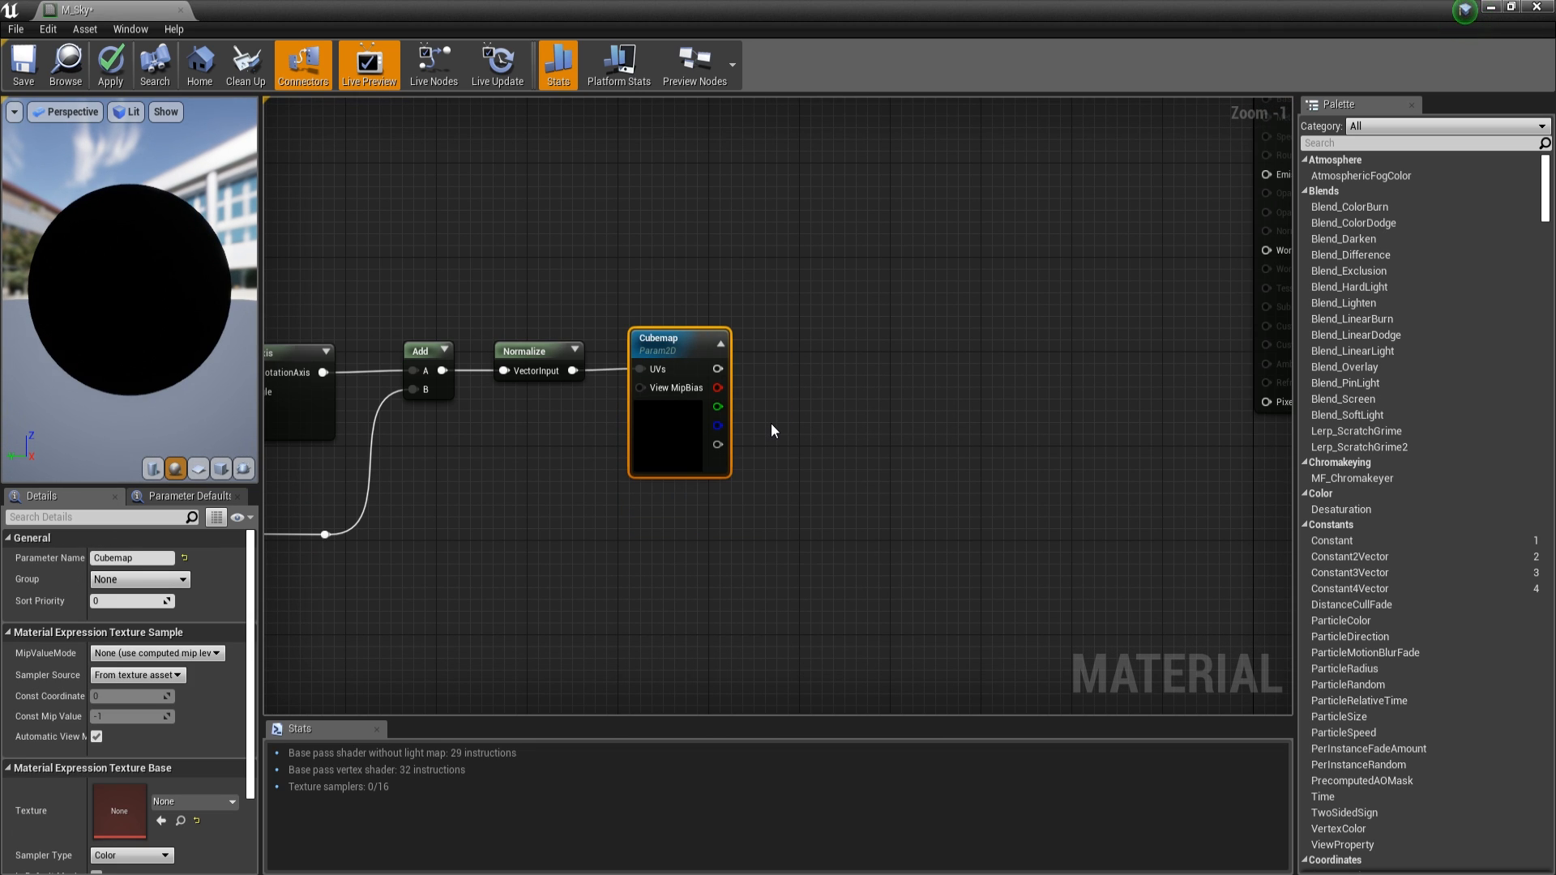
pyautogui.scroll(-3)
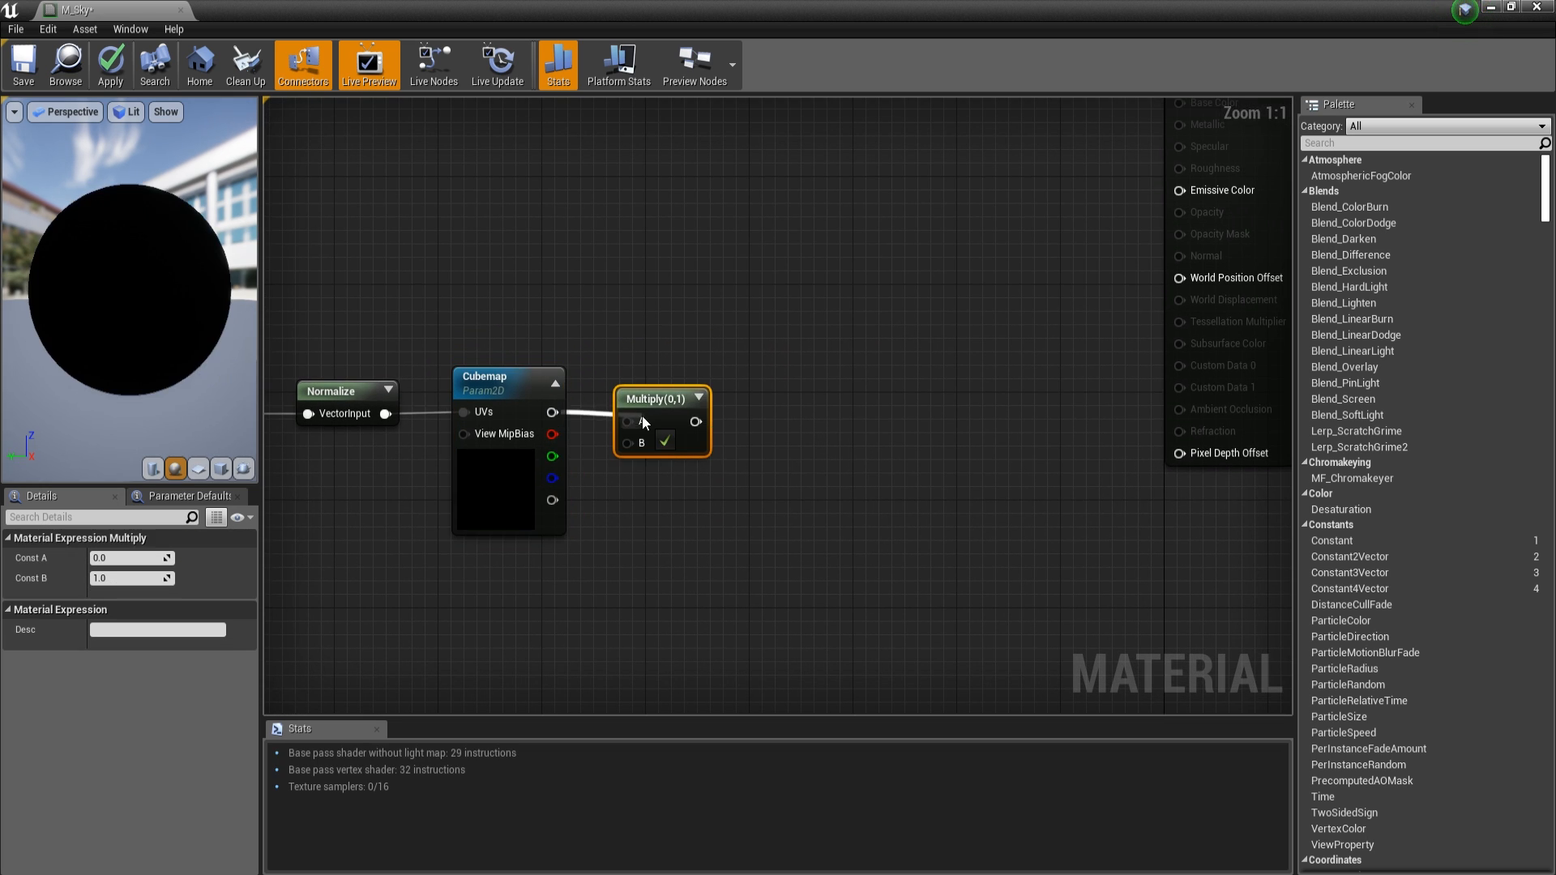
pyautogui.rightClick(553, 515)
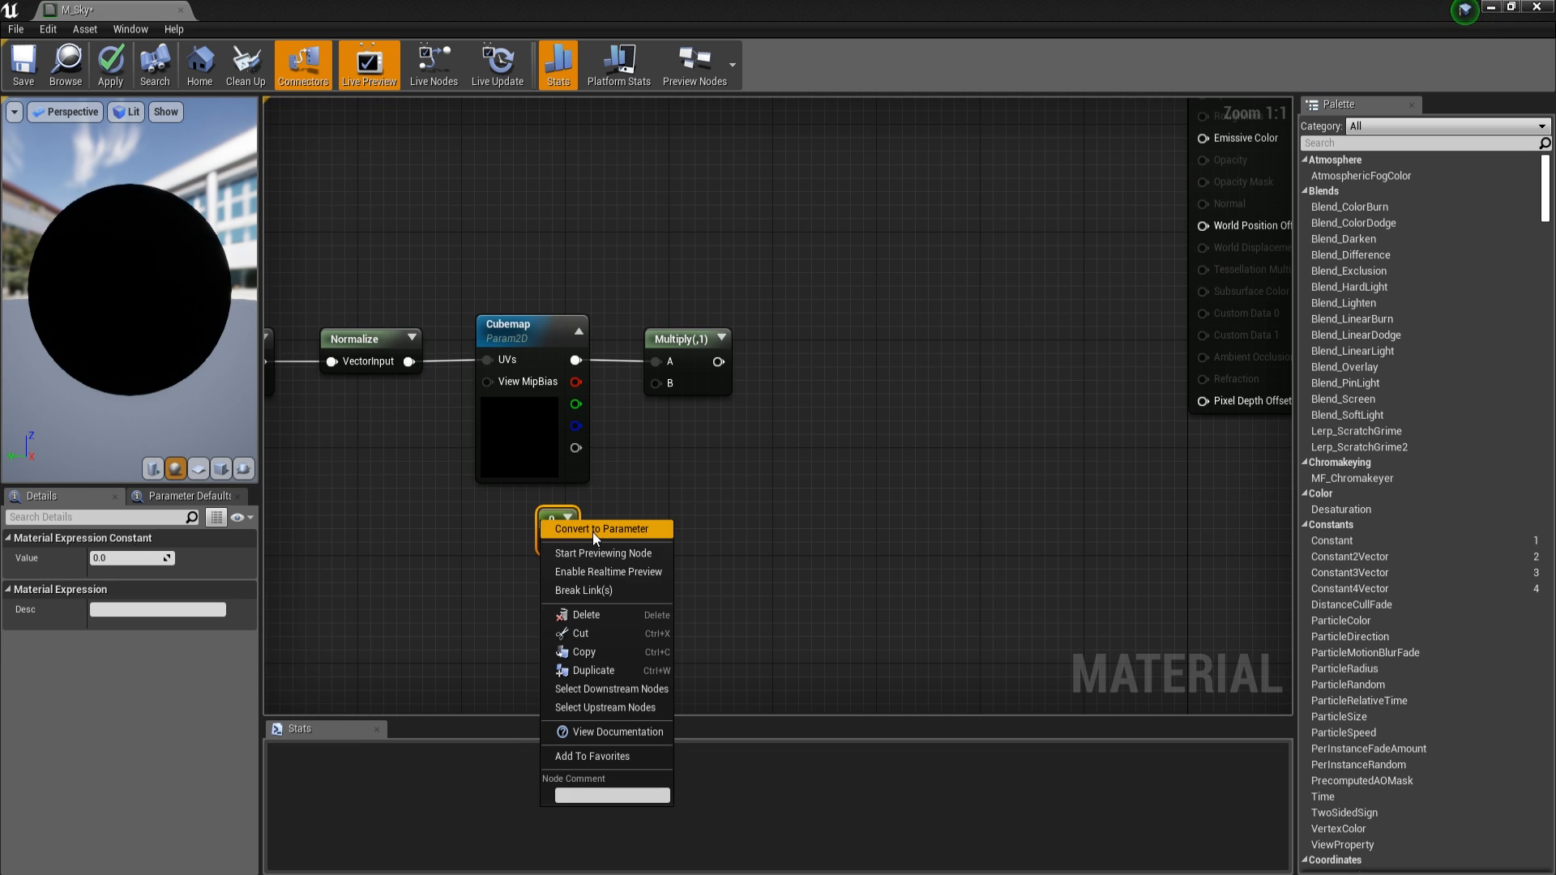
pyautogui.click(598, 529)
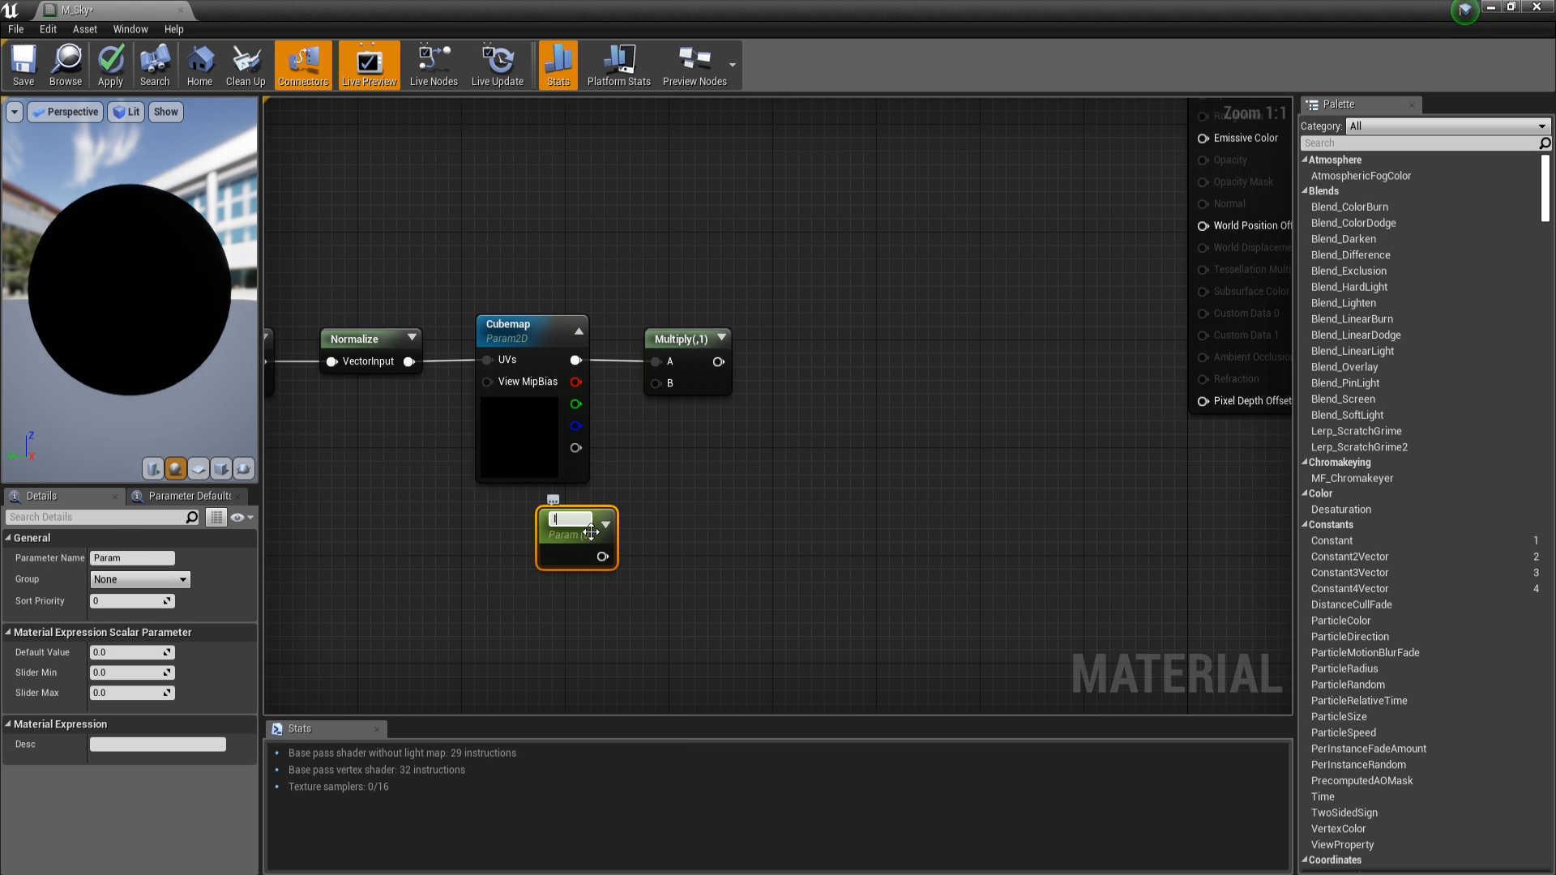
pyautogui.write('Intensit')
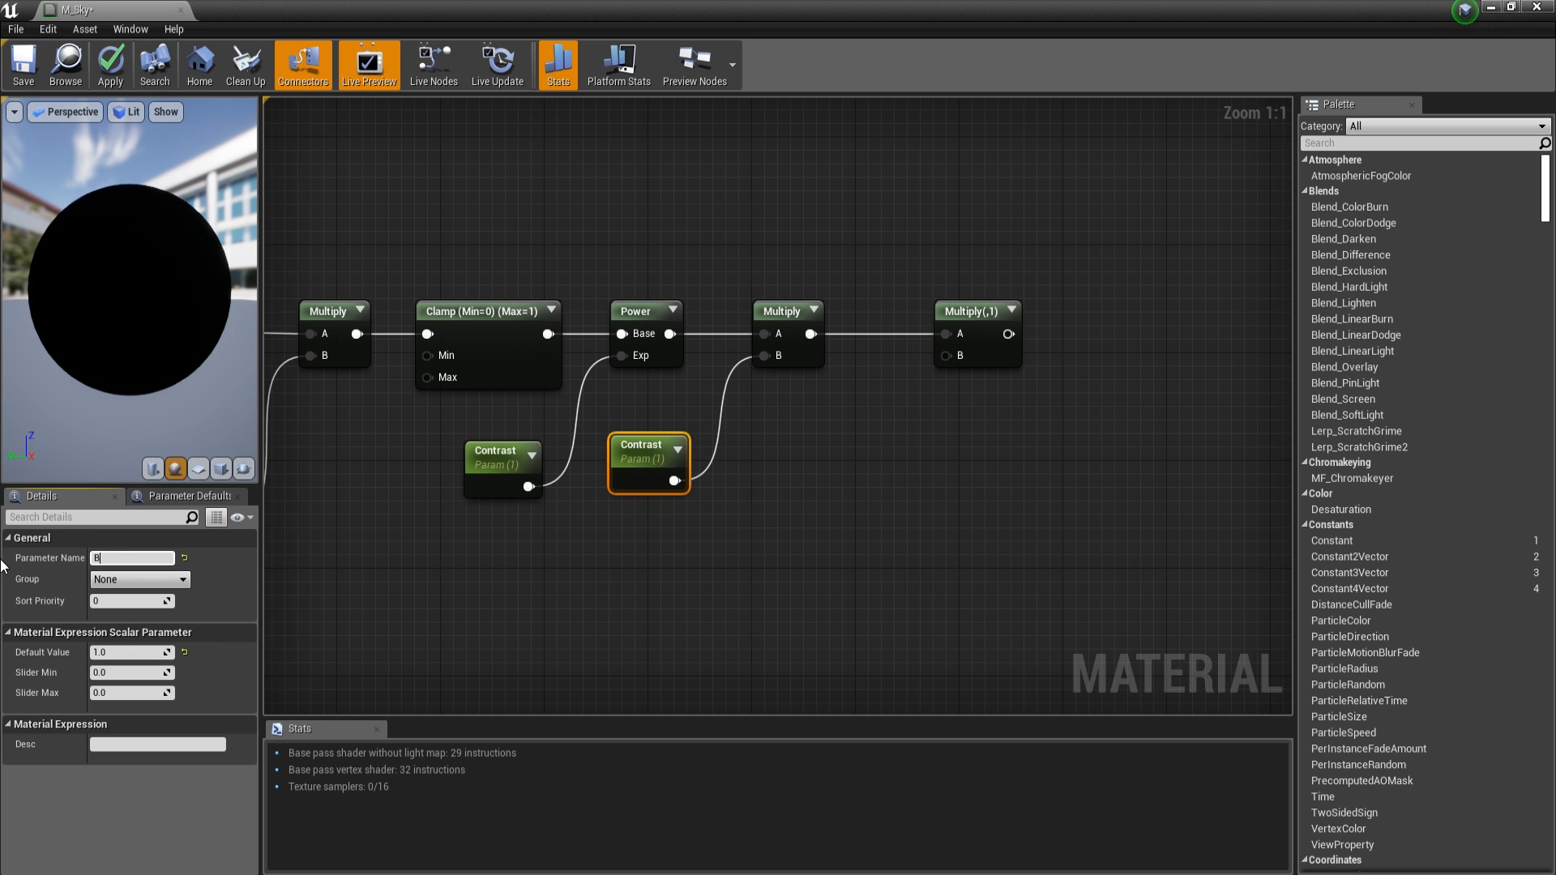
# Step: Name the scalar parameter Brightness and convert the colour constant to a Tint parameter
pyautogui.write('Brightness')
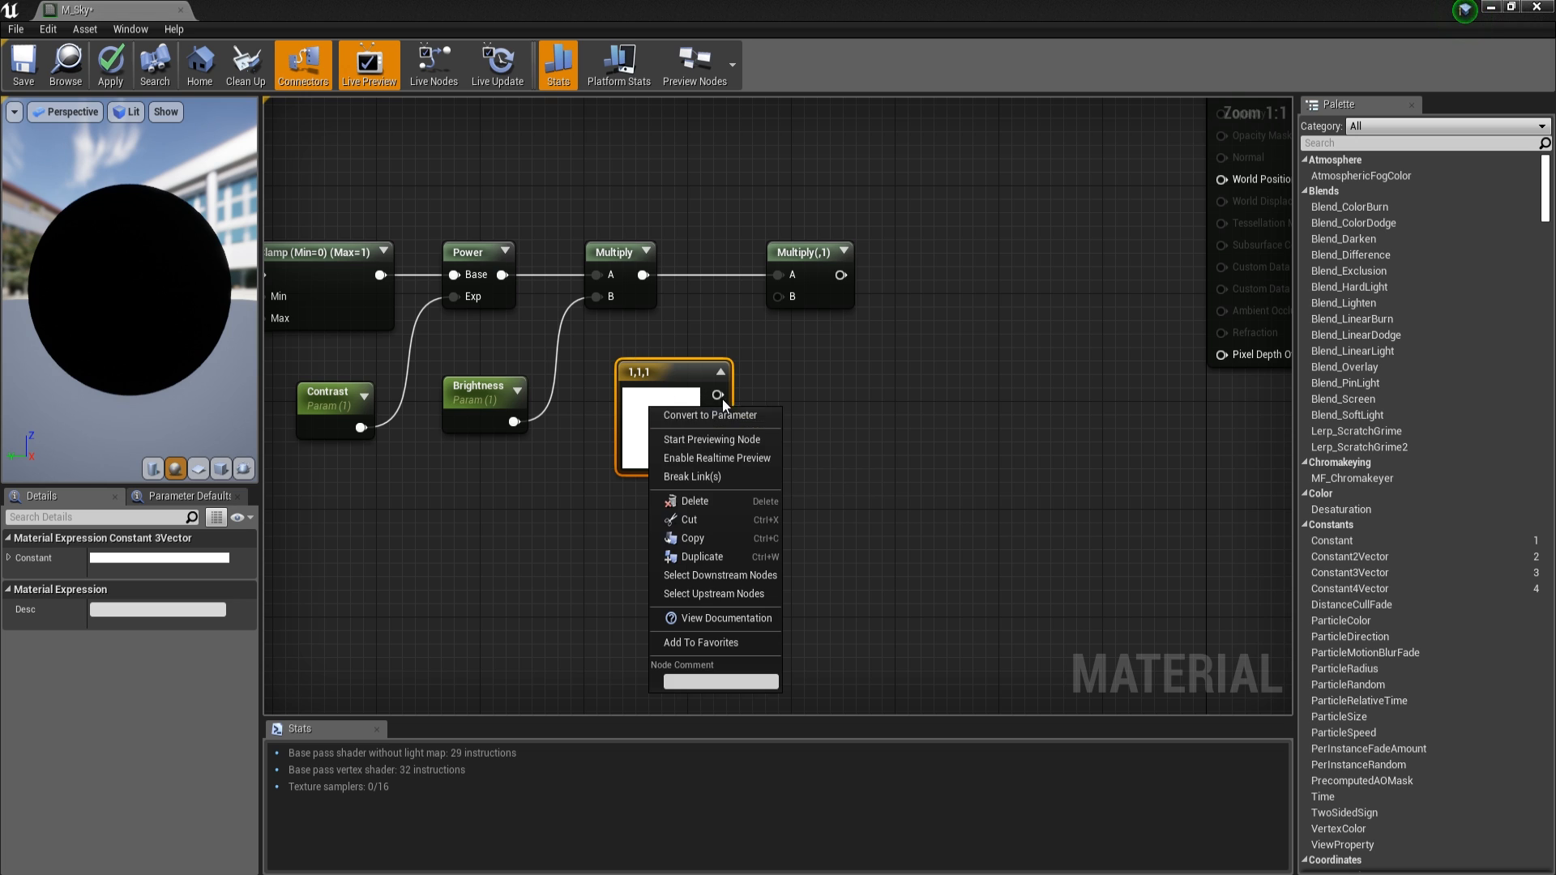
pyautogui.click(710, 415)
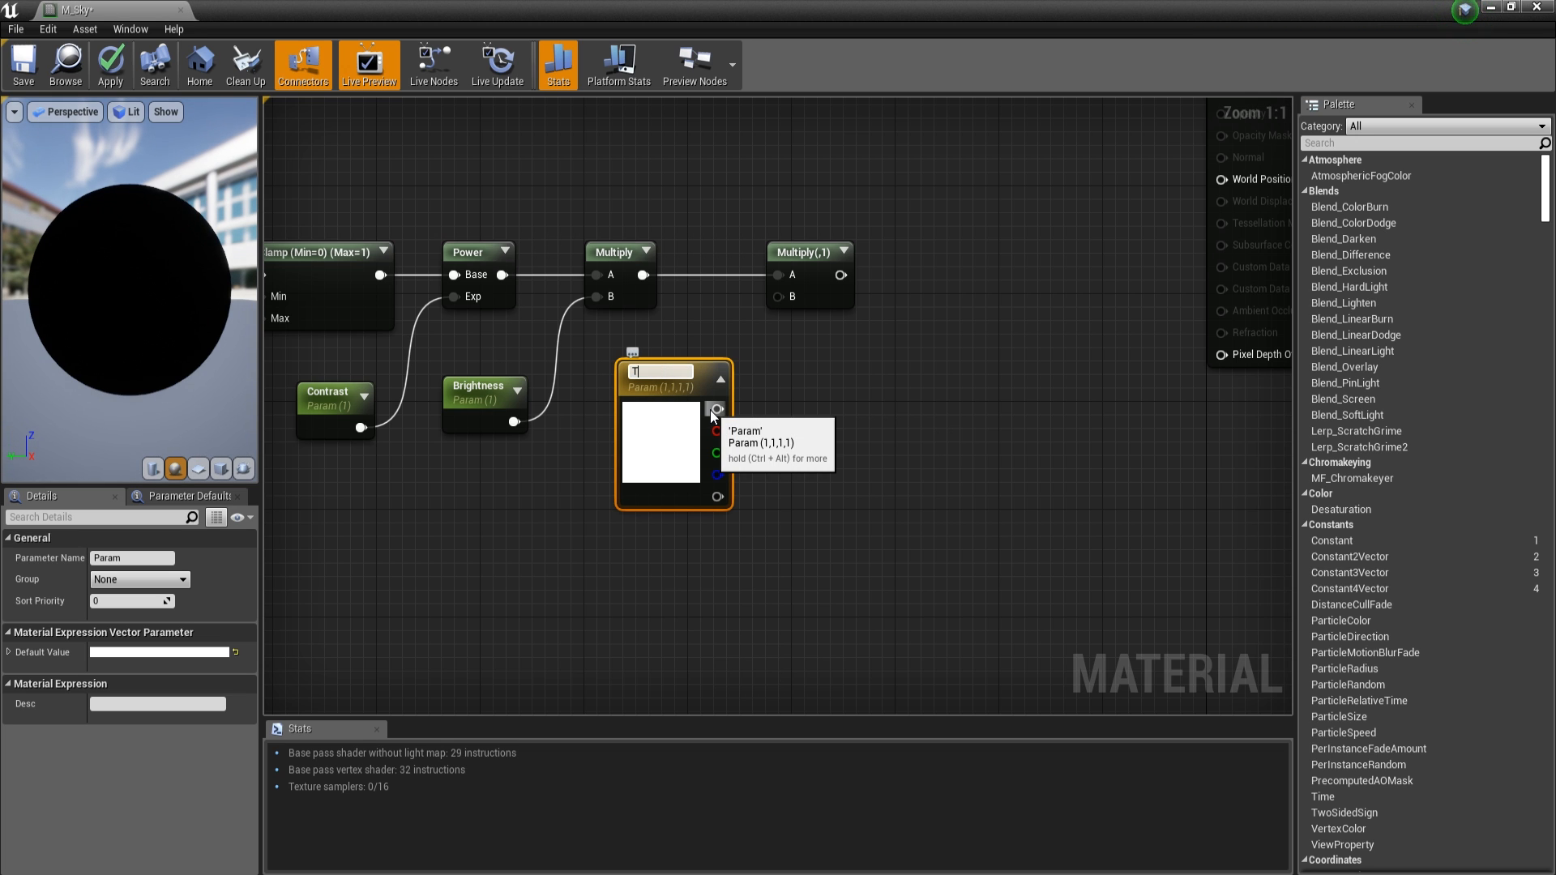
pyautogui.write('Tint')
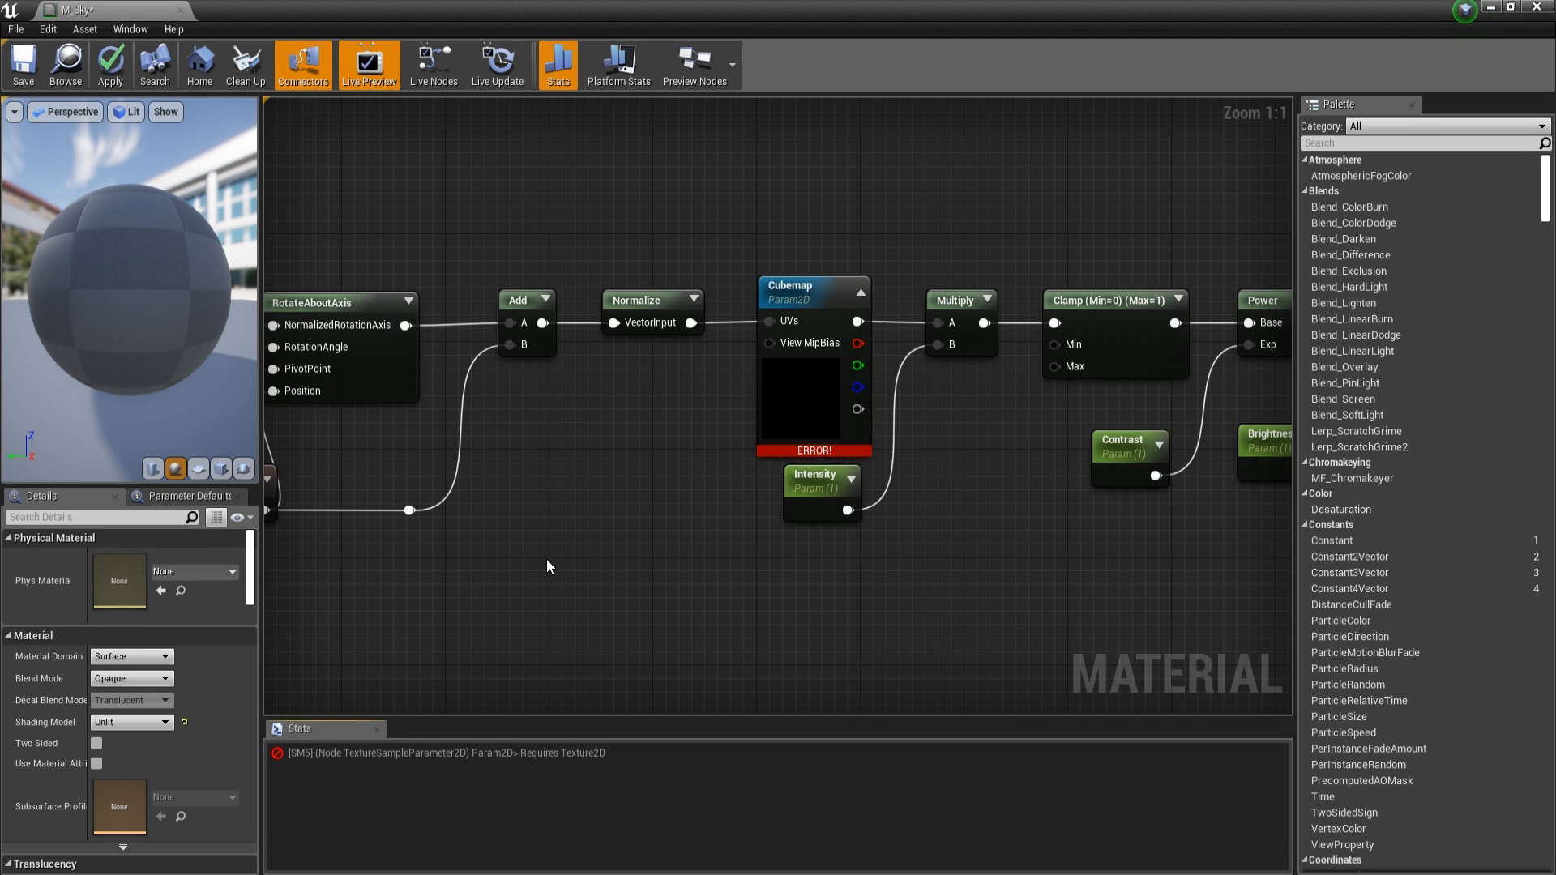
pyautogui.moveTo(800, 360)
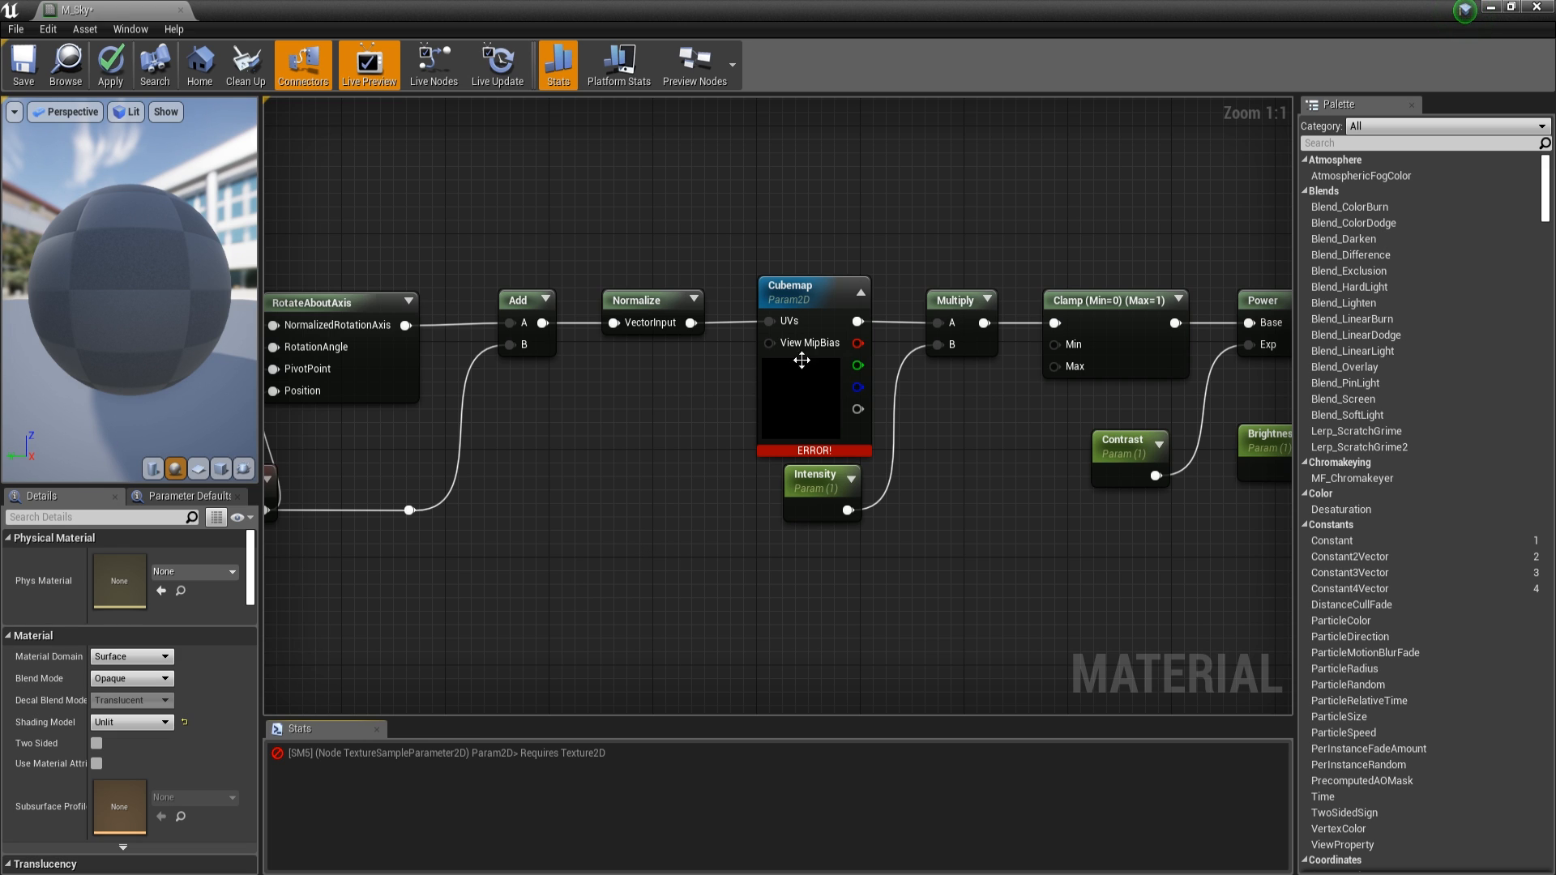
pyautogui.moveTo(762, 268)
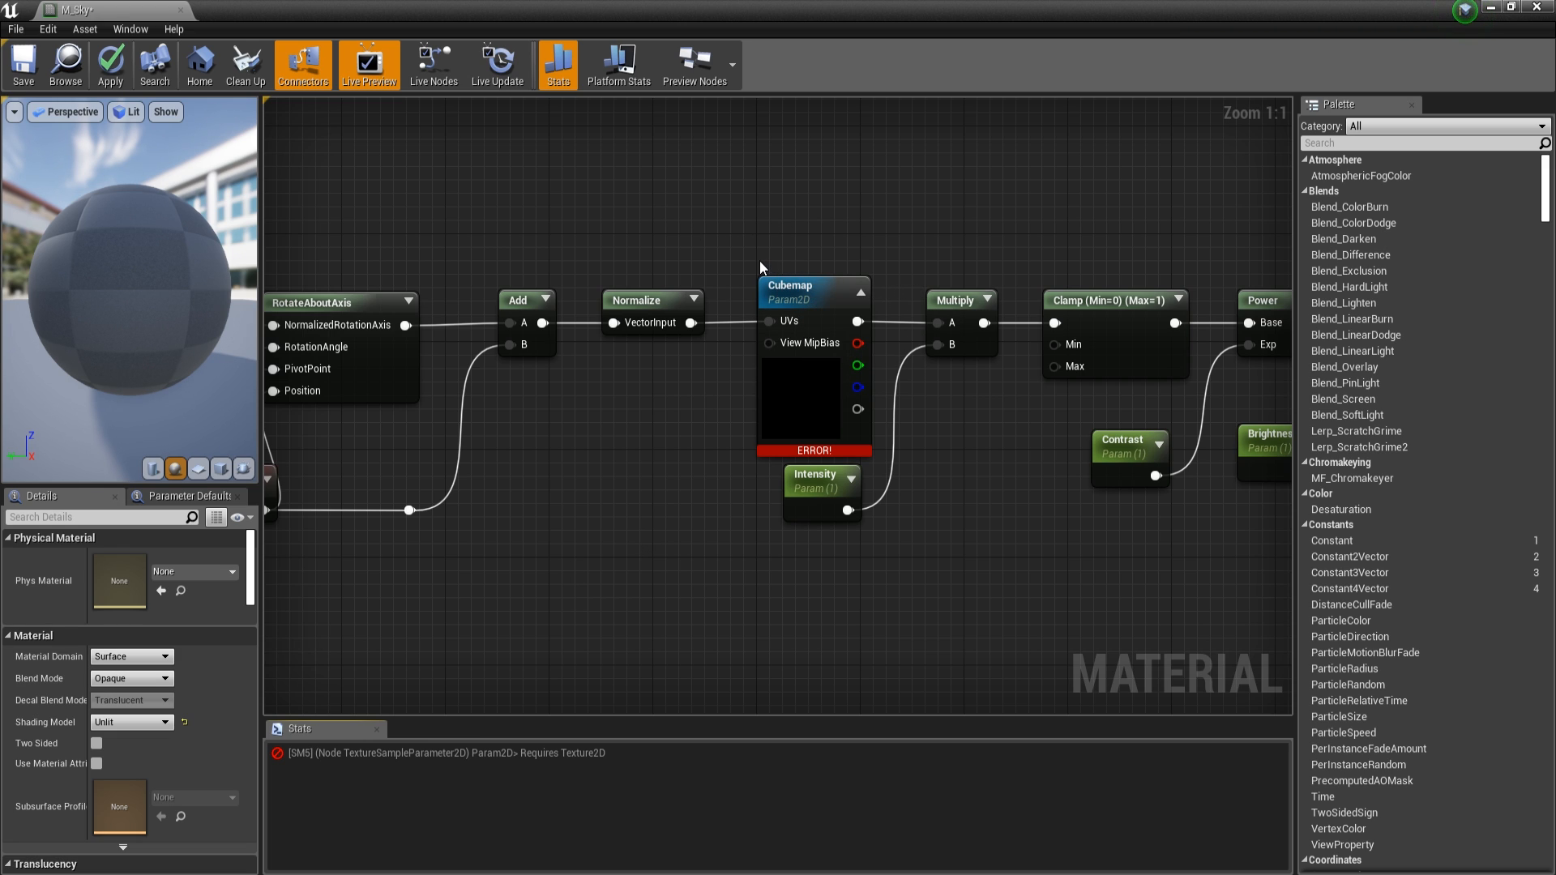
# Step: Swap the erroring Param2D Cubemap node for a TextureSampleParameterCube
pyautogui.click(812, 285)
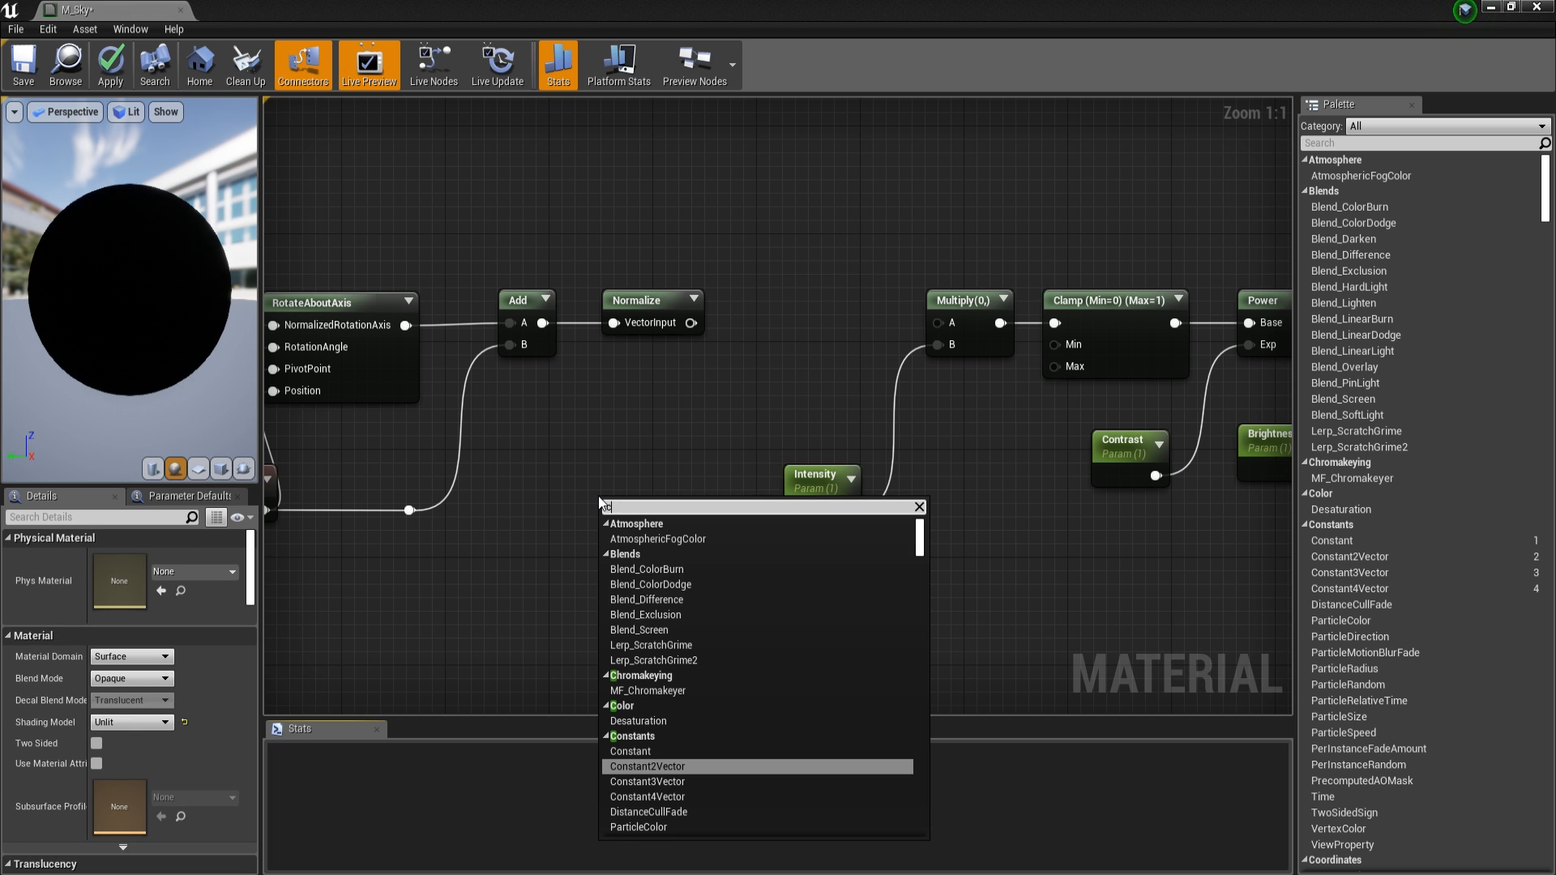
pyautogui.write('cube')
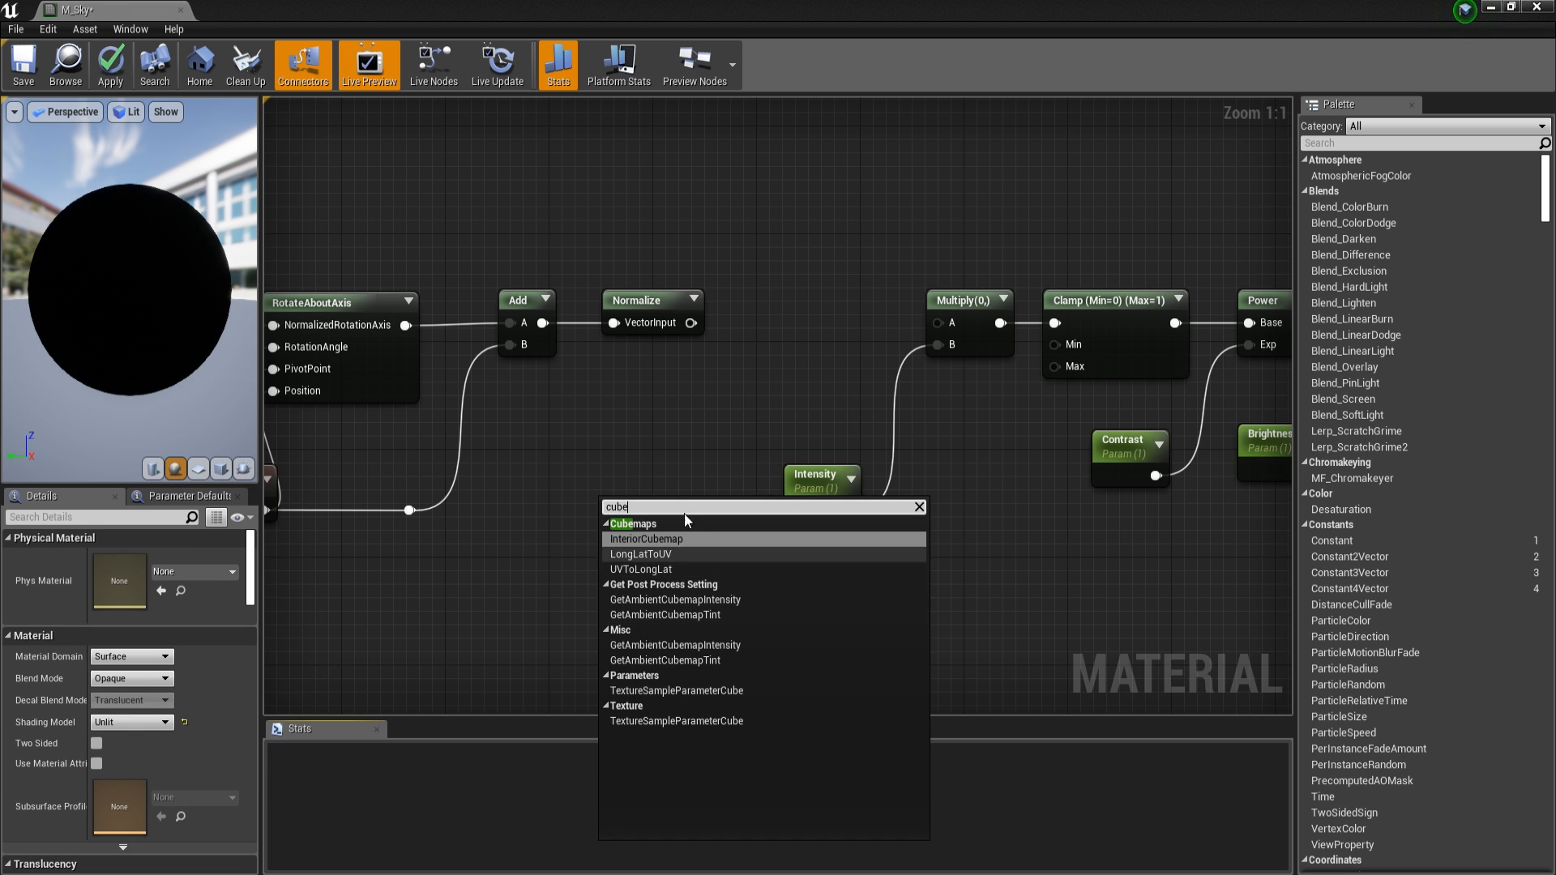
pyautogui.moveTo(708, 567)
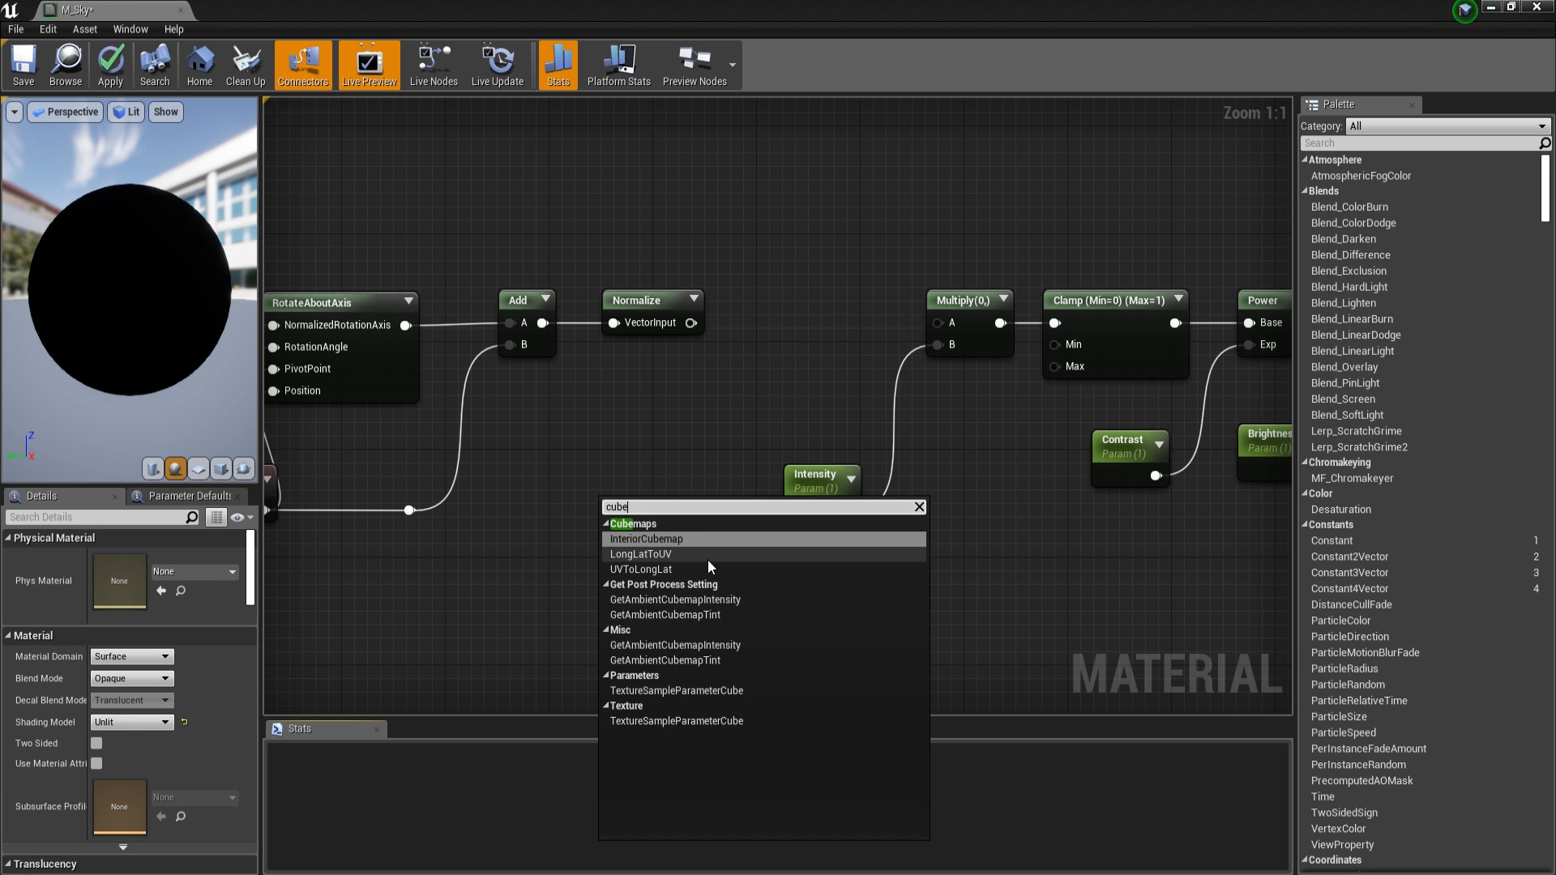
pyautogui.click(676, 690)
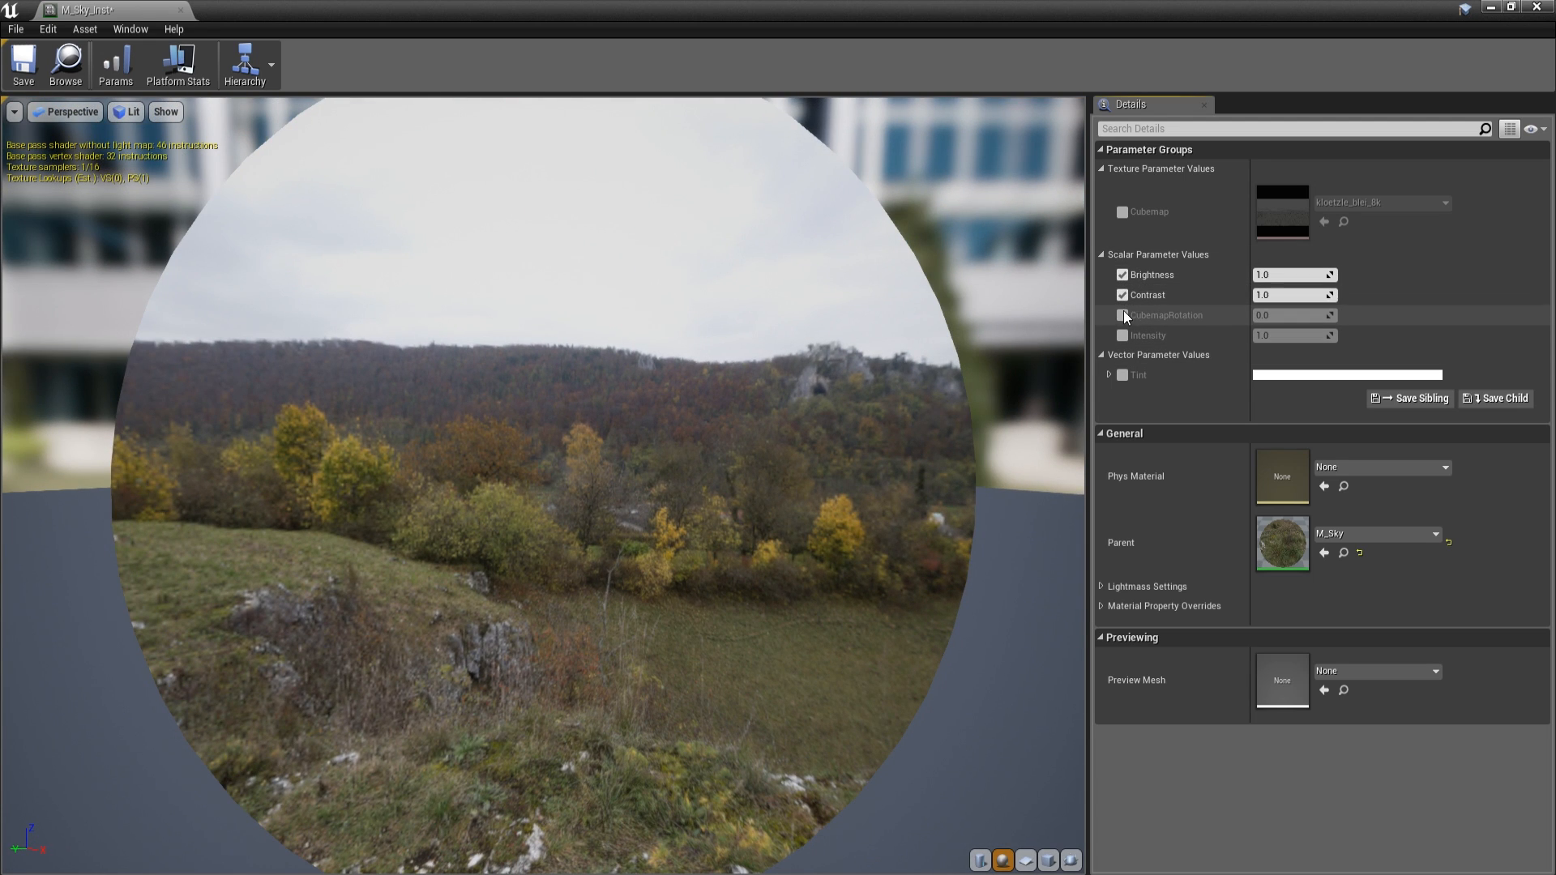
# Step: Override the M_Sky_Inst parameters with Contrast 1.2 and a raised Intensity
pyautogui.click(1122, 314)
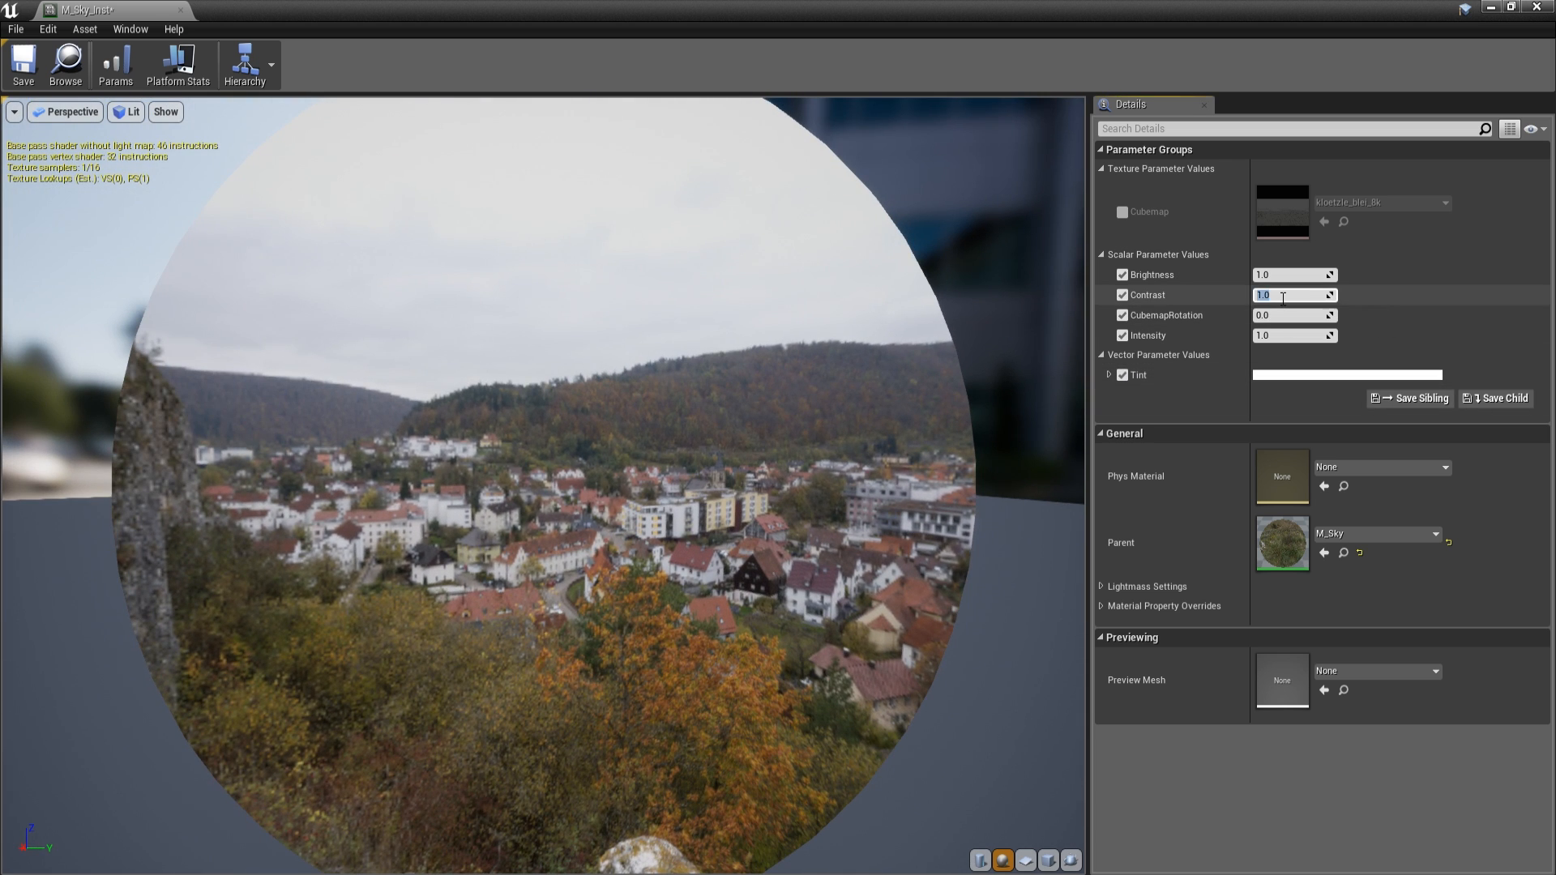
pyautogui.write('2.0')
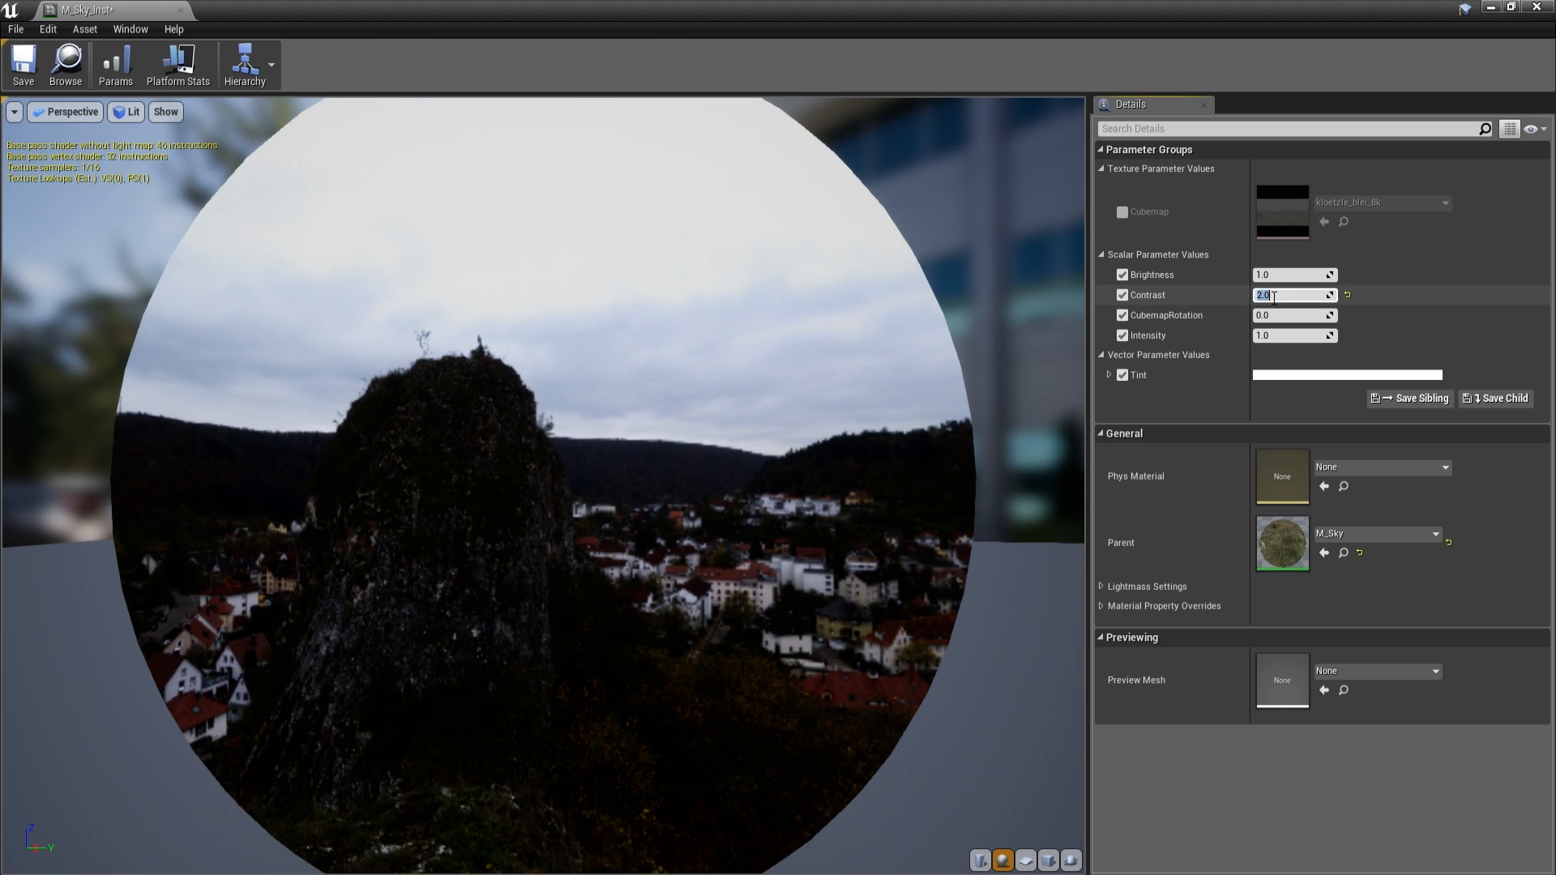
pyautogui.write('1.2')
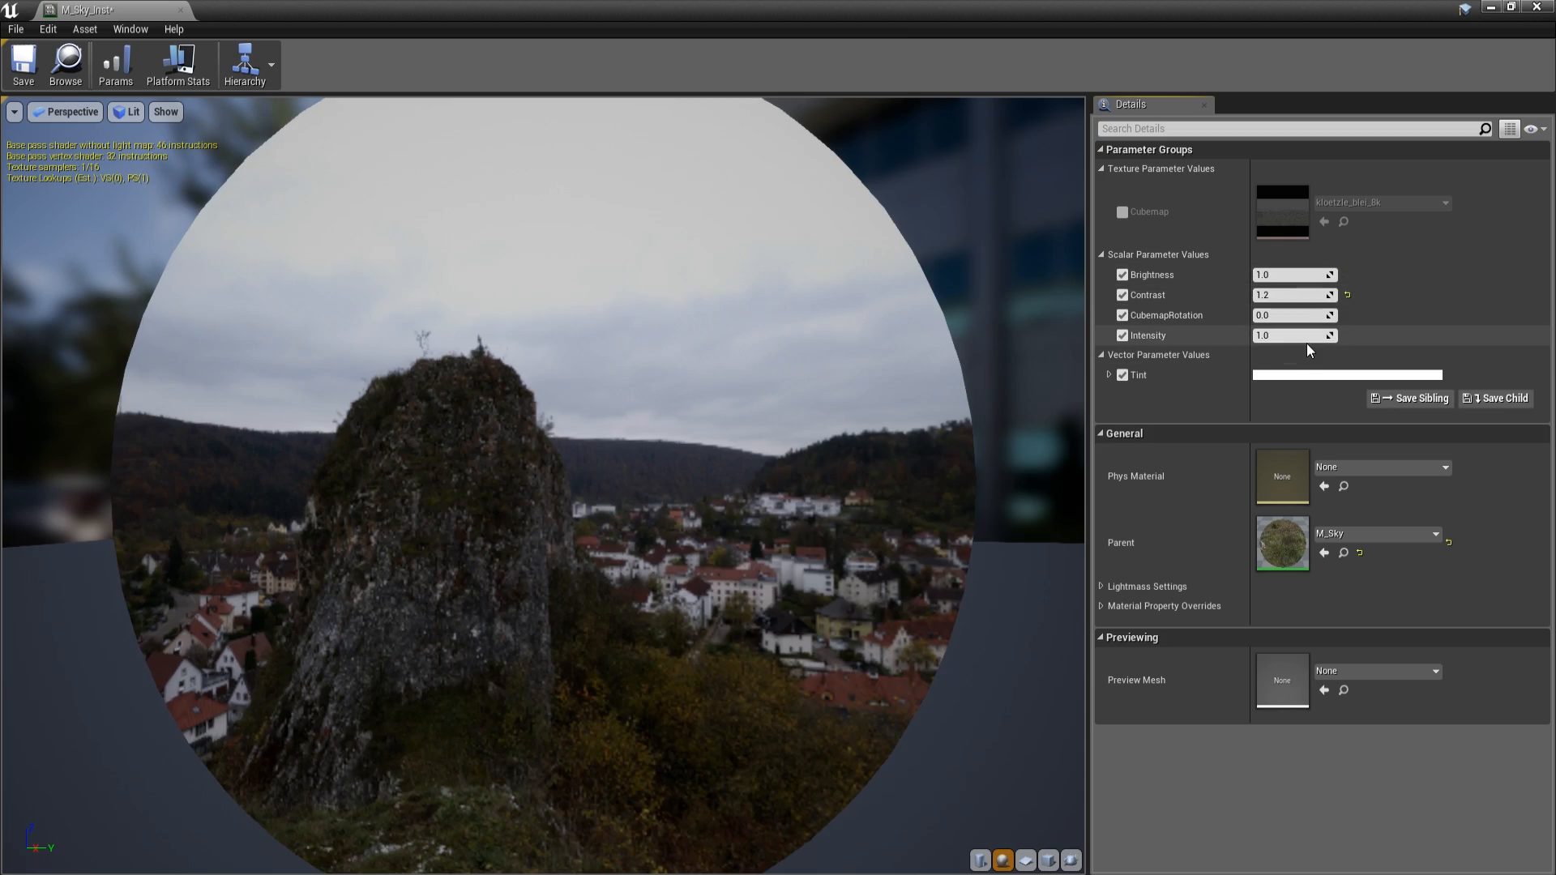
pyautogui.moveTo(1295, 335); pyautogui.dragTo(1329, 335)
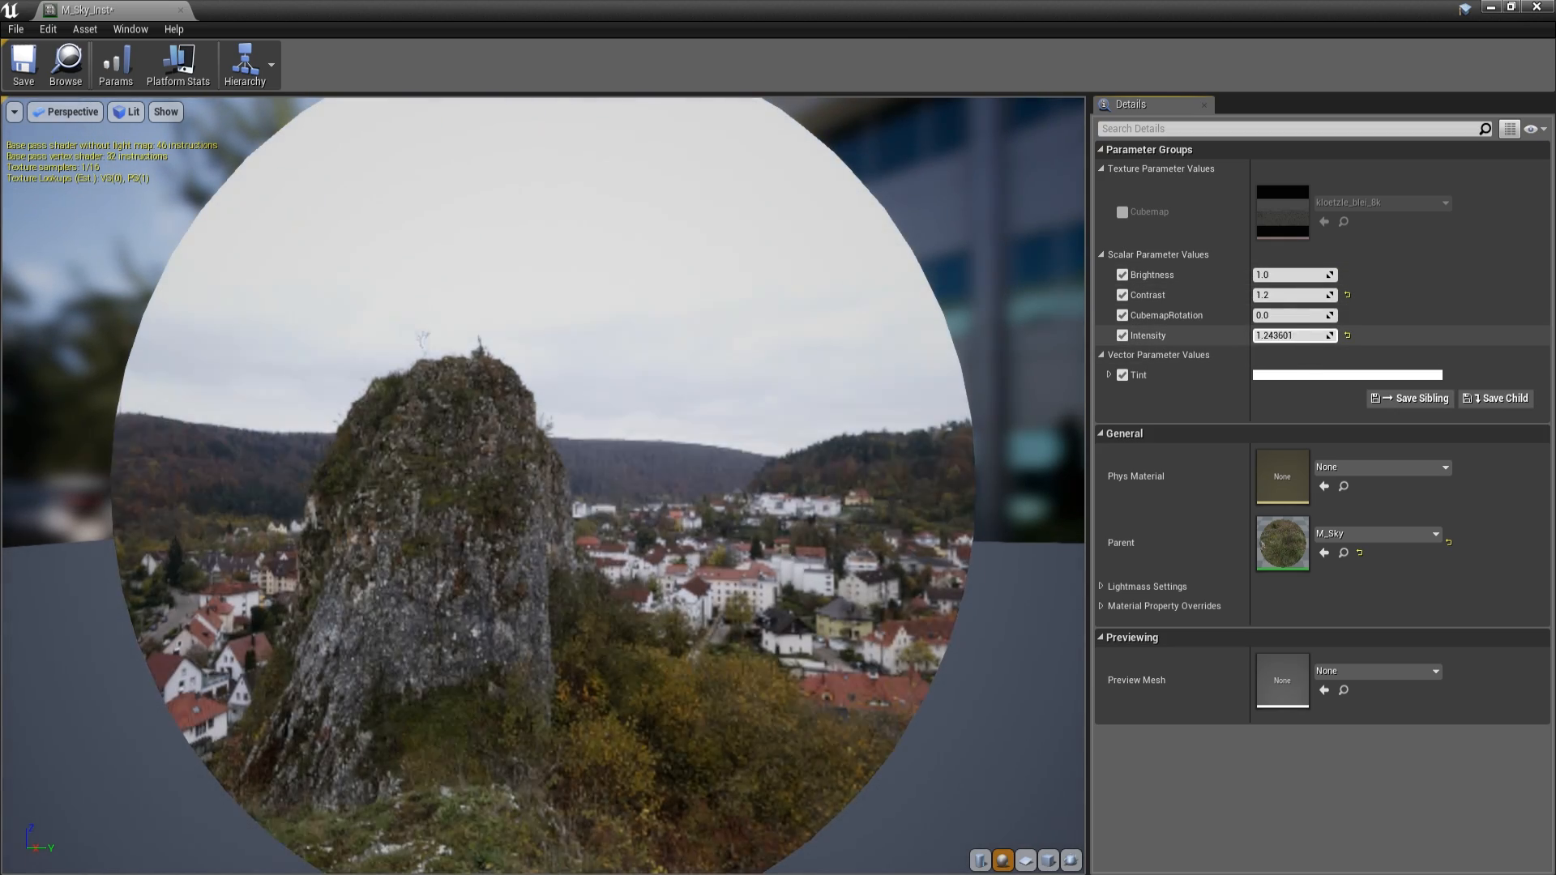
pyautogui.write('5.479712')
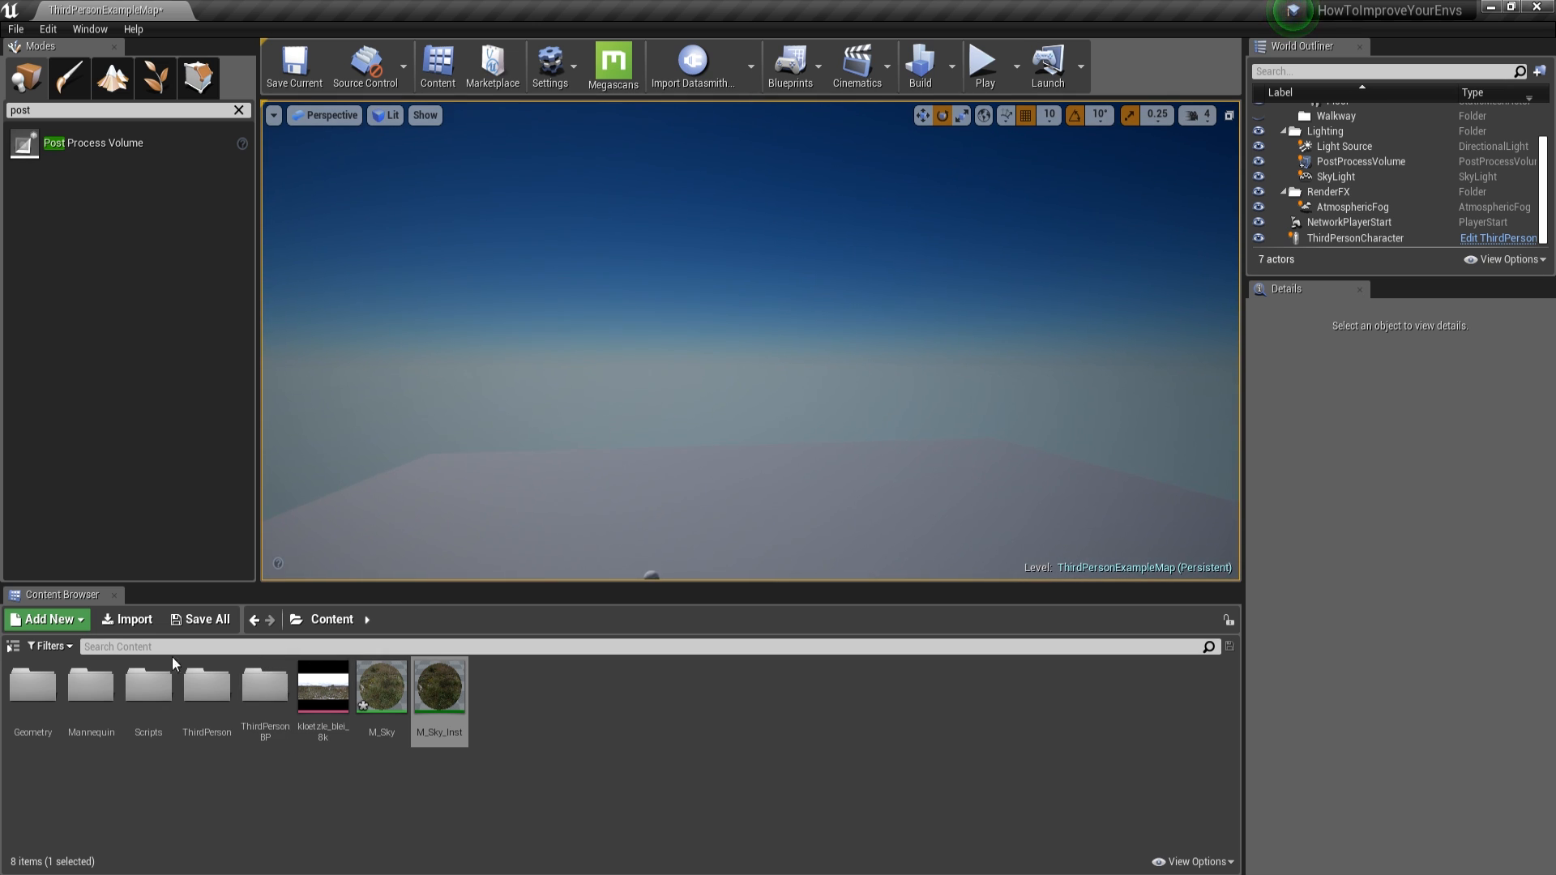
# Step: Browse Engine Content to the EditorMeshes folder holding EditorSkySphere
pyautogui.click(15, 647)
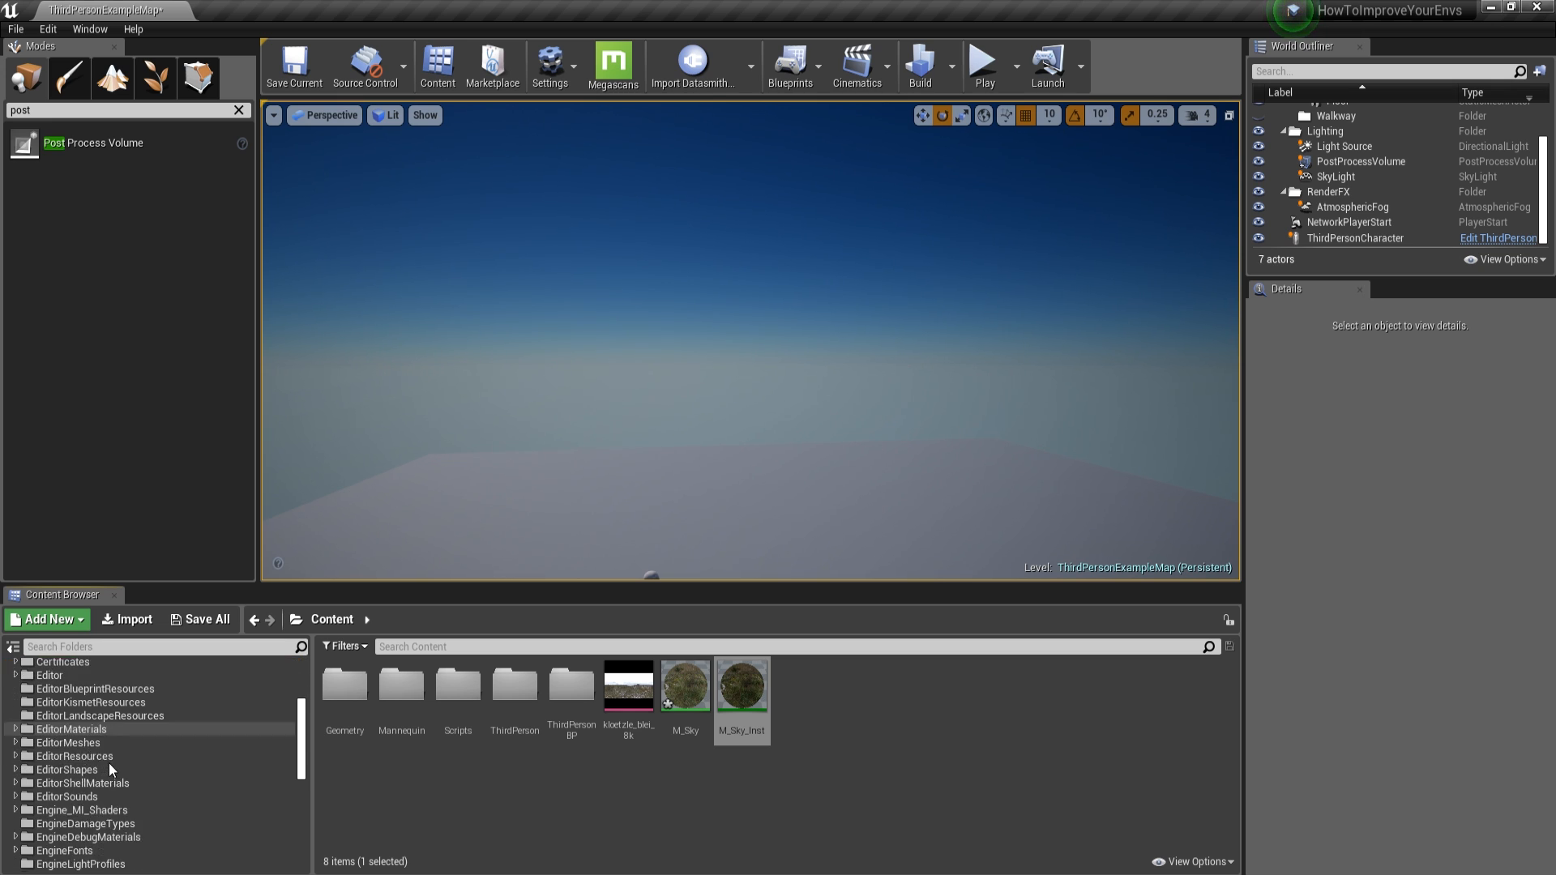
pyautogui.click(68, 743)
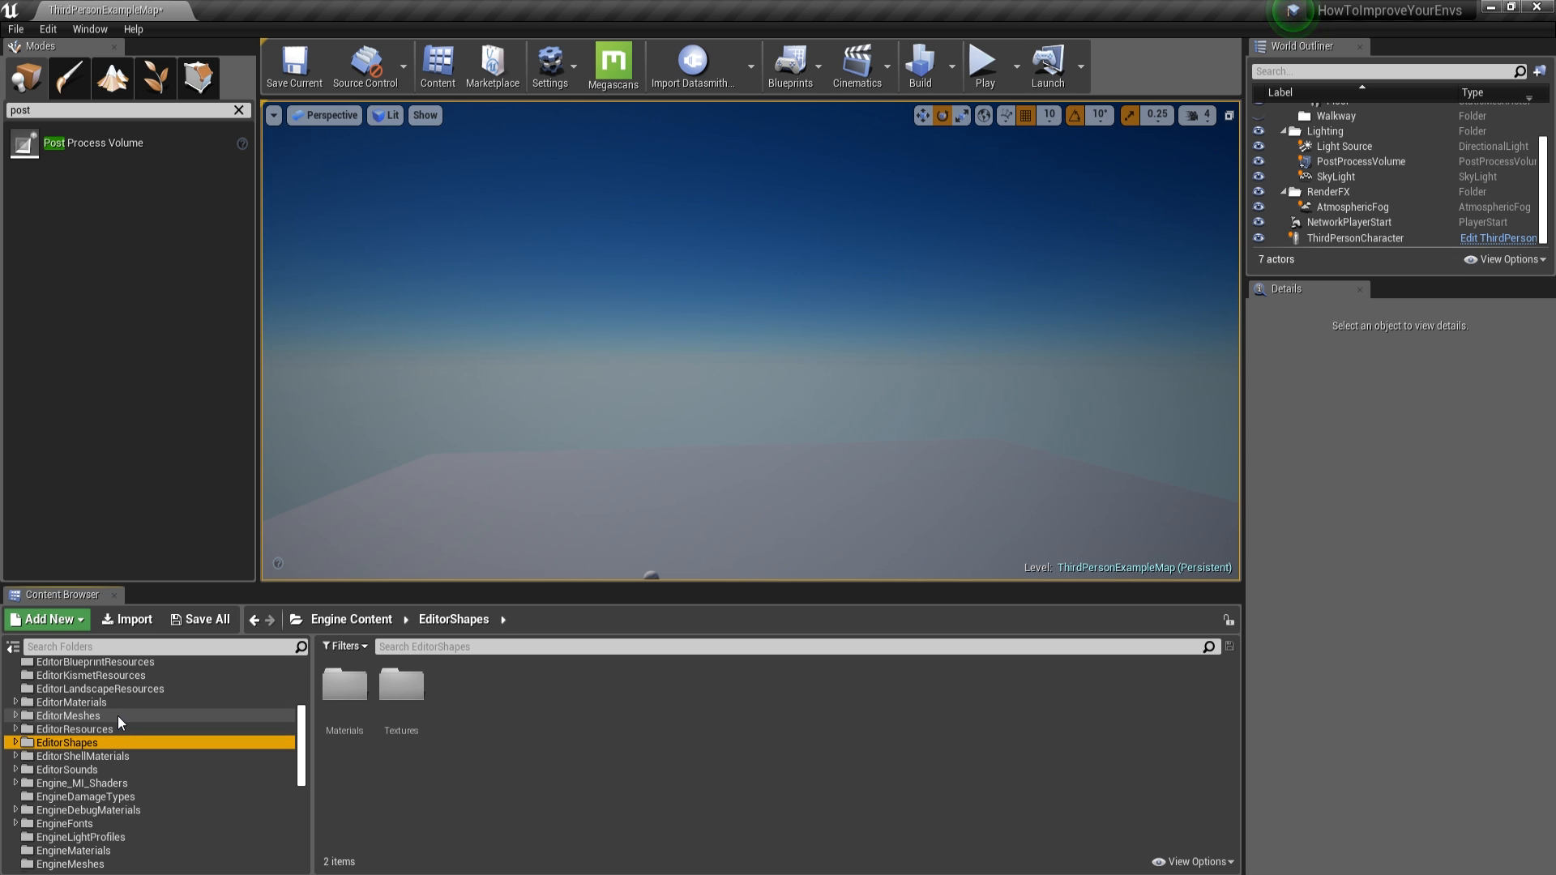
pyautogui.click(68, 714)
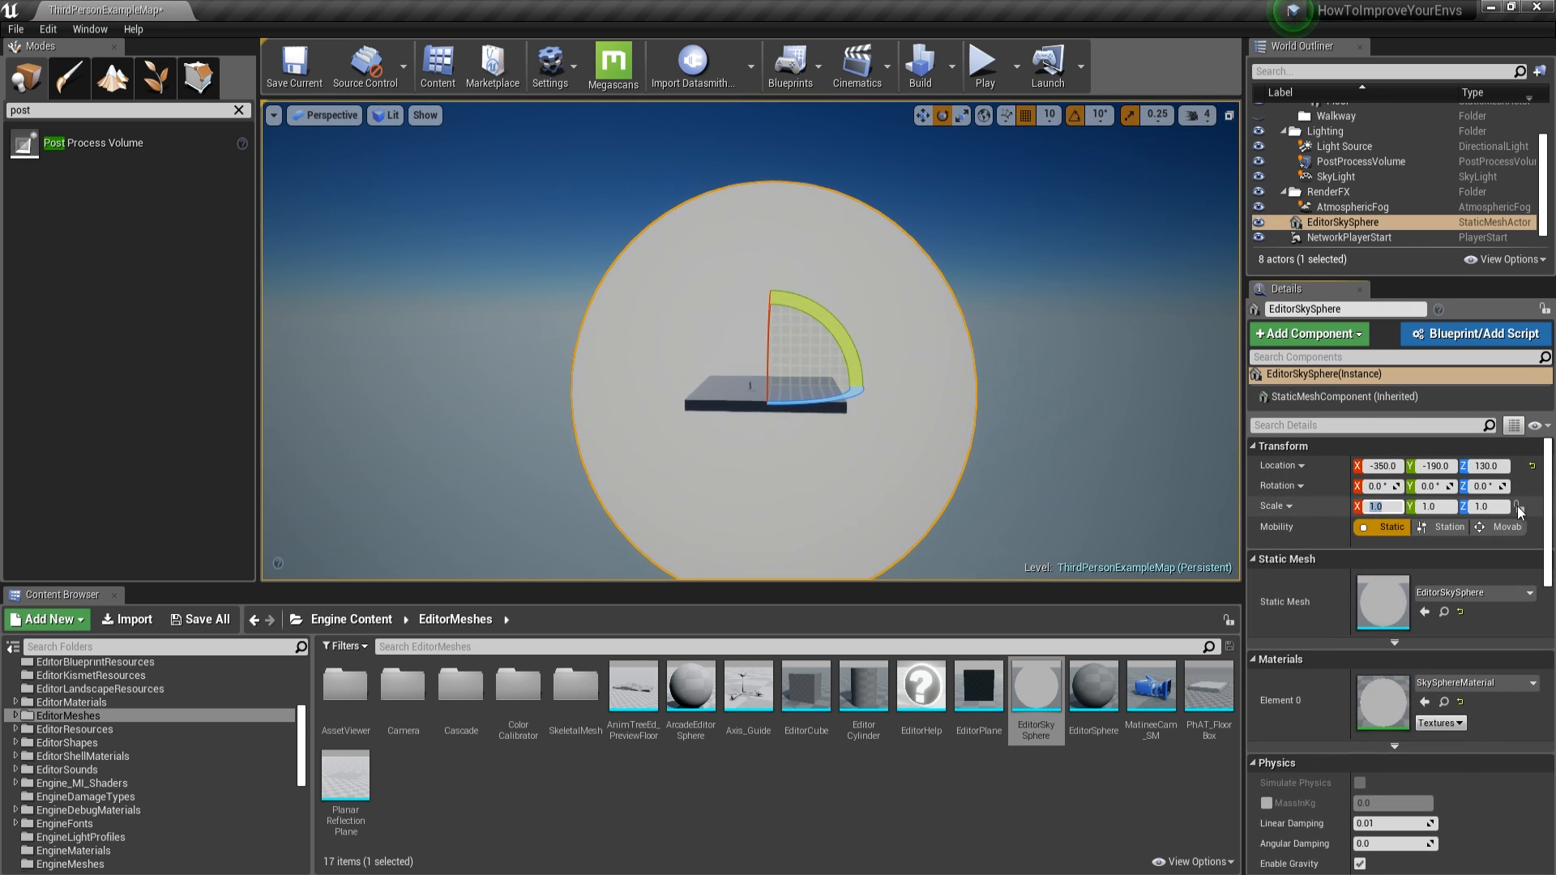
# Step: Scale the placed EditorSkySphere to 10000 and select the M_Sky_Inst material instance
pyautogui.click(1378, 506)
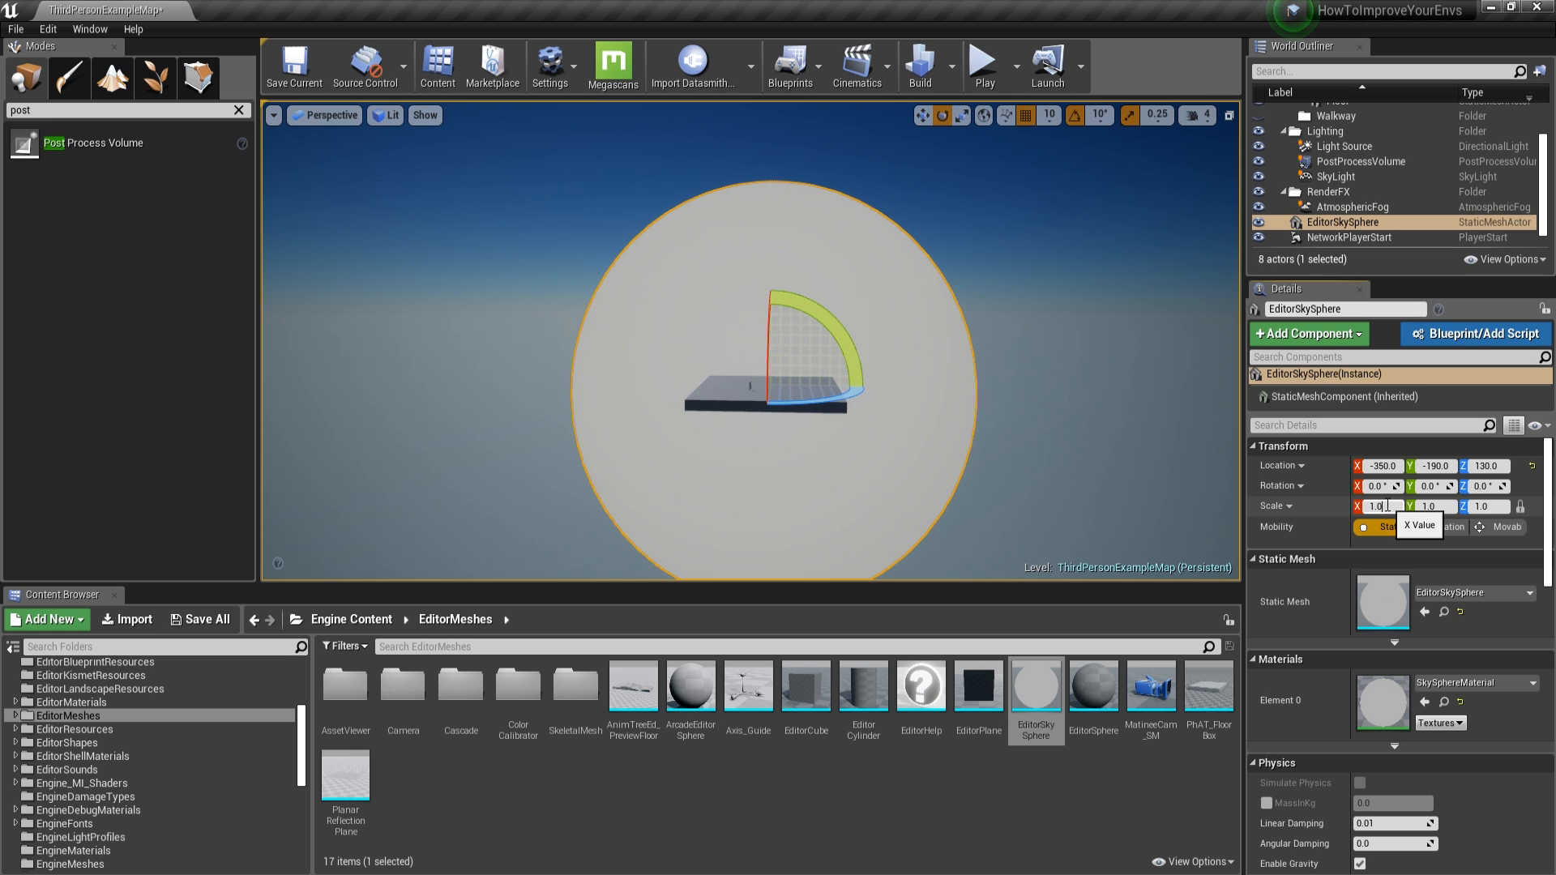
pyautogui.write('1000.0')
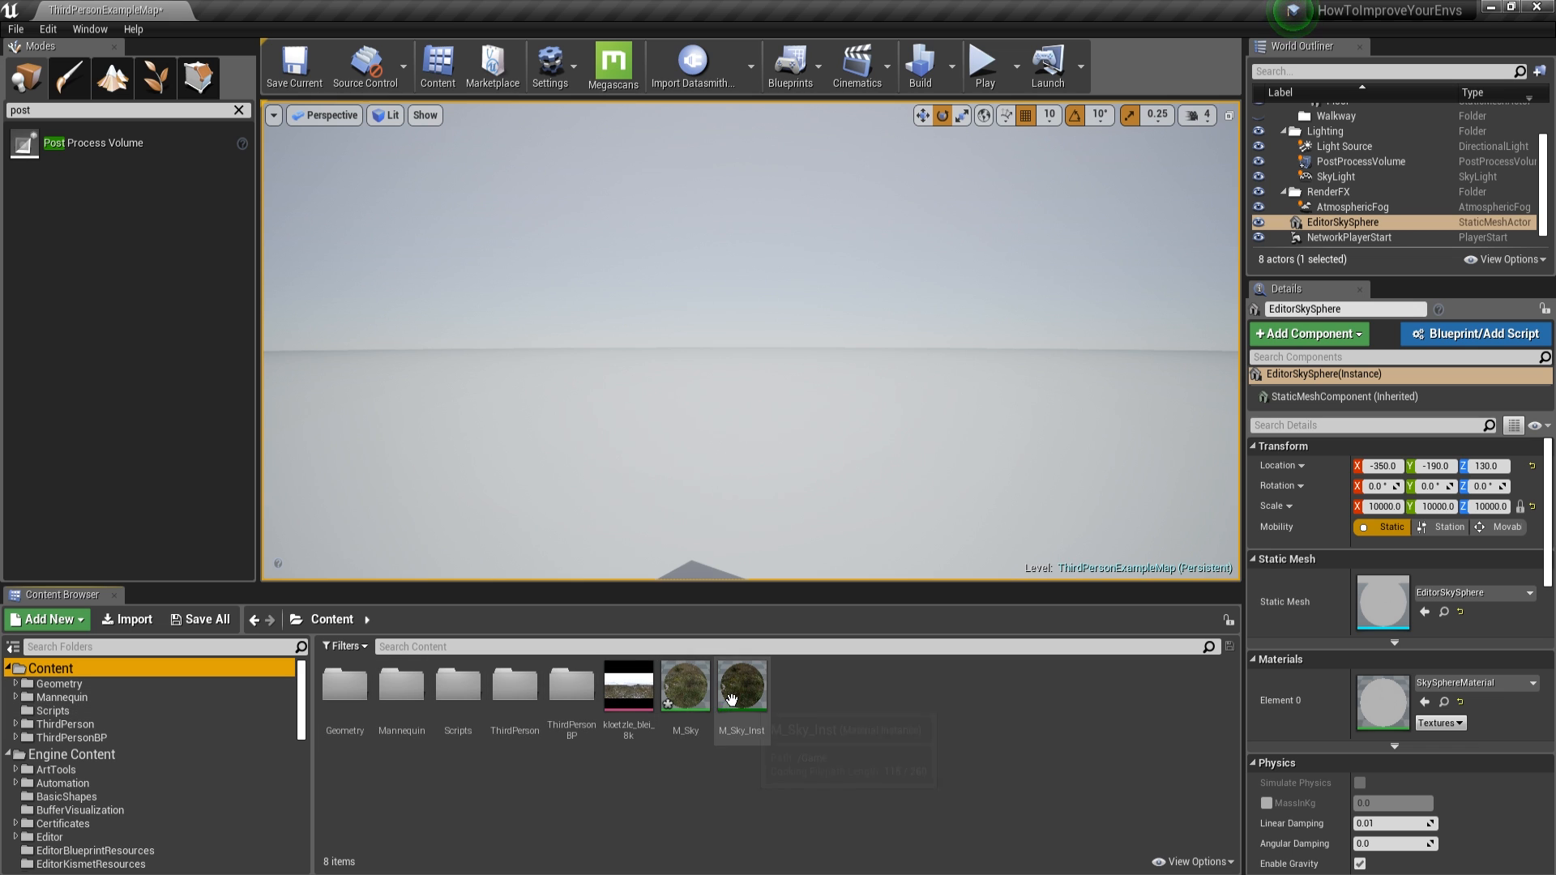
pyautogui.click(741, 684)
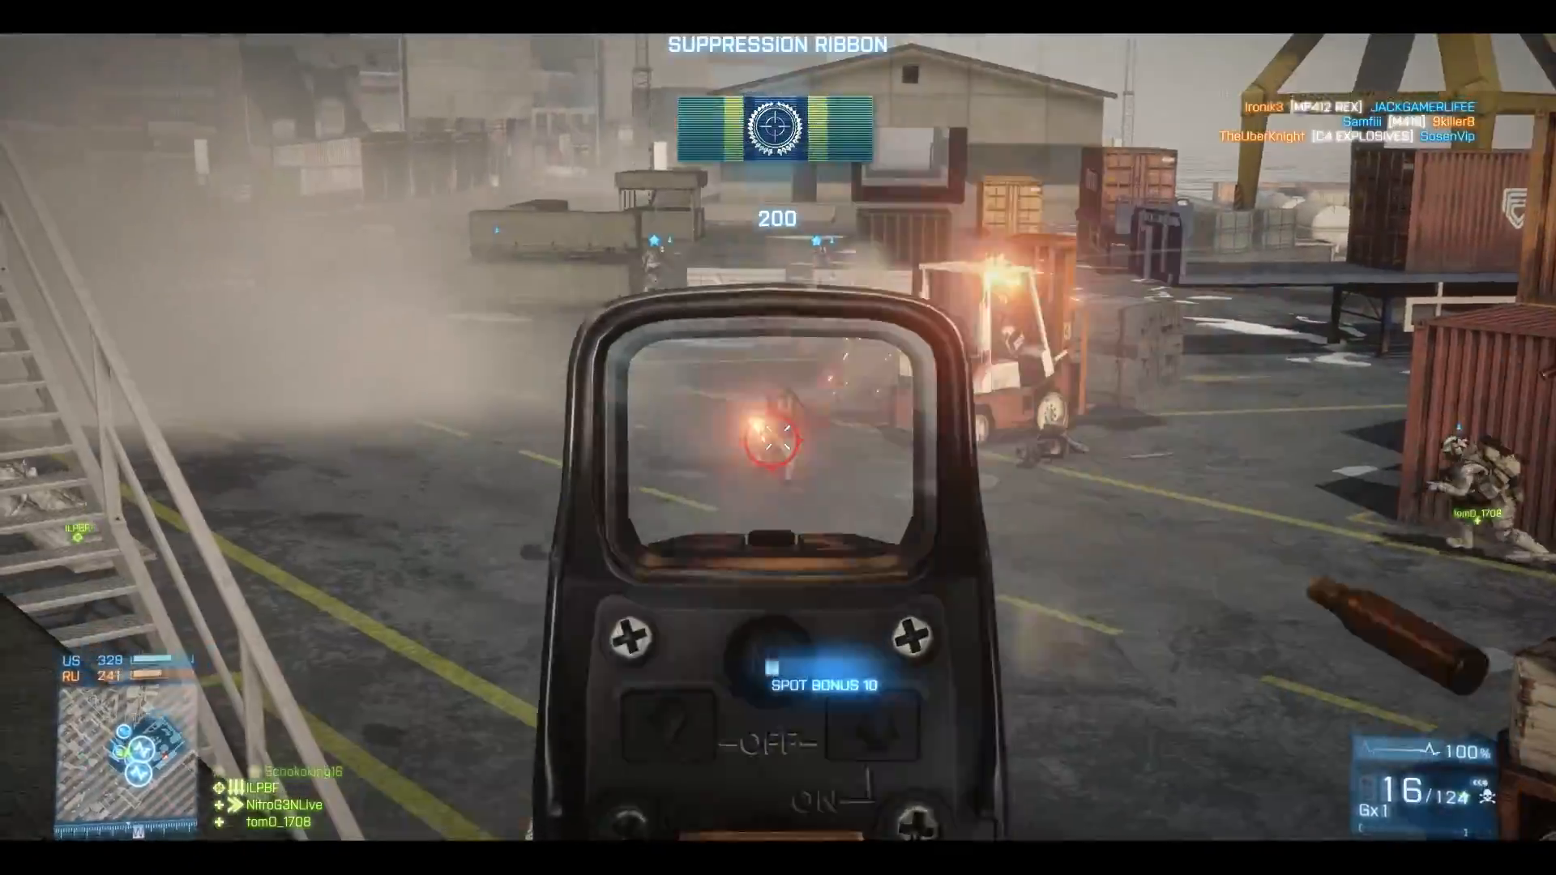
# Step: Fire at enemies among the harbour containers, earning a suppression ribbon
pyautogui.click(778, 441)
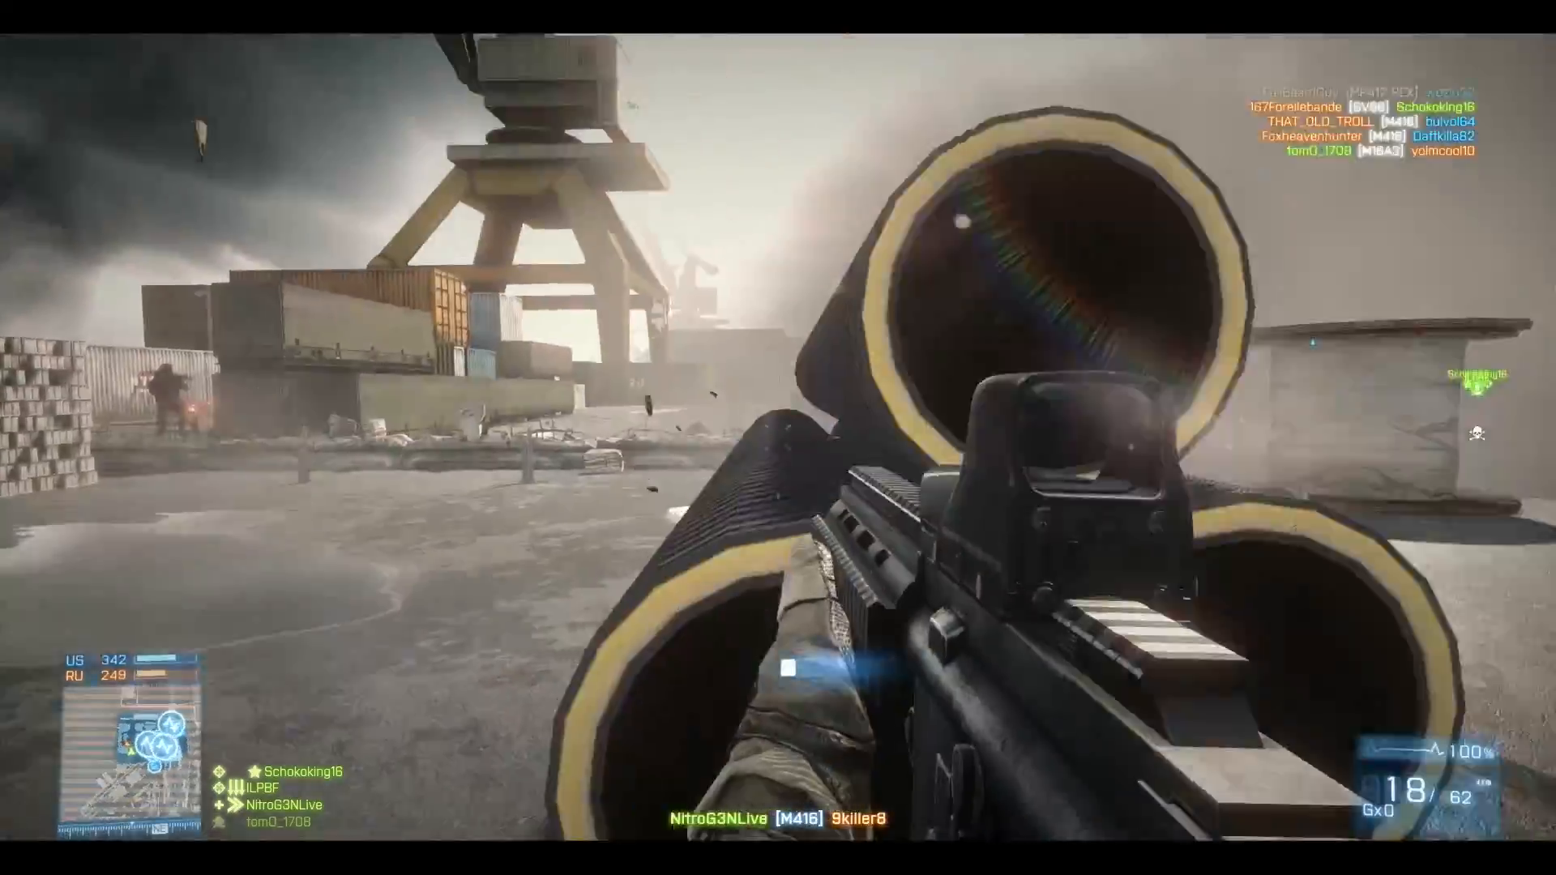
pyautogui.click(778, 436)
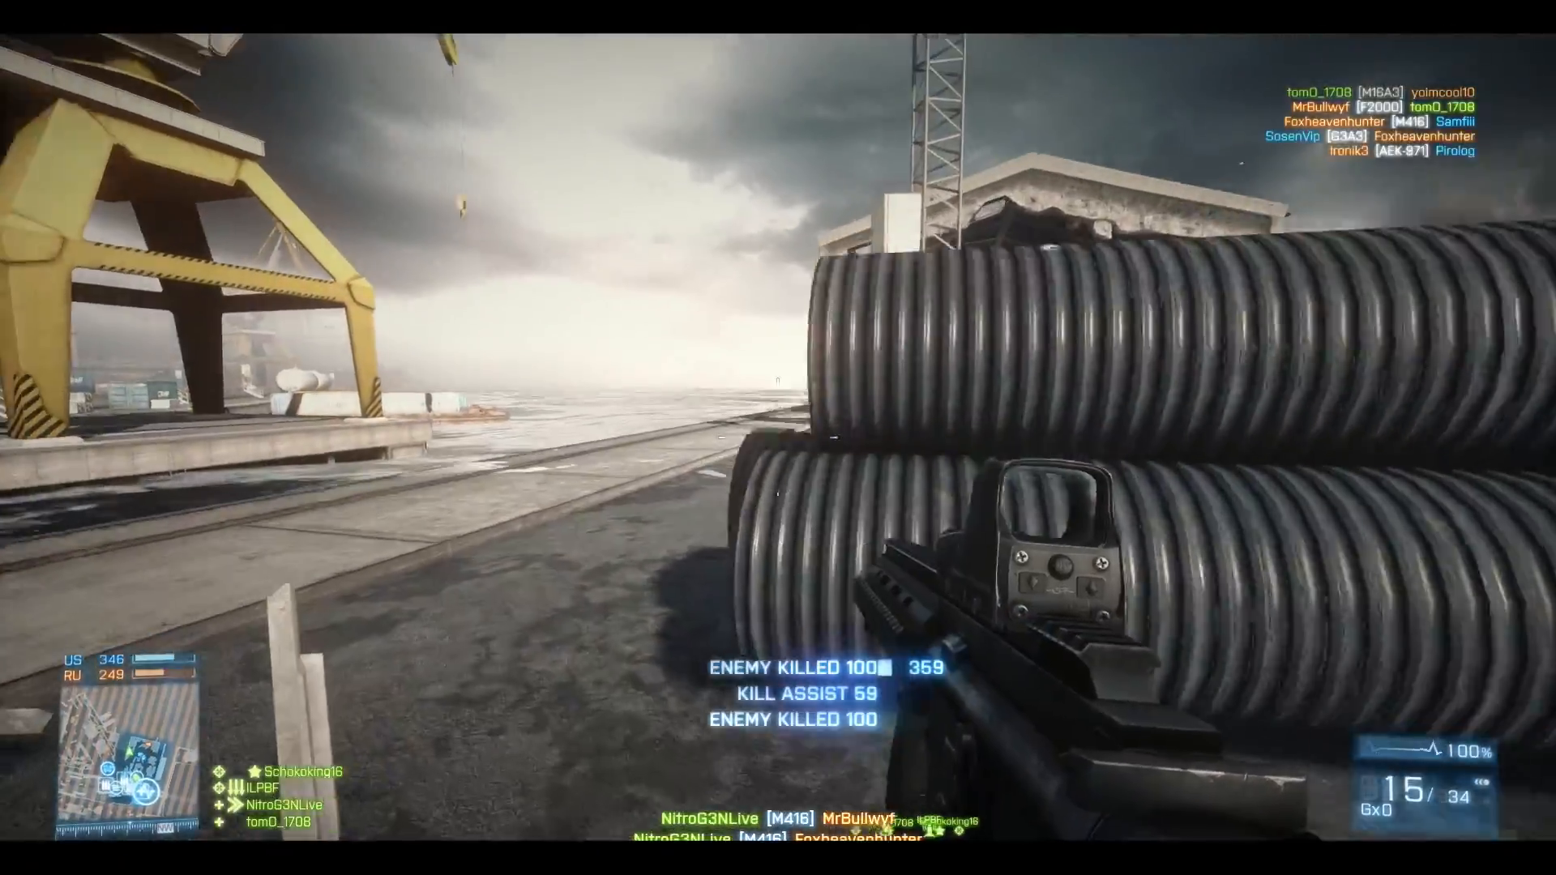
# Step: Aim down sights and shoot enemies near the dock pipes and down the container alley
pyautogui.rightClick(778, 437)
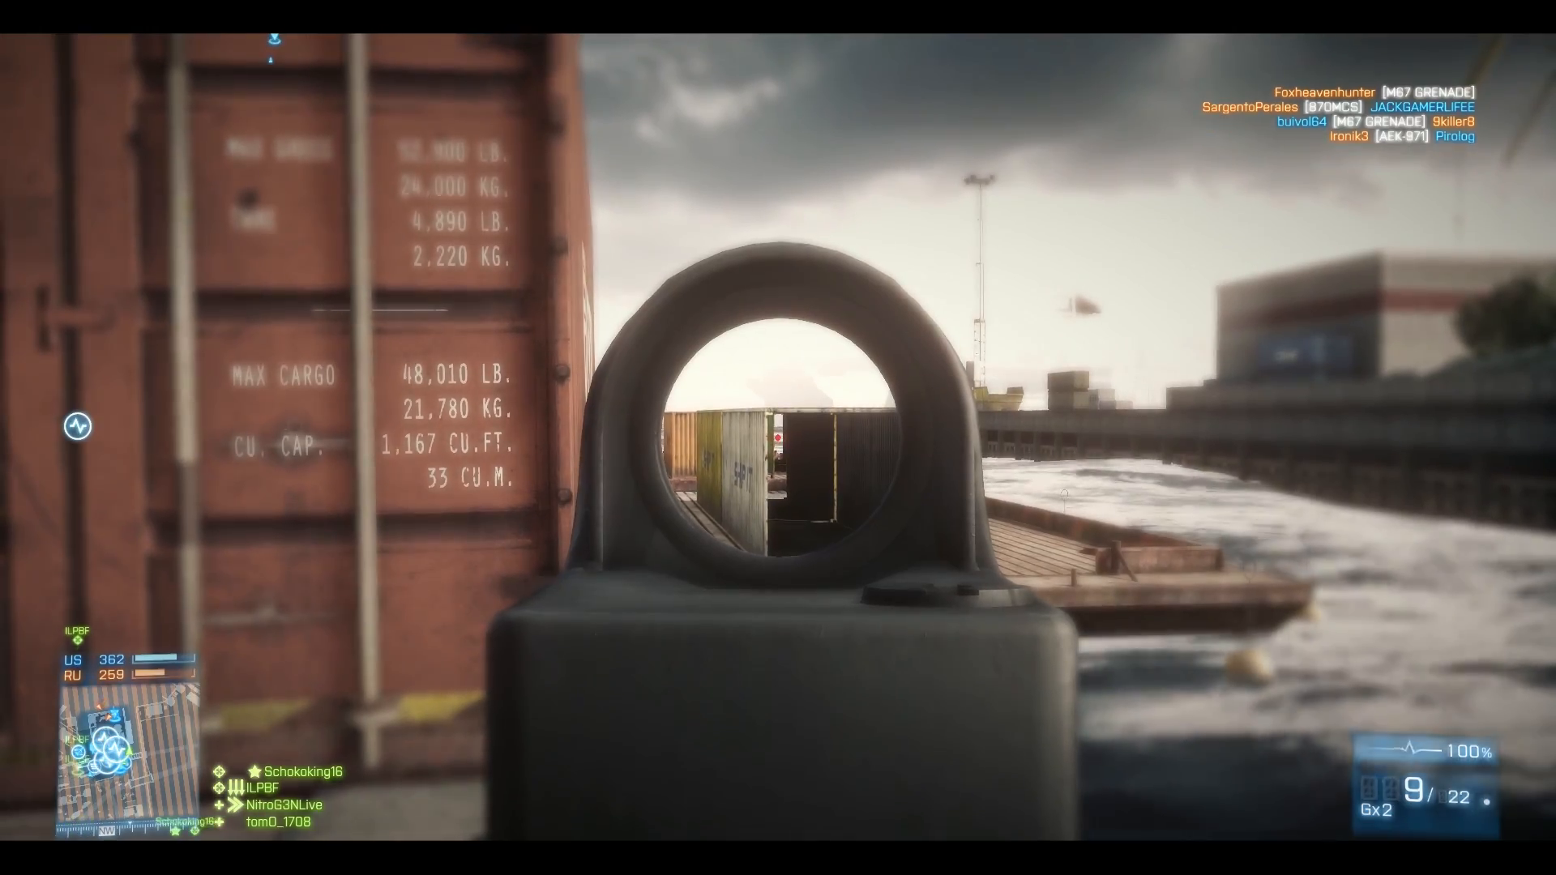
pyautogui.click(778, 437)
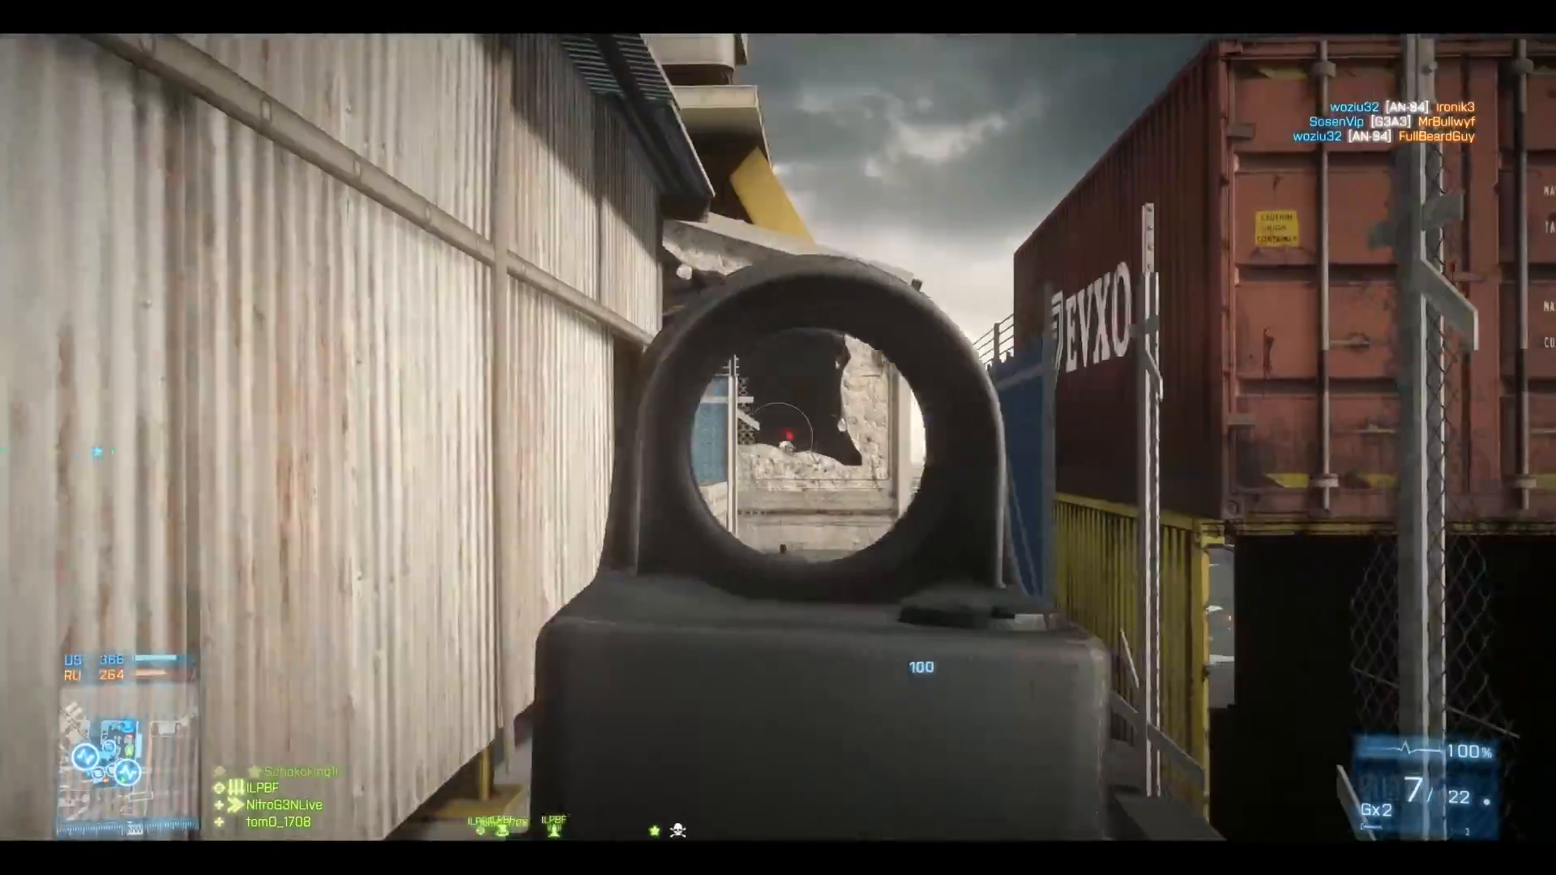
pyautogui.click(778, 438)
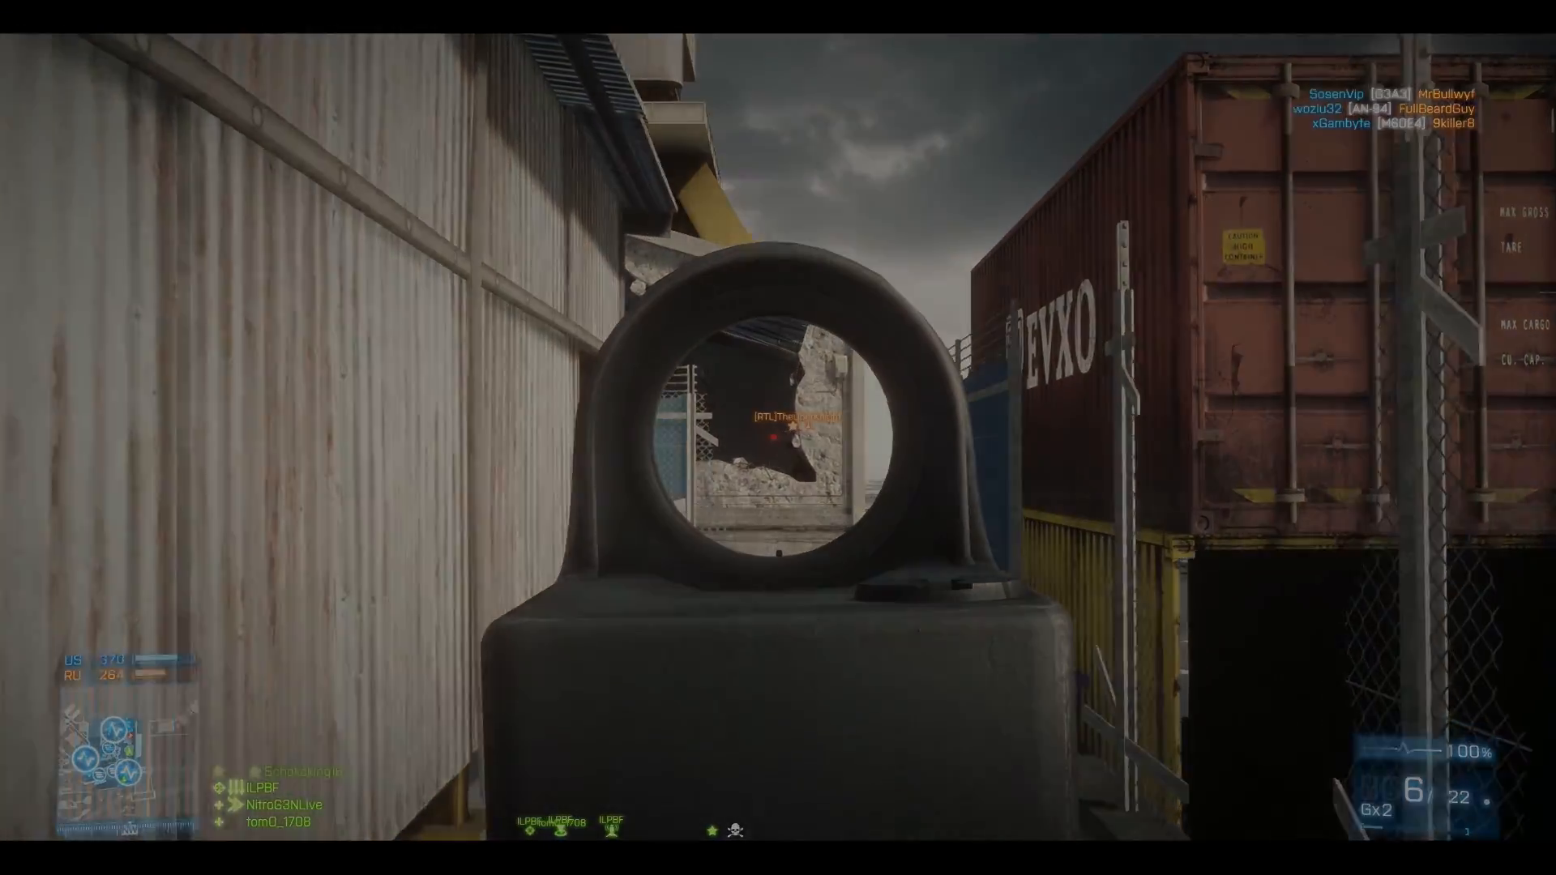